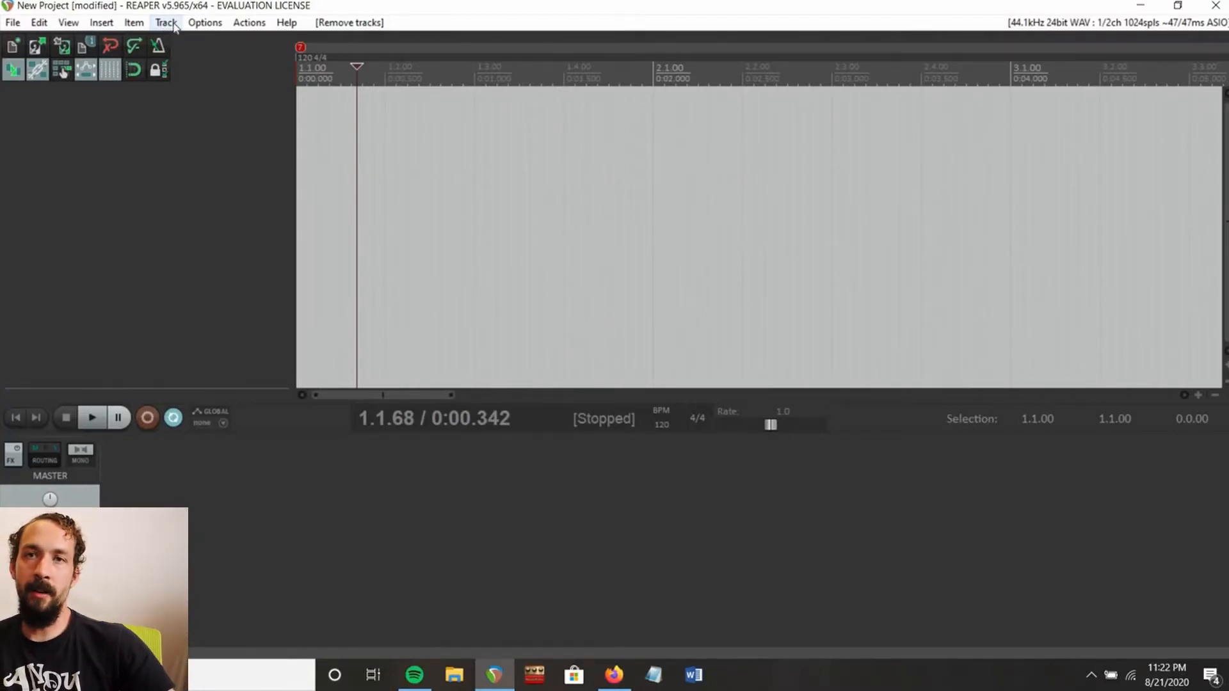
Insert a new track and load the MT-PowerDrumKit VSTi instrument onto it.
{"action": "left_click", "coordinate": [164, 21]}
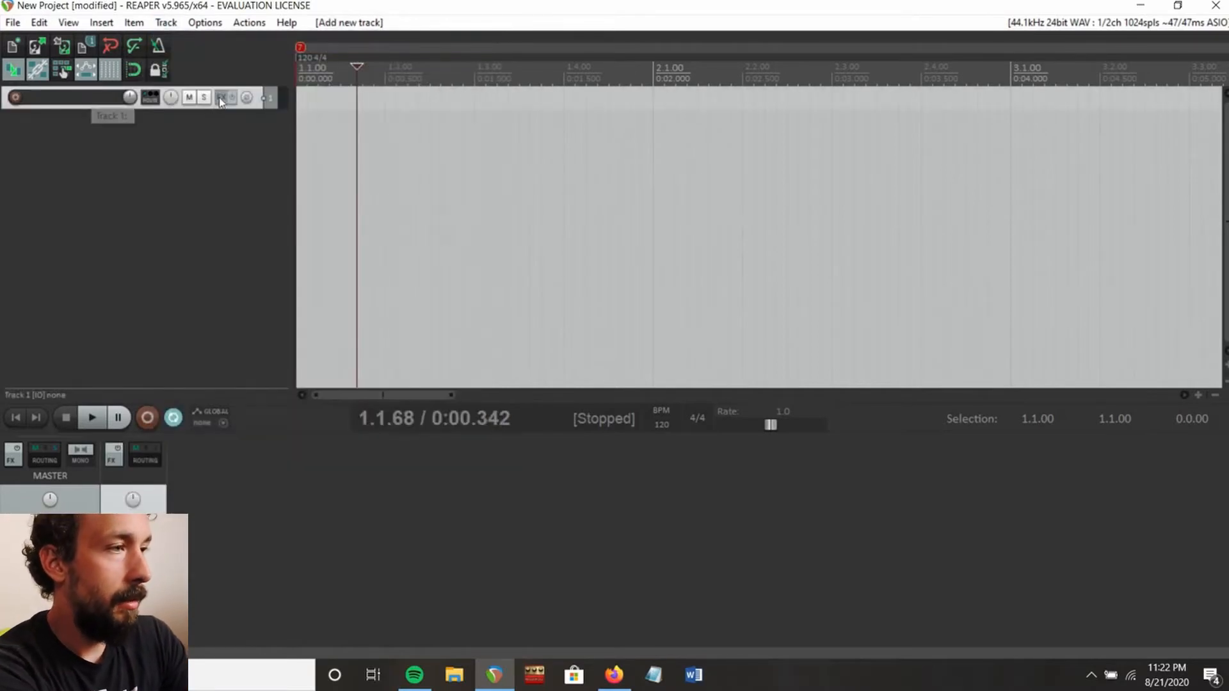
{"action": "left_click", "coordinate": [224, 97]}
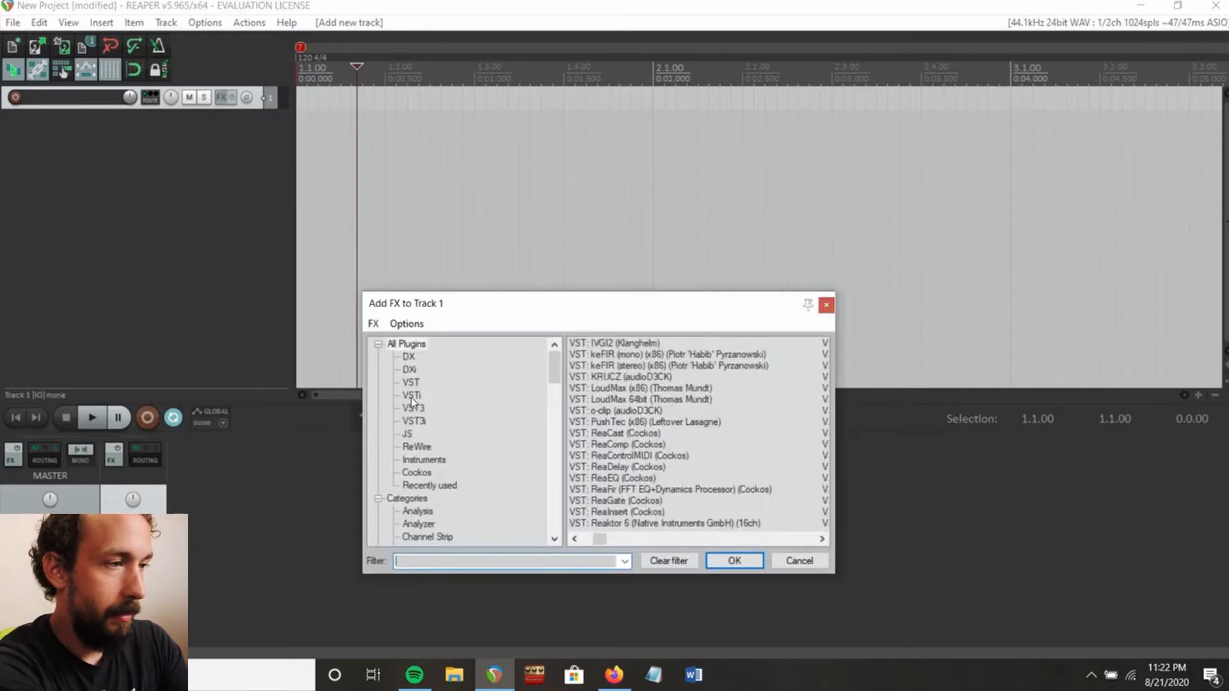
{"action": "left_click", "coordinate": [413, 395]}
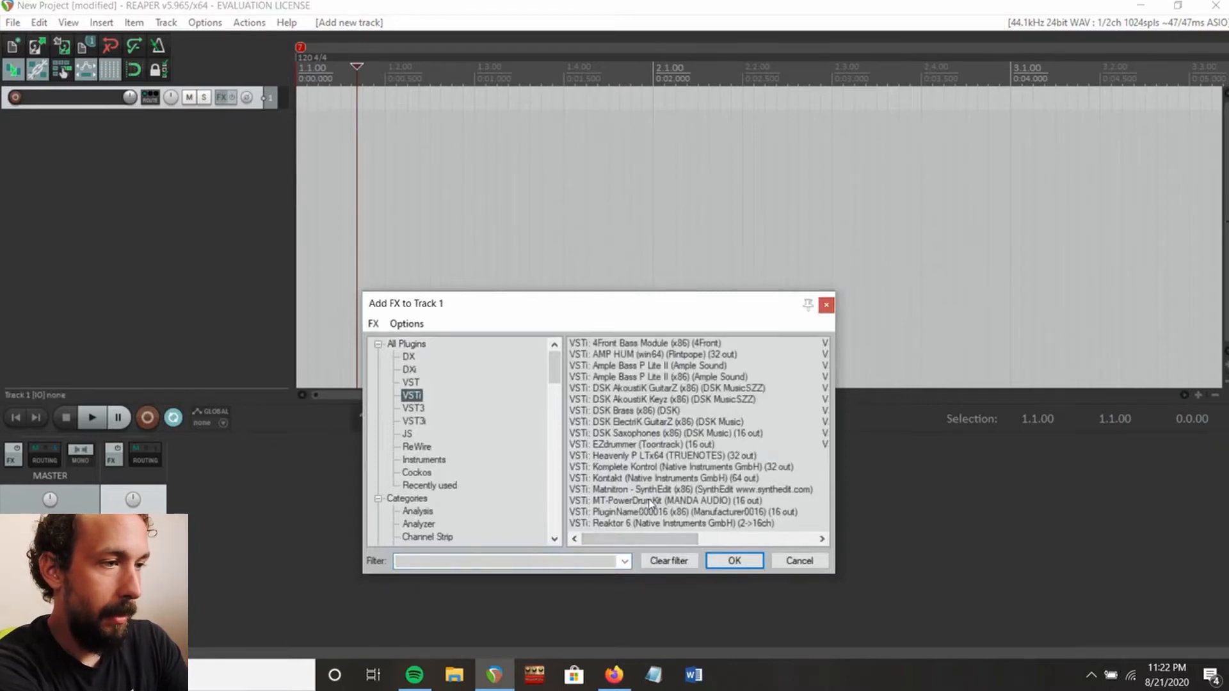
{"action": "left_click", "coordinate": [666, 501]}
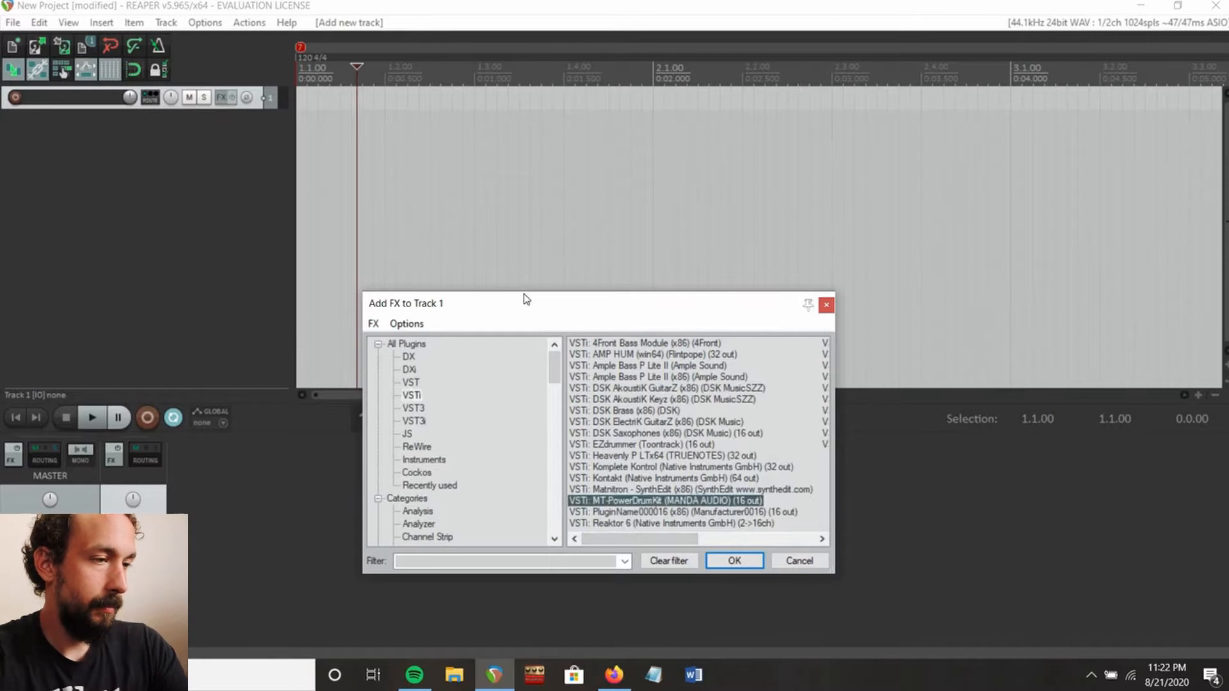
{"action": "left_click", "coordinate": [733, 561]}
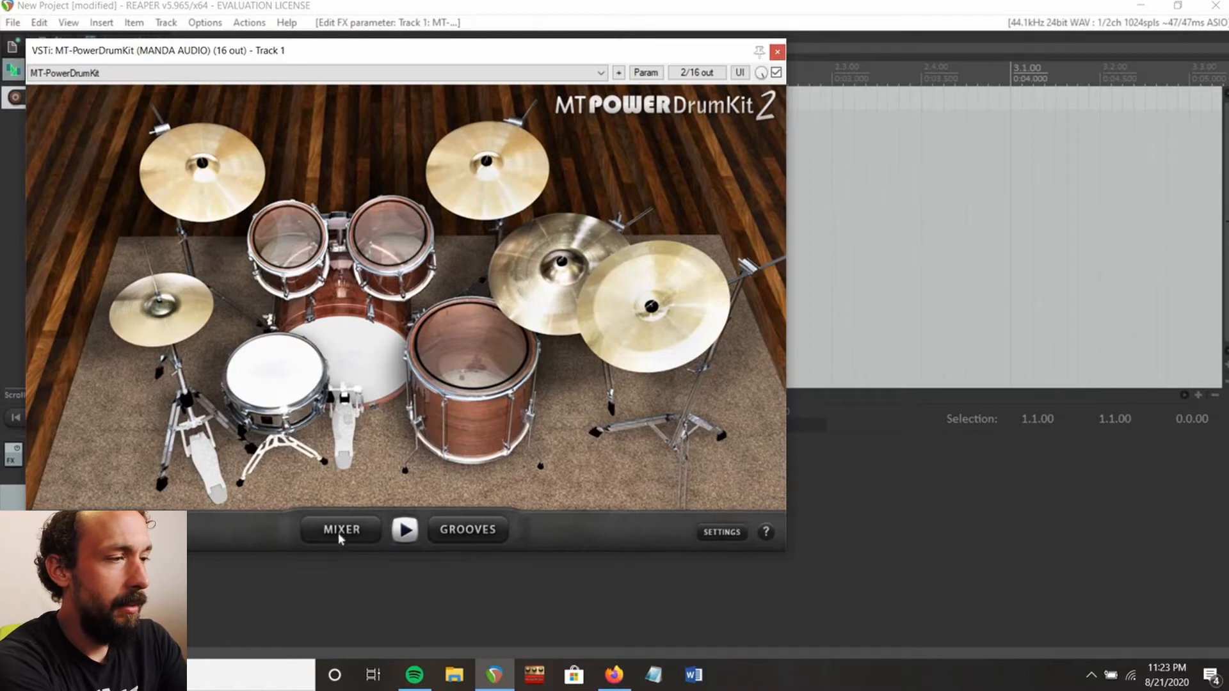
Open the MT-PowerDrumKit internal mixer showing per-drum channels and outputs.
{"action": "left_click", "coordinate": [340, 530]}
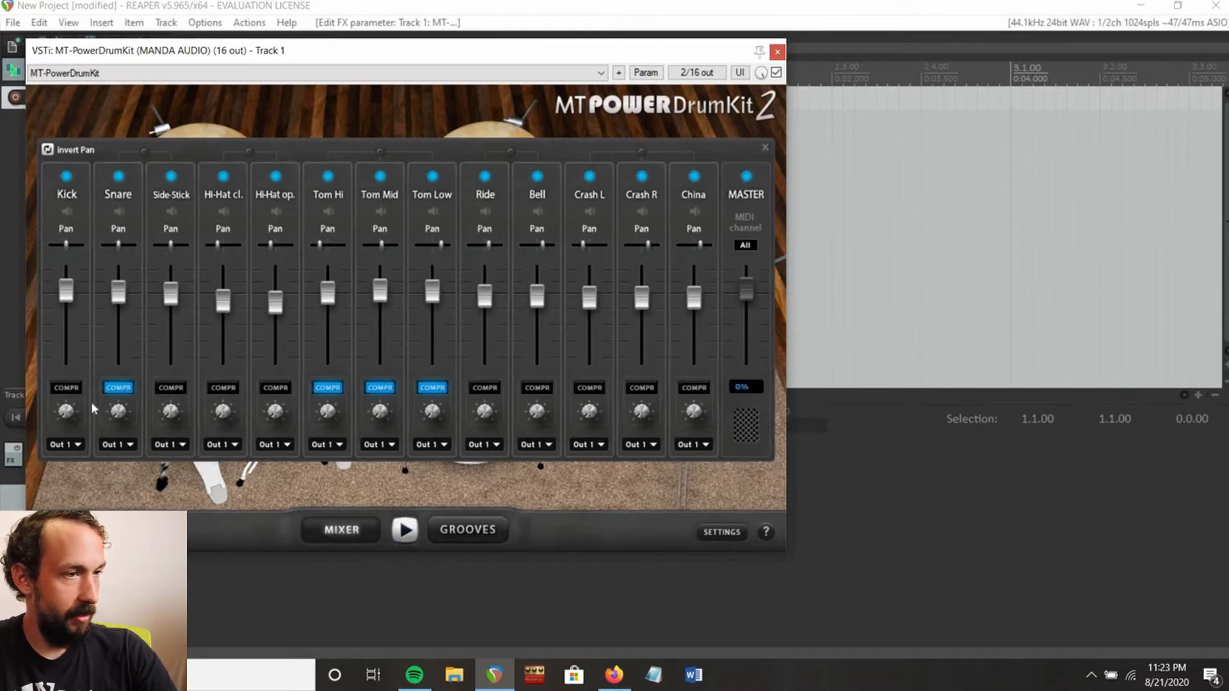
{"action": "left_click", "coordinate": [743, 386]}
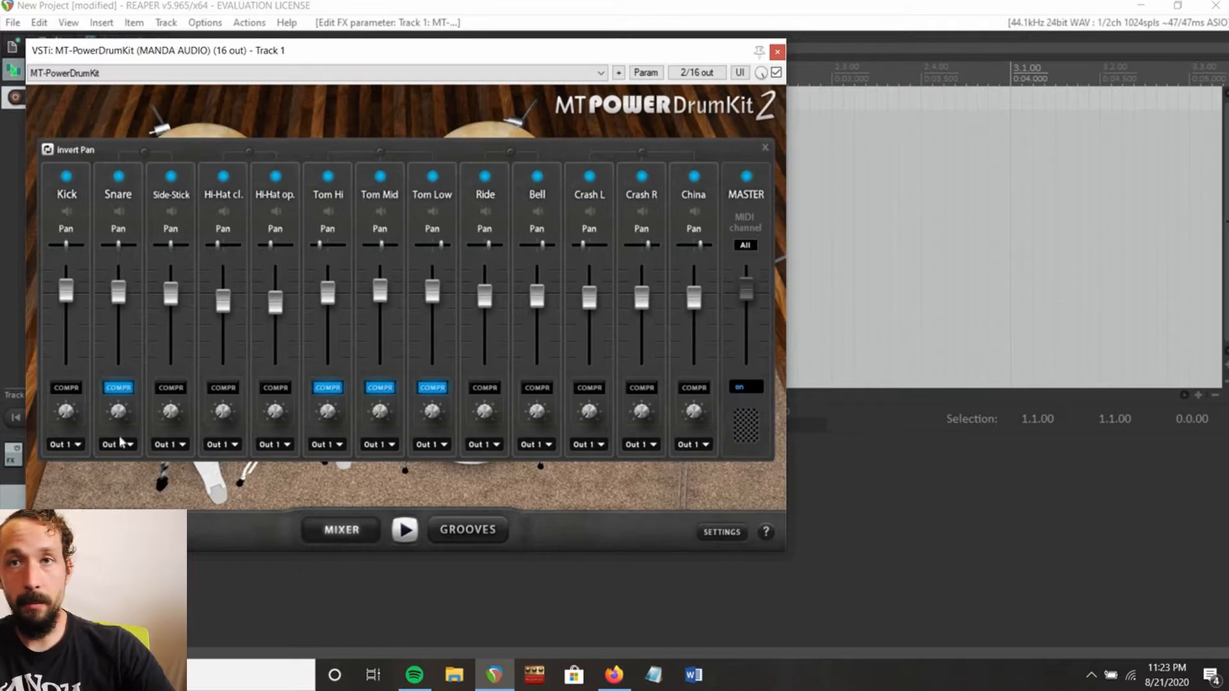
{"action": "mouse_move", "coordinate": [270, 453]}
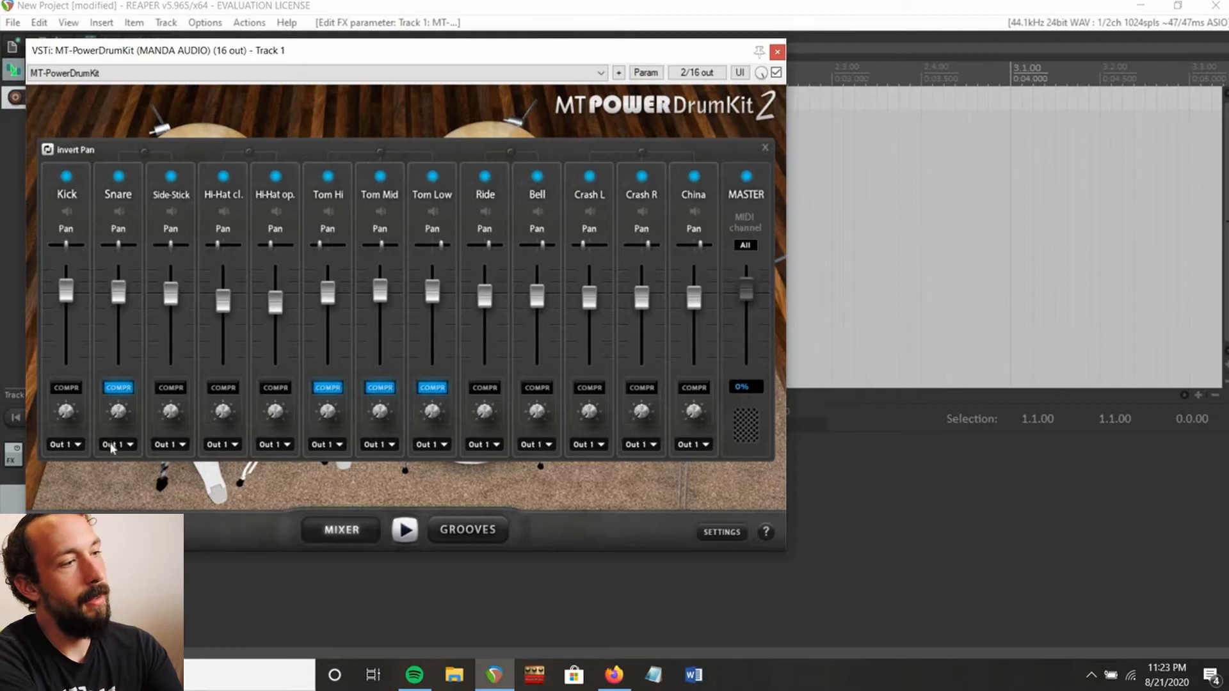
Route Snare and Side-Stick to output 2 and both hi-hats to output 3.
{"action": "left_click", "coordinate": [116, 445]}
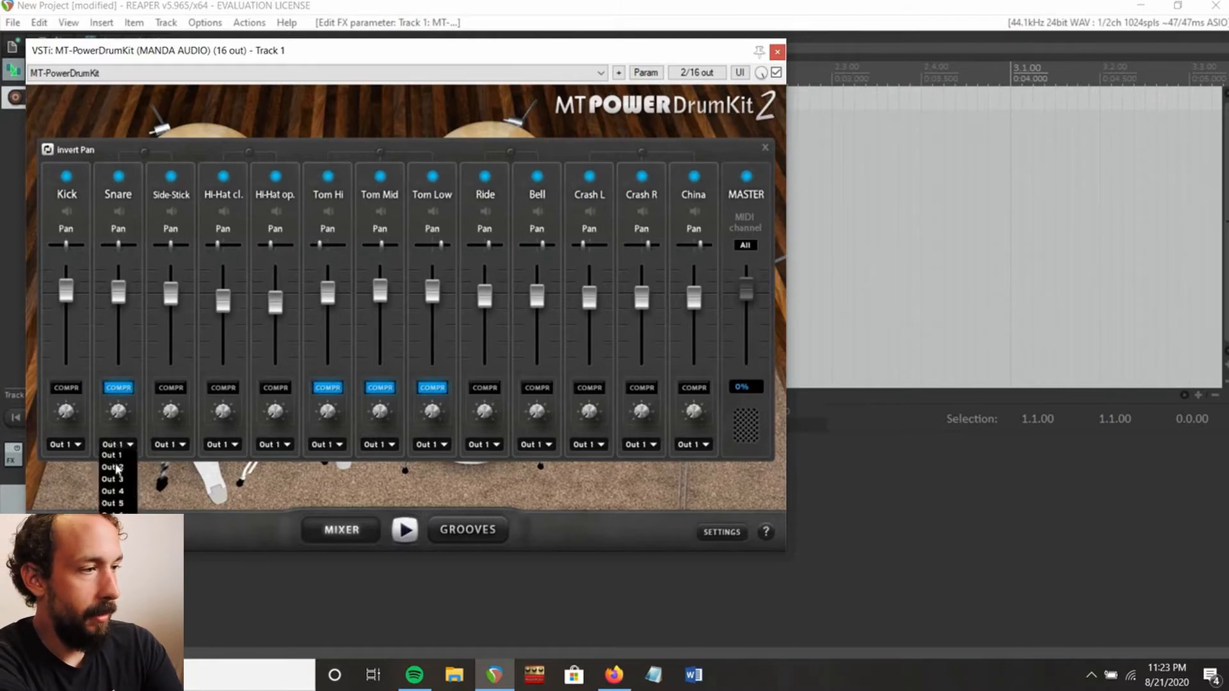
{"action": "left_click", "coordinate": [112, 455]}
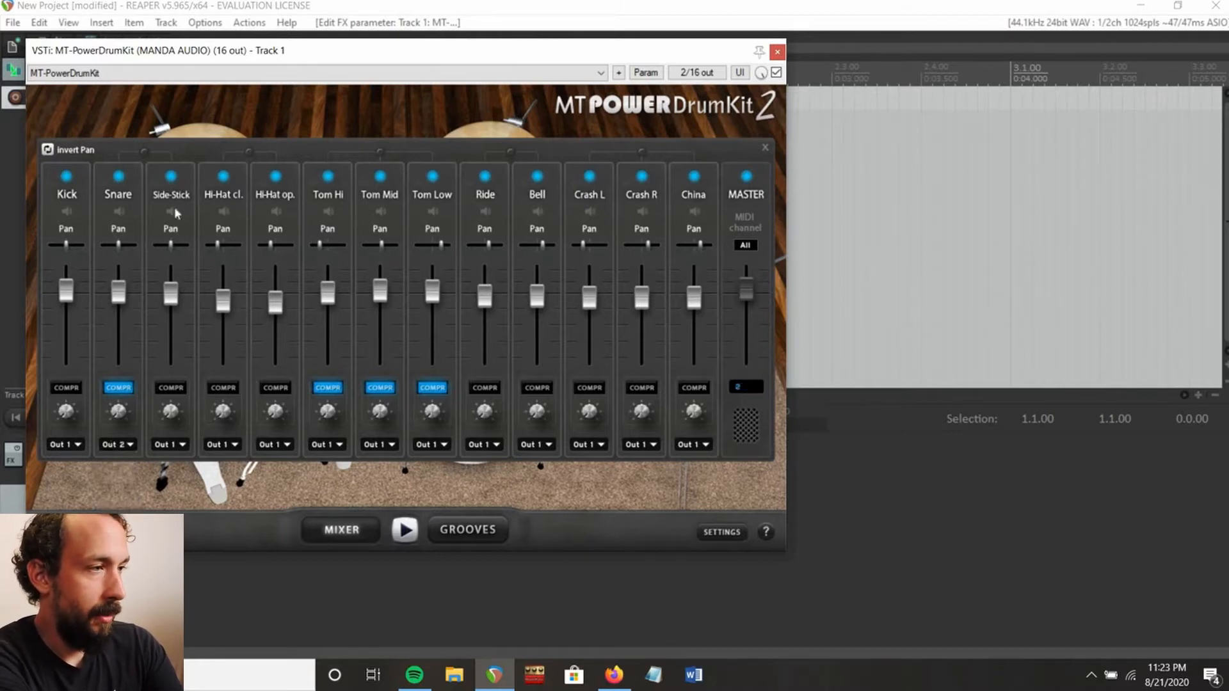
{"action": "left_click", "coordinate": [169, 444]}
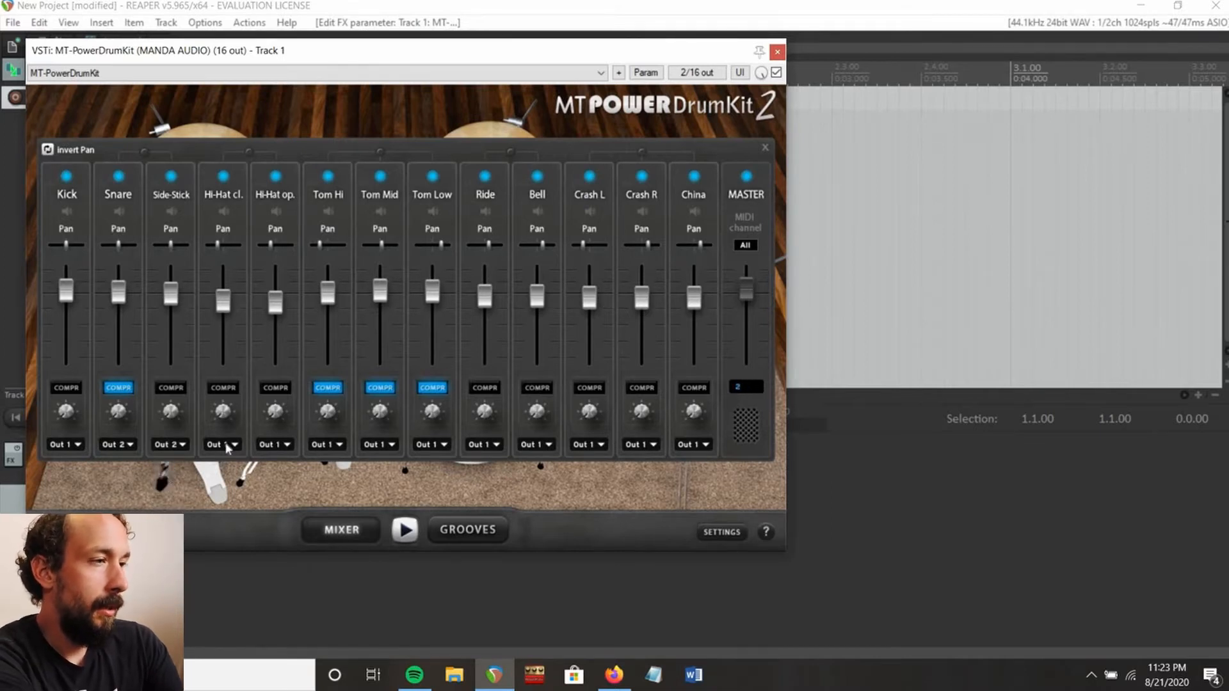
{"action": "left_click", "coordinate": [222, 444]}
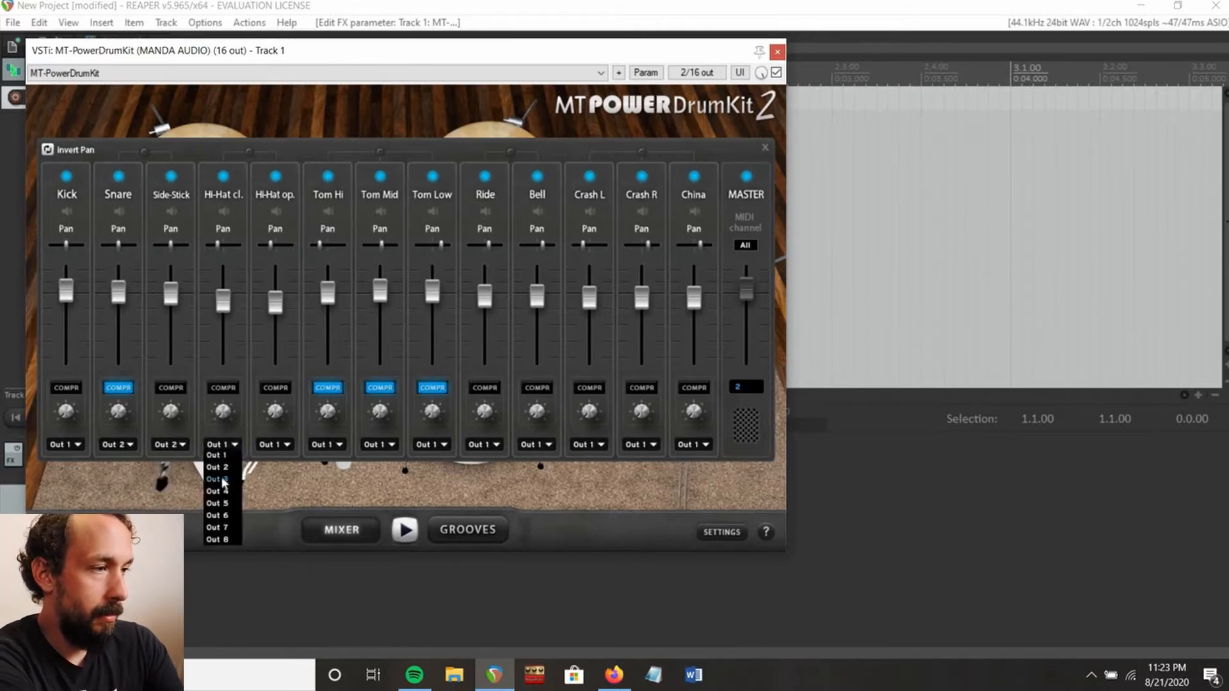
{"action": "left_click", "coordinate": [217, 479]}
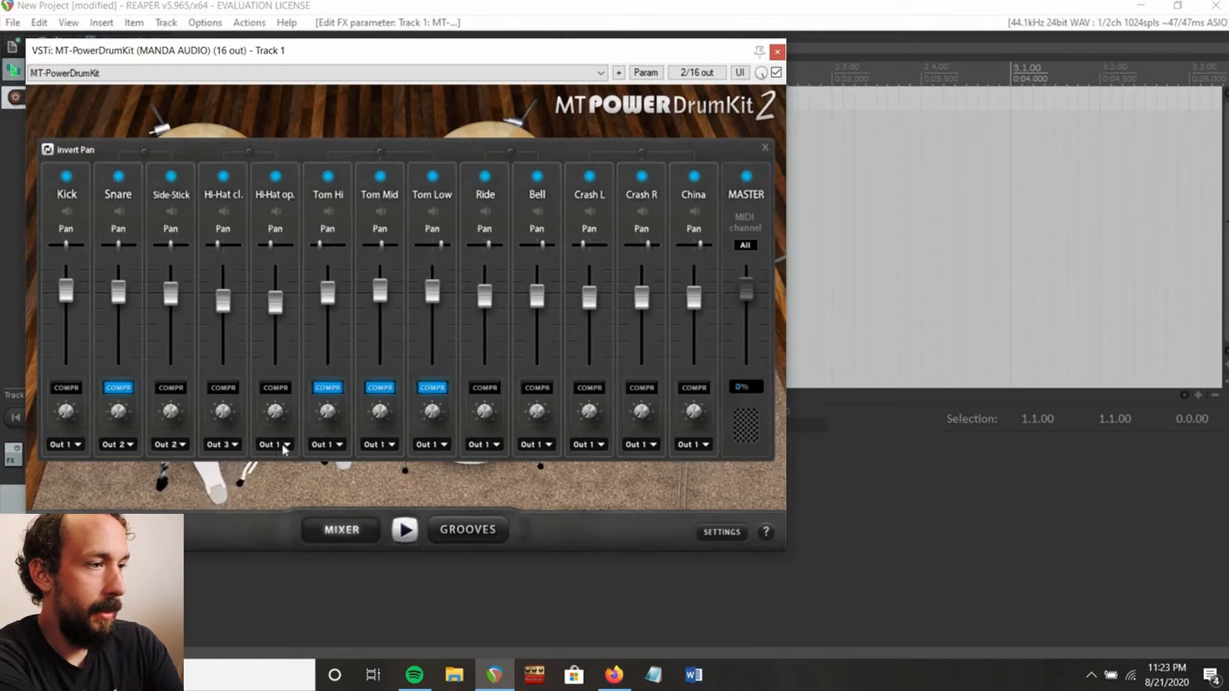
{"action": "left_click", "coordinate": [274, 444]}
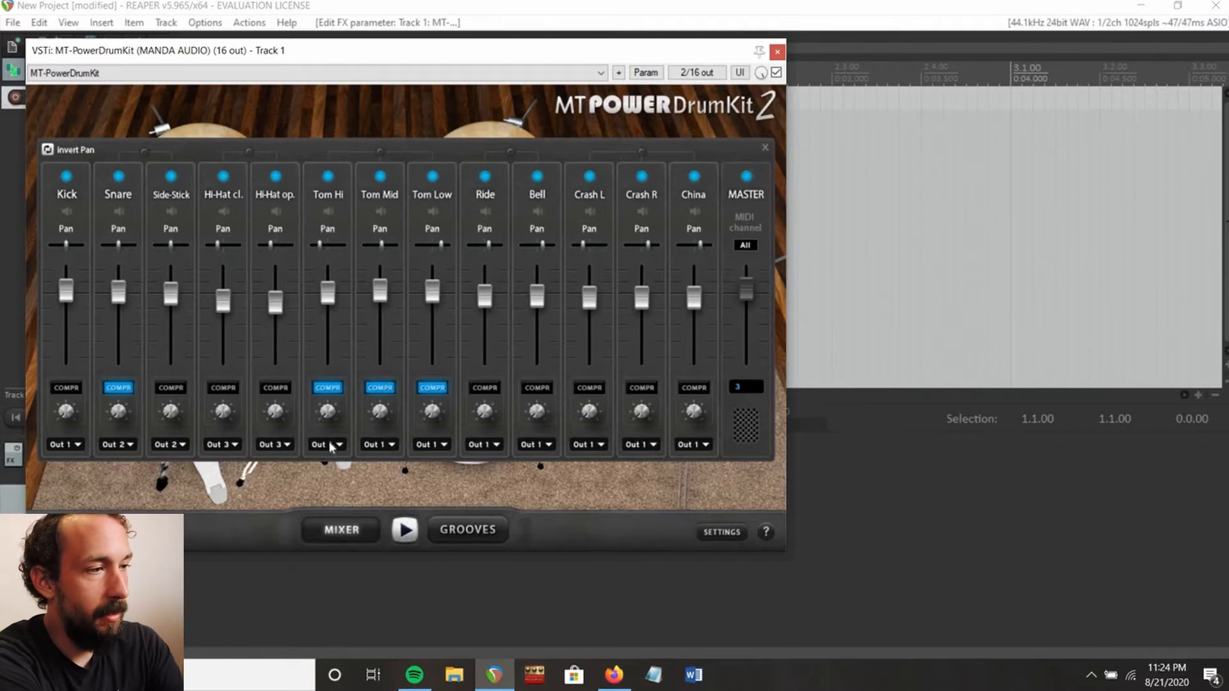
Route the toms to output 4, Ride to output 5 and Crash L to output 6.
{"action": "left_click", "coordinate": [327, 444]}
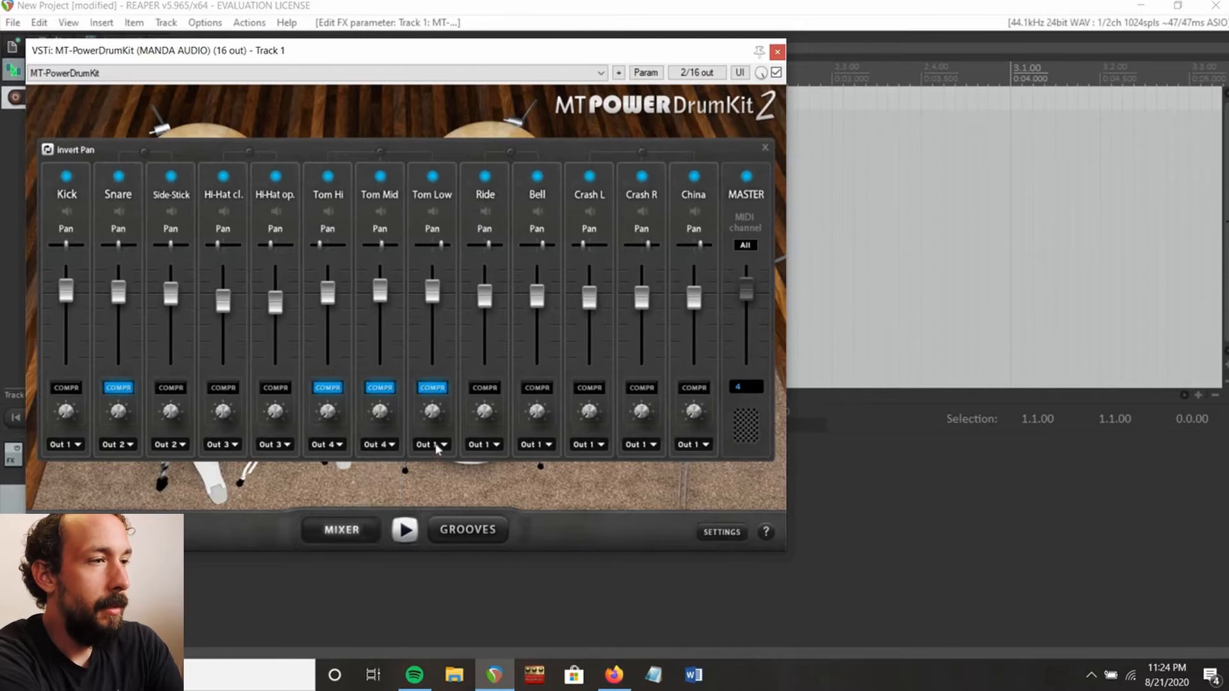
{"action": "left_click", "coordinate": [430, 445]}
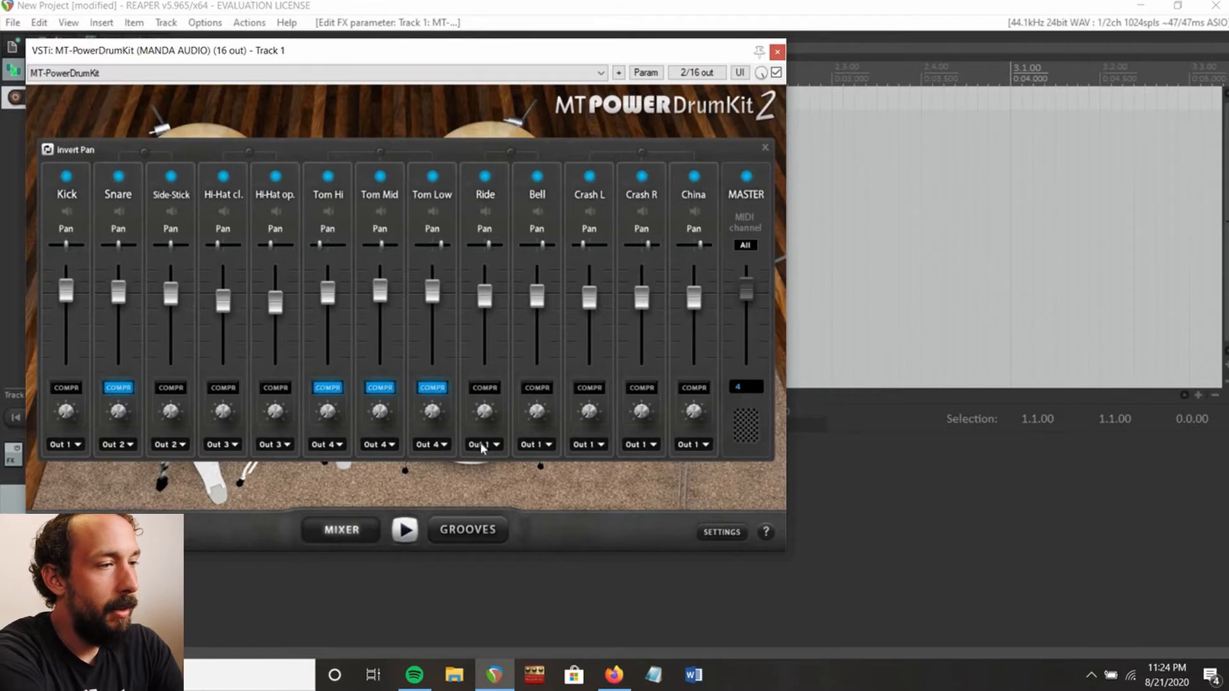
{"action": "left_click", "coordinate": [484, 445]}
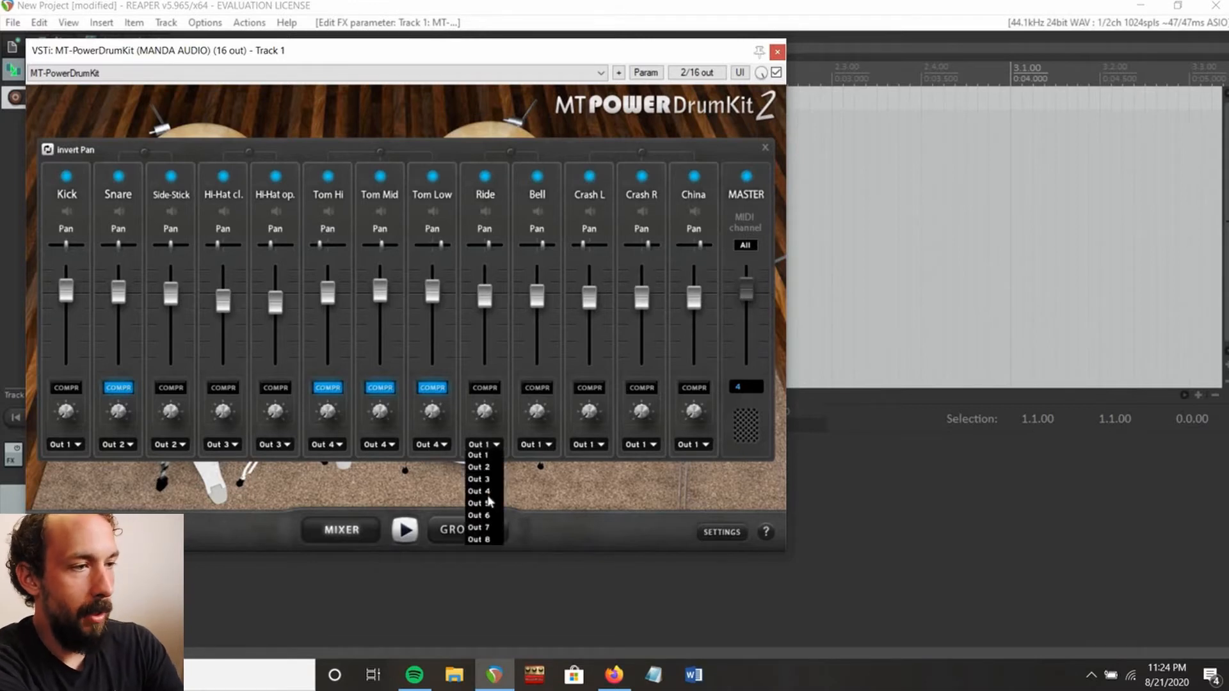
{"action": "left_click", "coordinate": [478, 503]}
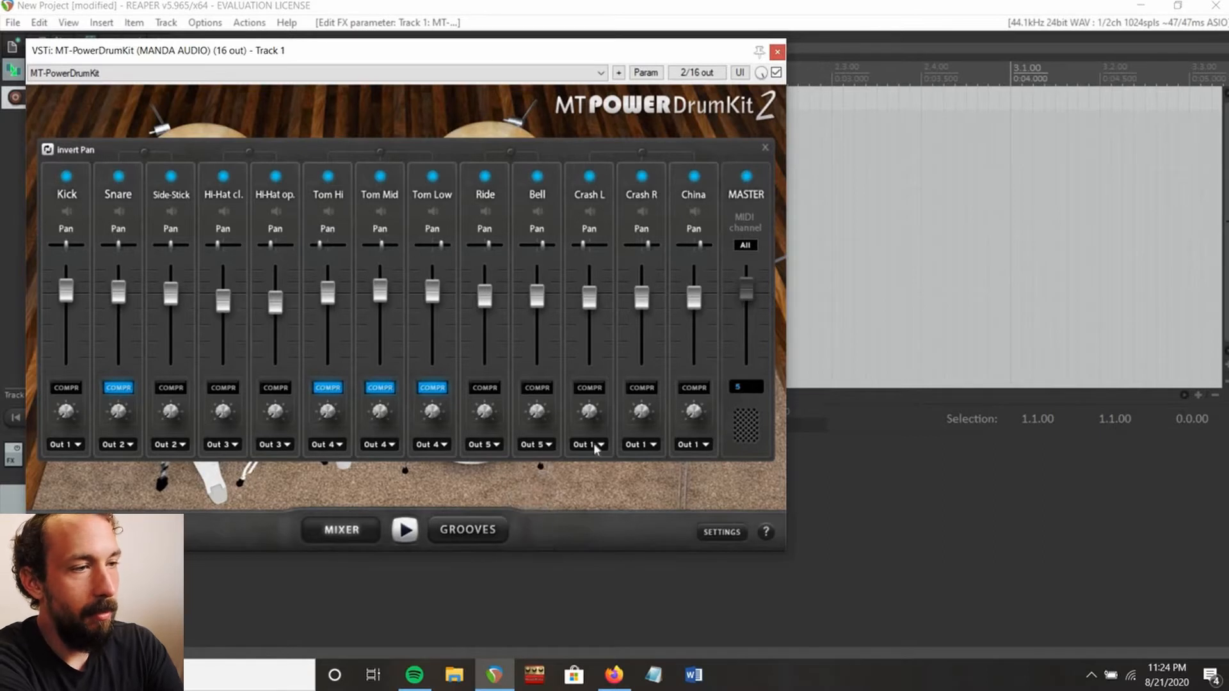
{"action": "left_click", "coordinate": [588, 445]}
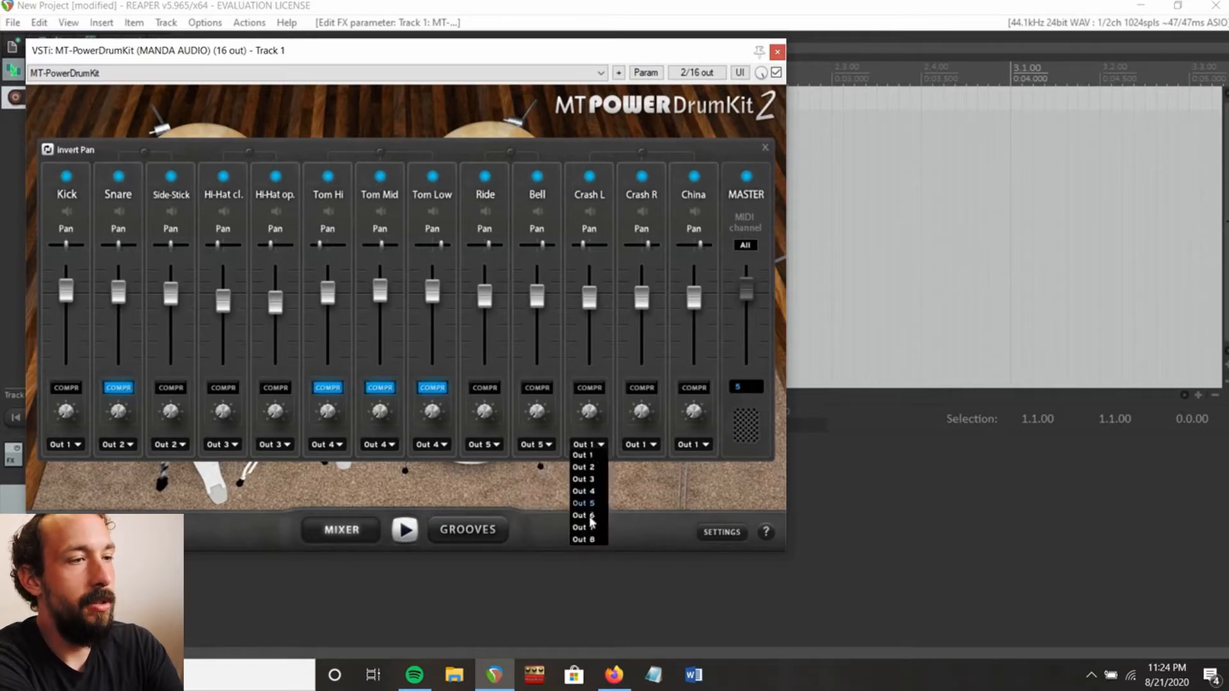
{"action": "left_click", "coordinate": [640, 444]}
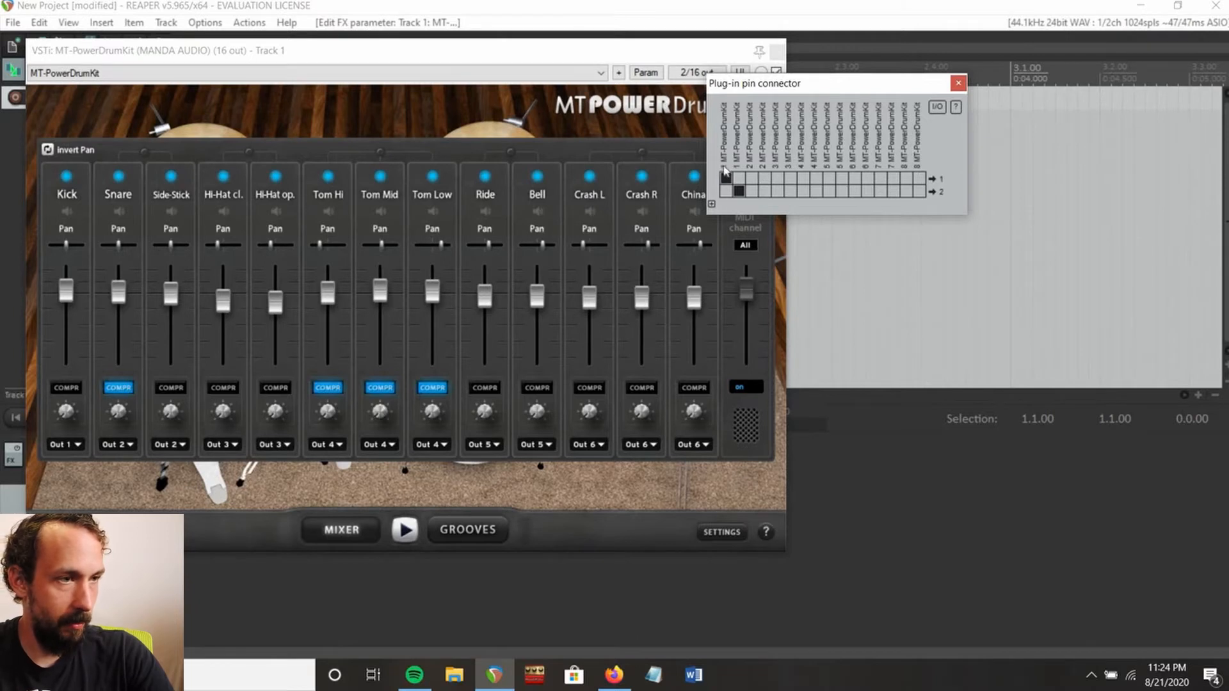
{"action": "mouse_move", "coordinate": [756, 173]}
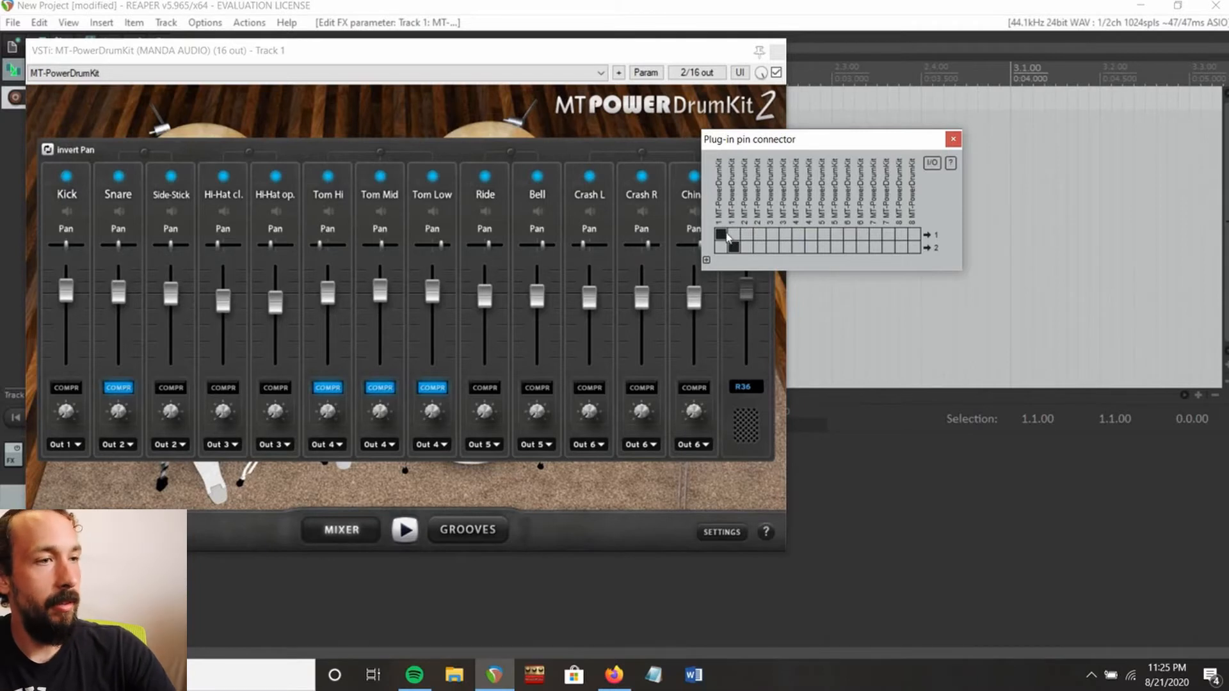
Expand the track to 12 channels with plugin outputs mapped one-to-one in the pin connector.
{"action": "left_click", "coordinate": [720, 245]}
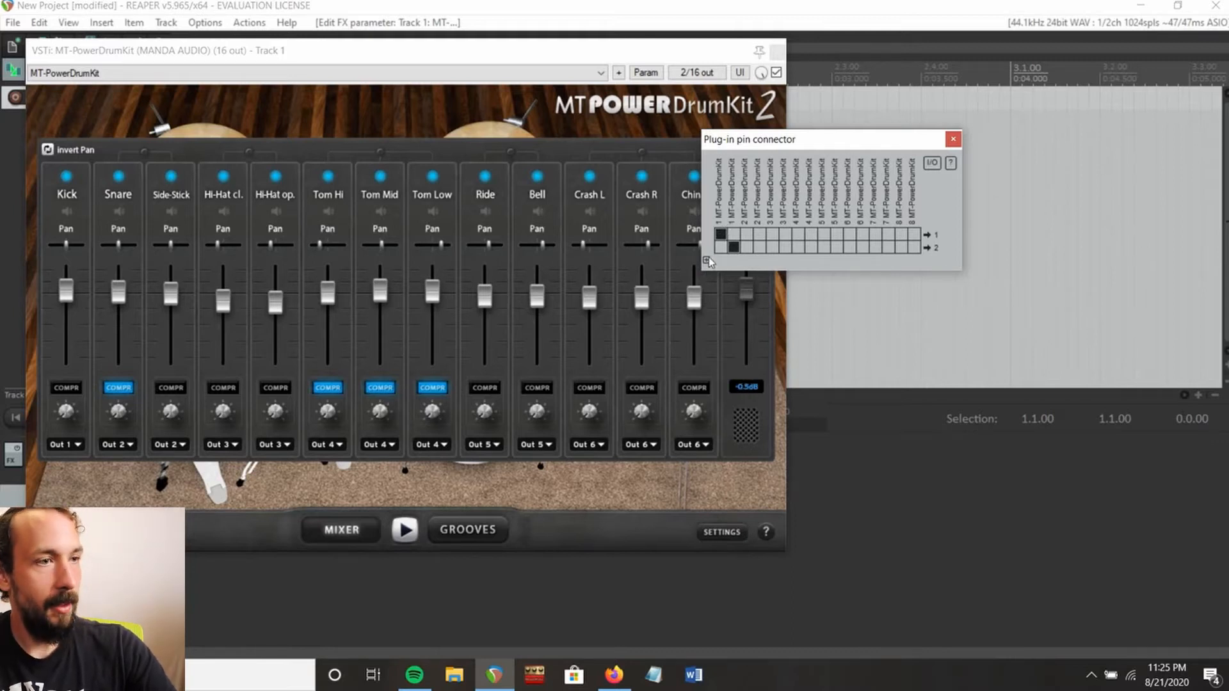
{"action": "left_click", "coordinate": [707, 262]}
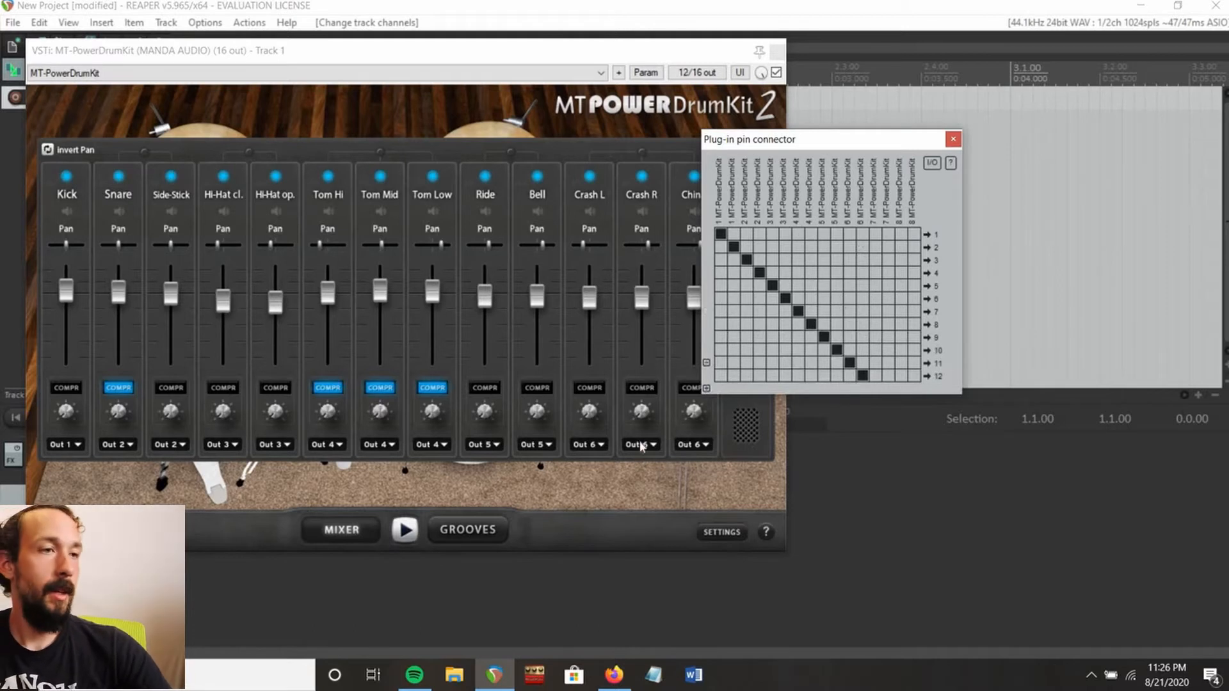
{"action": "mouse_move", "coordinate": [890, 237]}
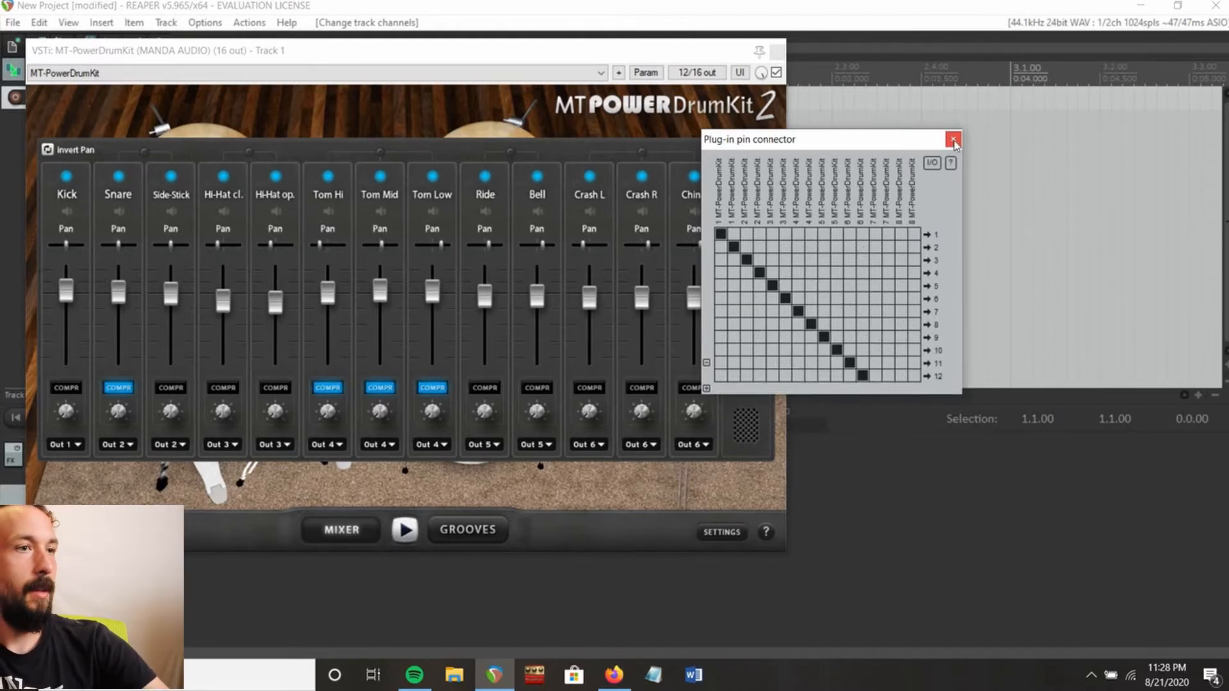
Close the pin connector and plugin windows and rename the track 'Drum Midi'.
{"action": "left_click", "coordinate": [954, 139]}
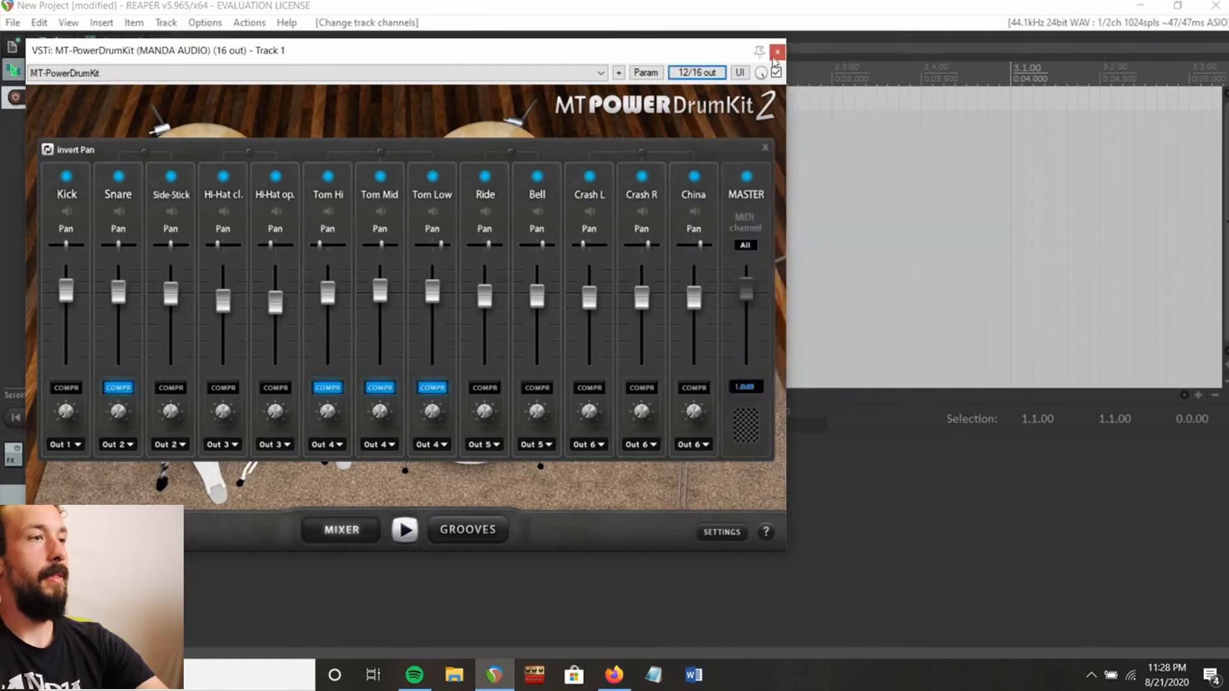
{"action": "left_click", "coordinate": [777, 52]}
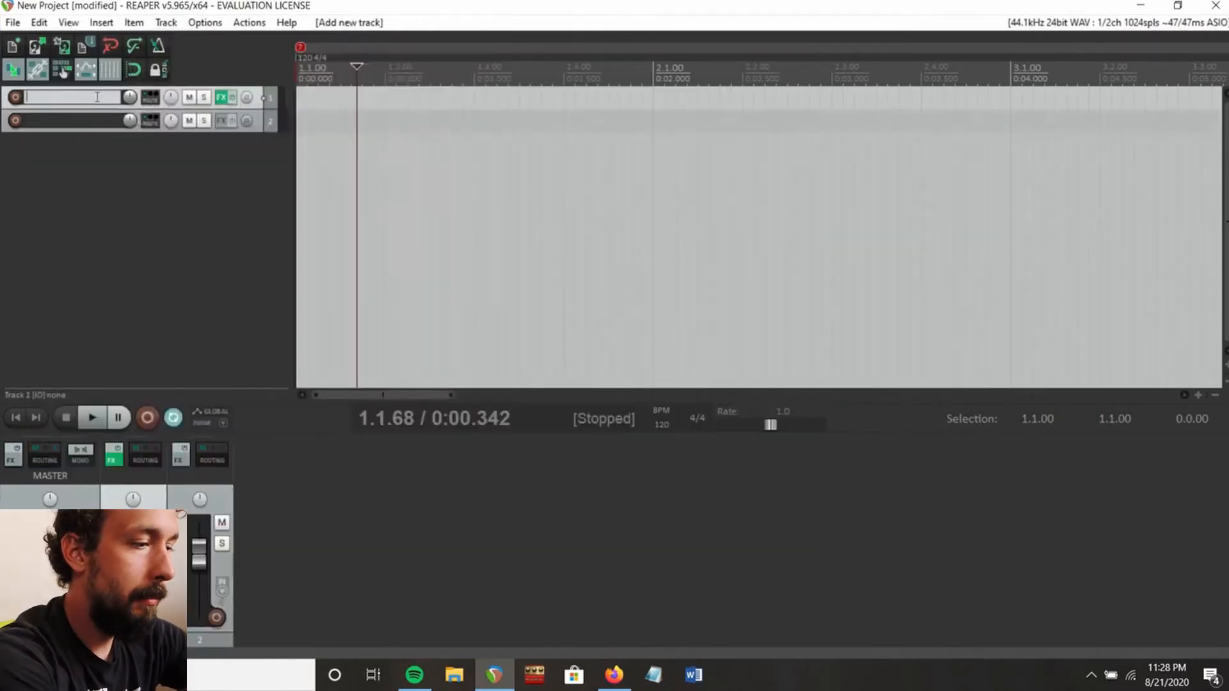
{"action": "type", "text": "Drum Midi"}
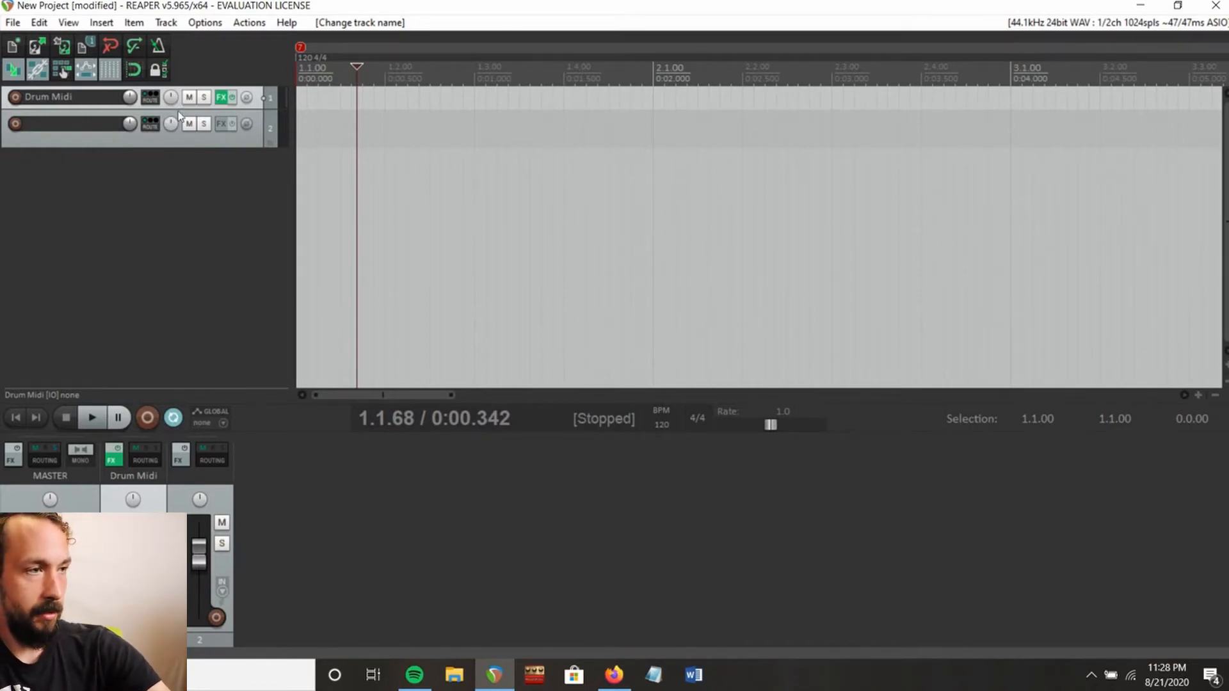
Add six tracks and name them Kick, Snare, Hi Hat, Toms, Ride, Crash and China.
{"action": "left_click", "coordinate": [70, 124]}
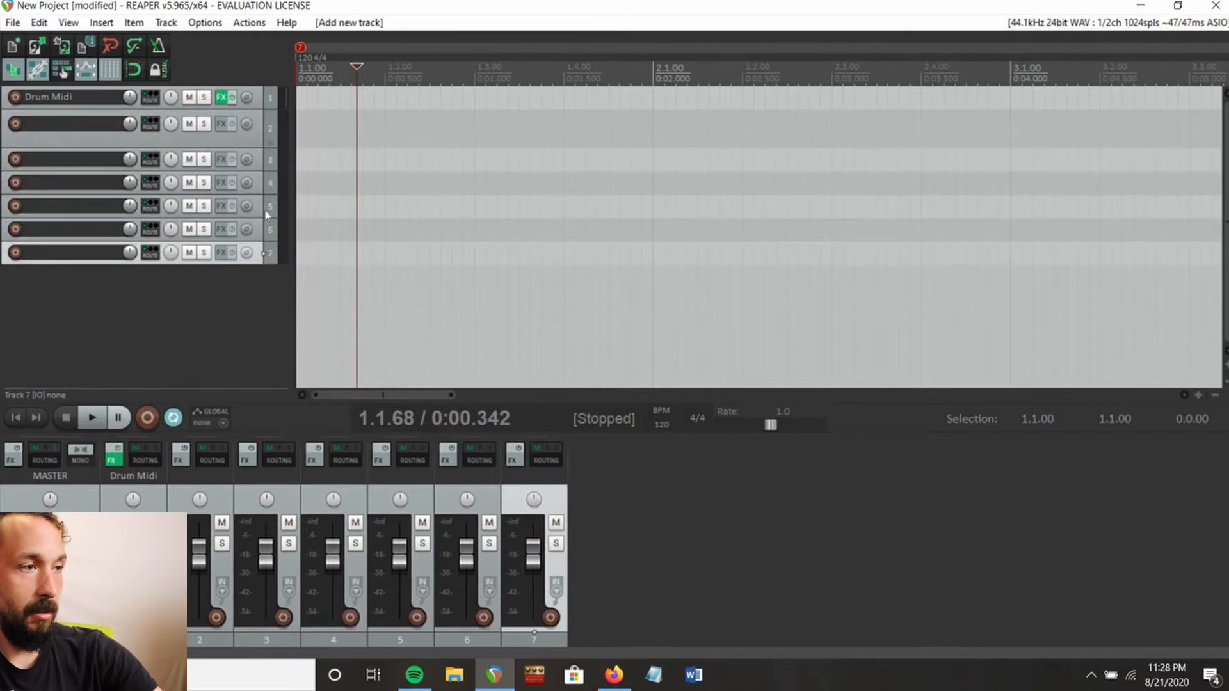
{"action": "mouse_move", "coordinate": [84, 131]}
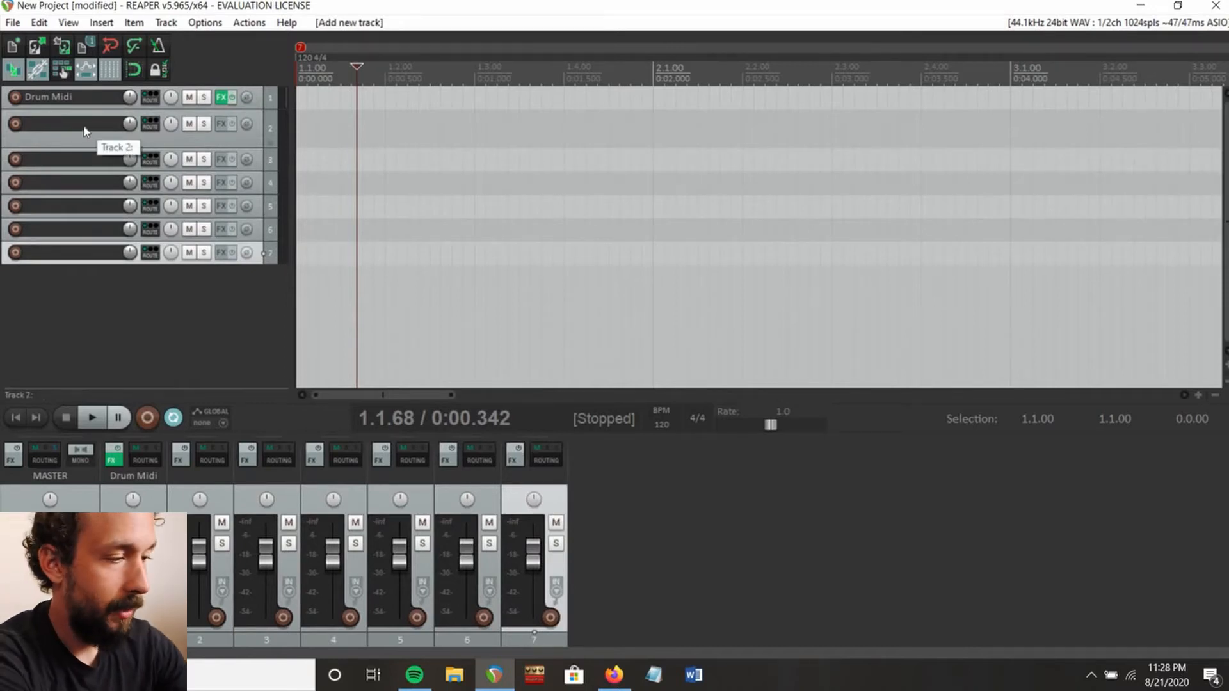
{"action": "double_click", "coordinate": [70, 123]}
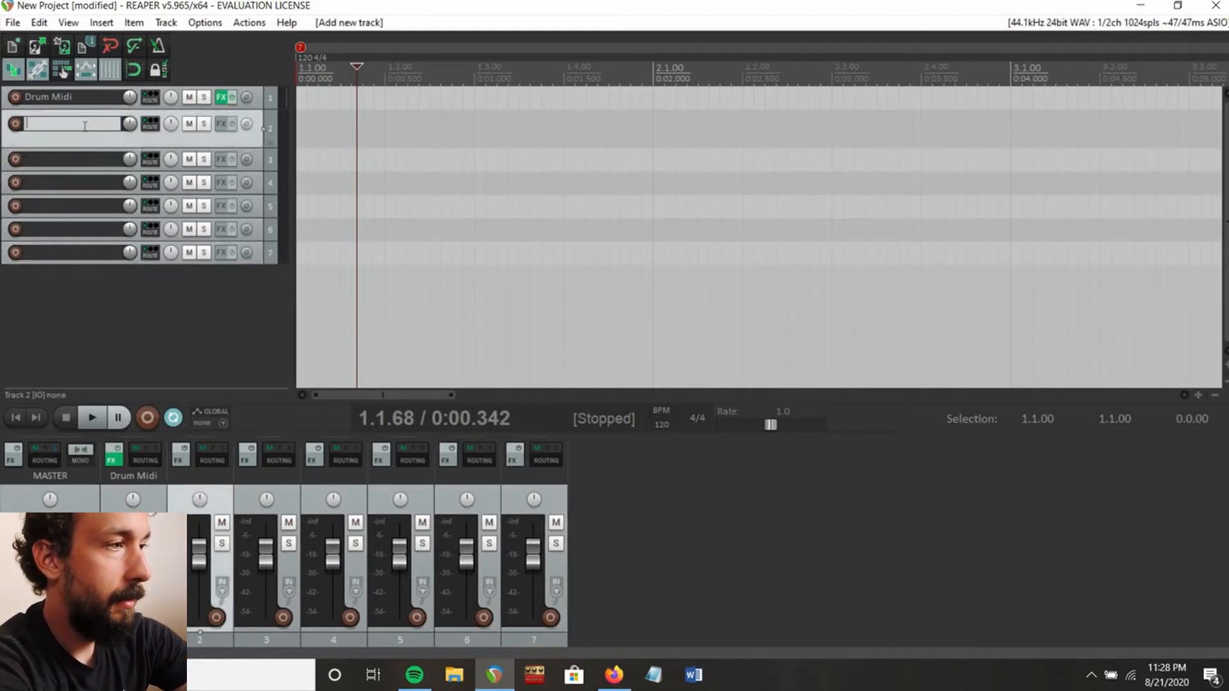
{"action": "type", "text": "Kick"}
{"action": "left_click", "coordinate": [73, 159]}
{"action": "type", "text": "Snare"}
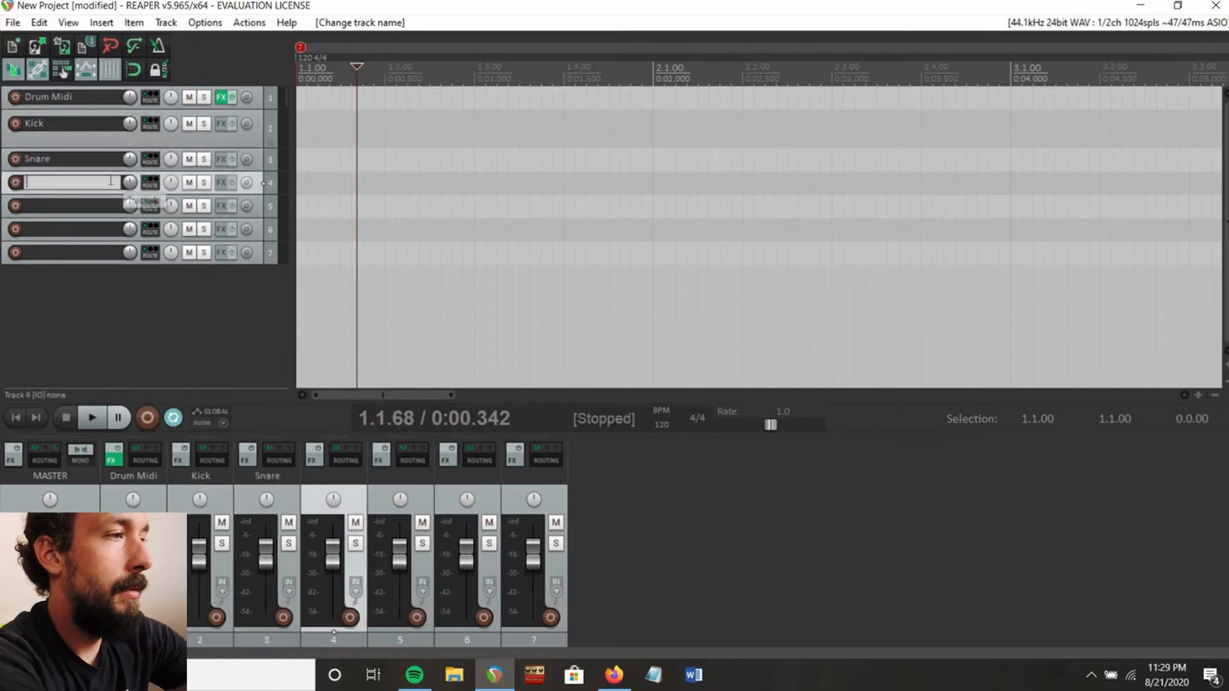
{"action": "type", "text": "Hi Hat"}
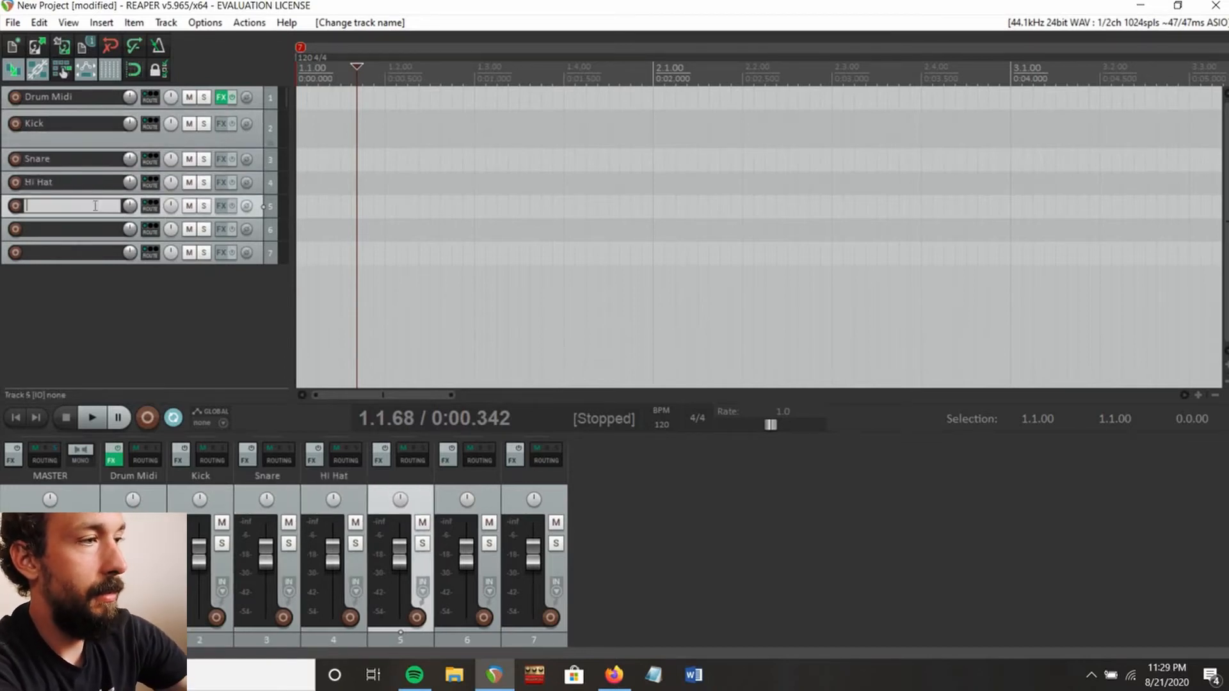
{"action": "type", "text": "Toms"}
{"action": "left_click", "coordinate": [72, 228]}
{"action": "type", "text": "Ride"}
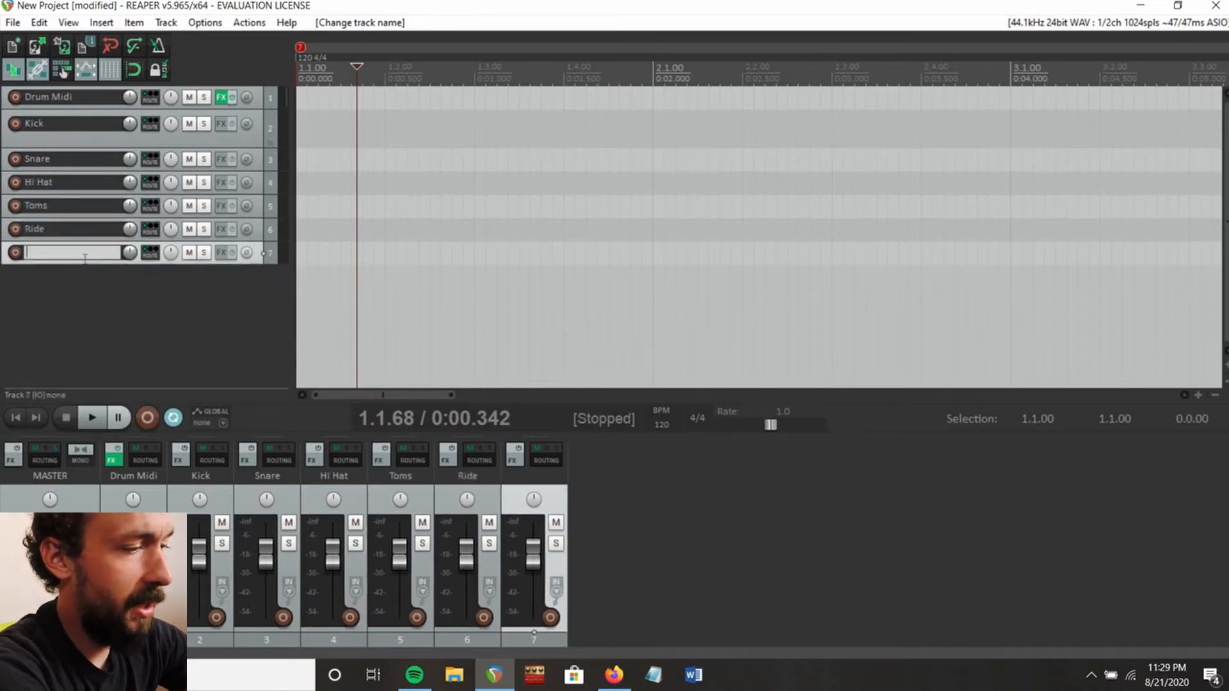
{"action": "type", "text": "Crash and China"}
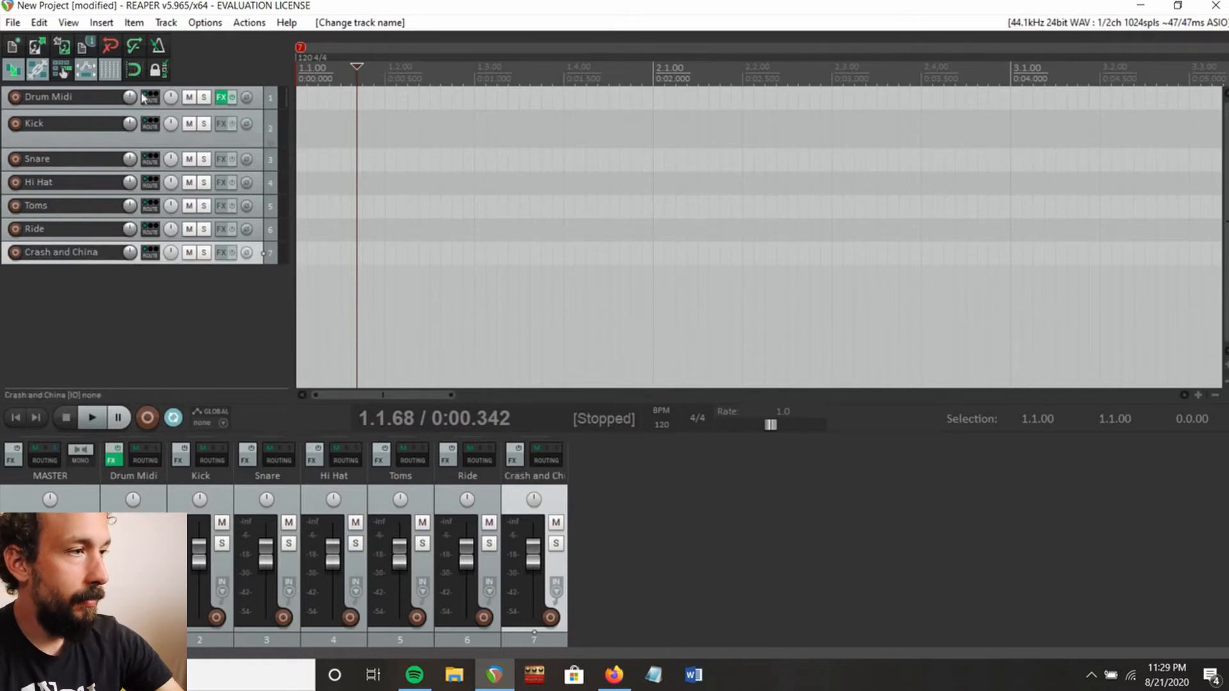
{"action": "mouse_move", "coordinate": [151, 97]}
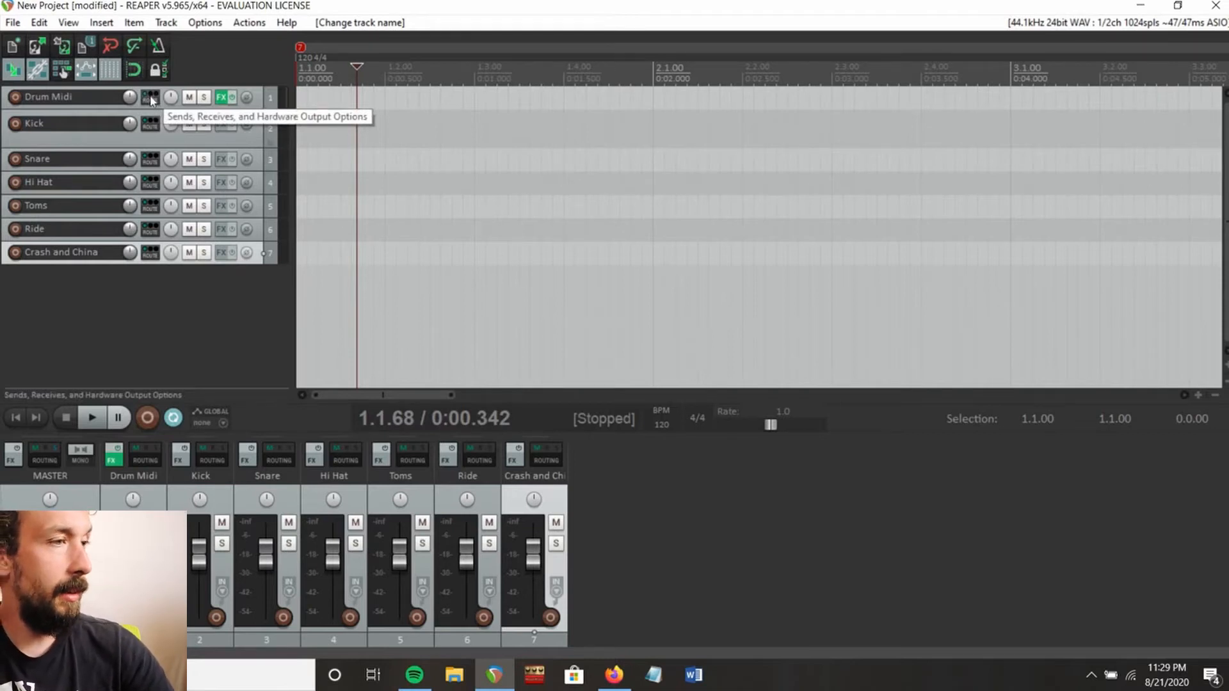
Disable Drum Midi's master send and add sends to the six drum tracks.
{"action": "left_click", "coordinate": [150, 97]}
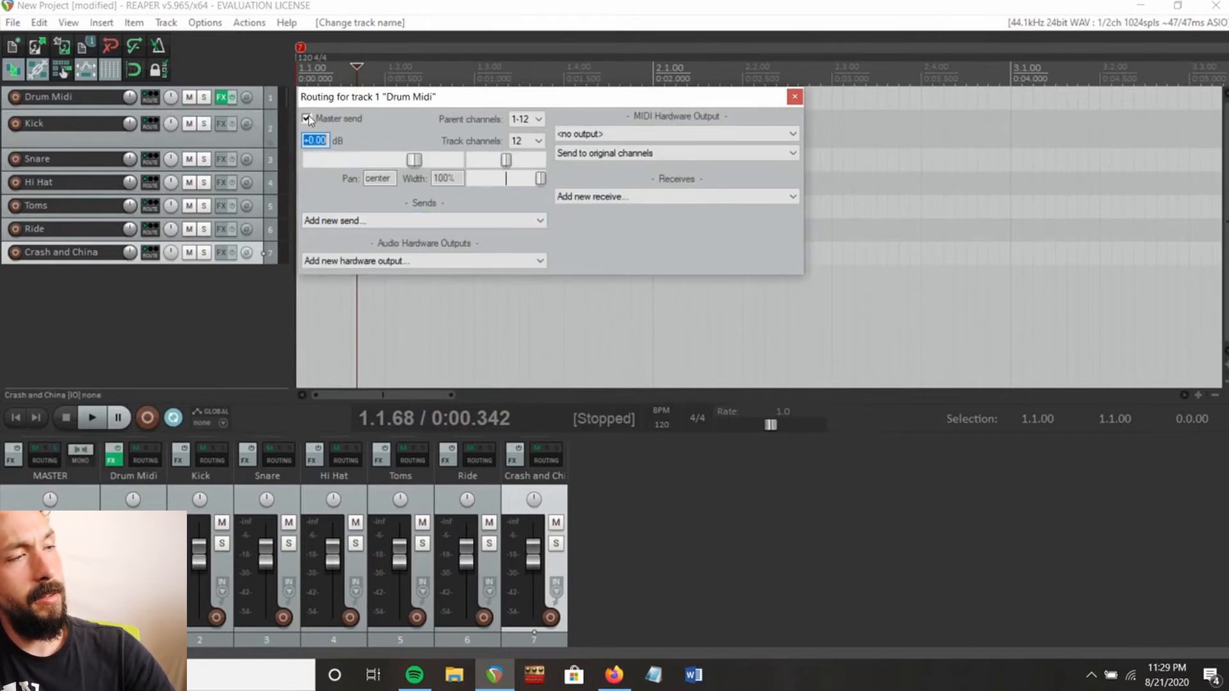
{"action": "left_click", "coordinate": [306, 118]}
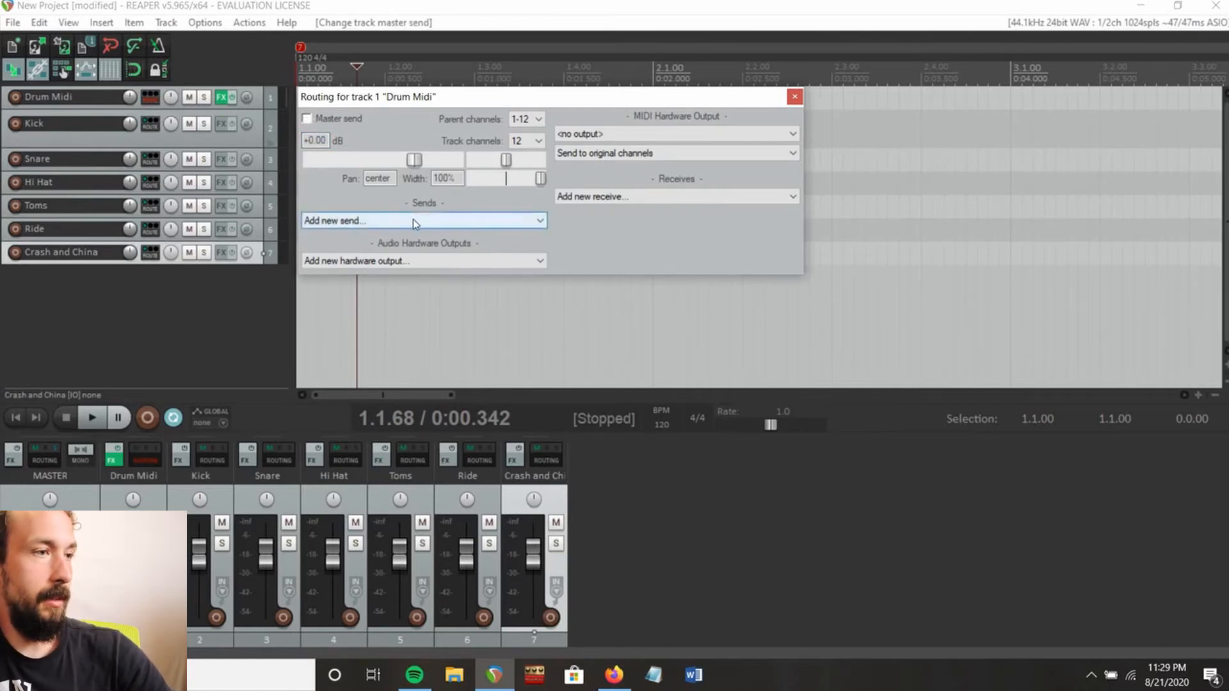
{"action": "left_click", "coordinate": [423, 221]}
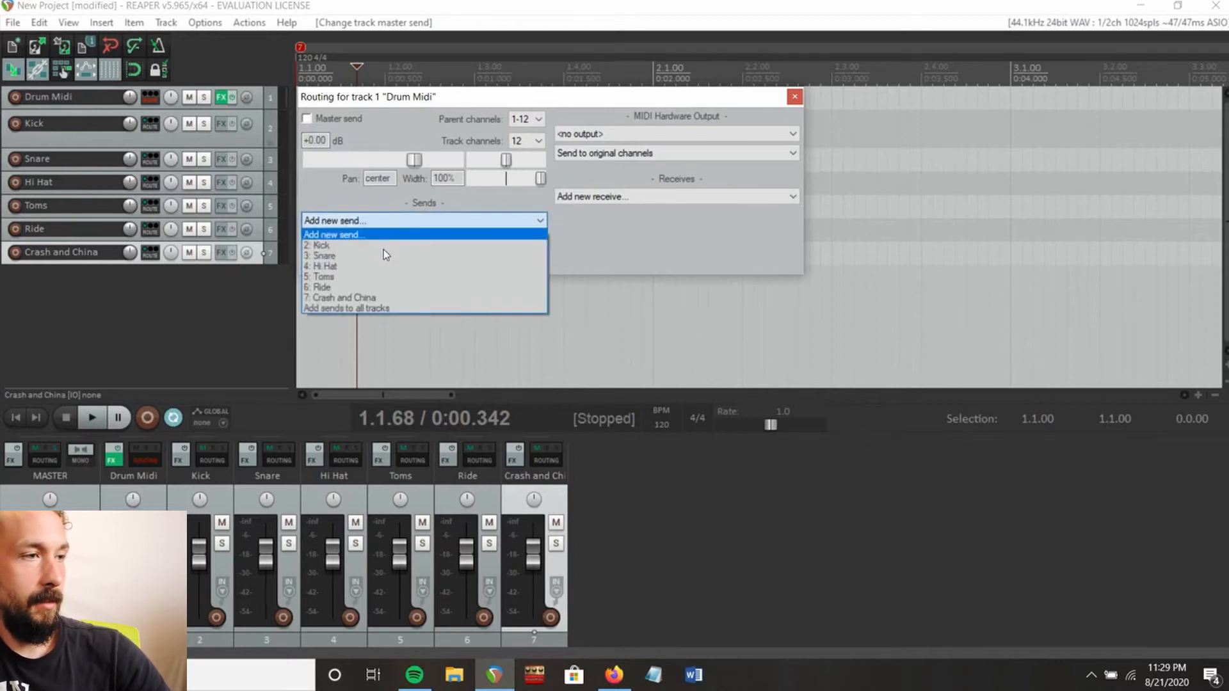
{"action": "left_click", "coordinate": [320, 245]}
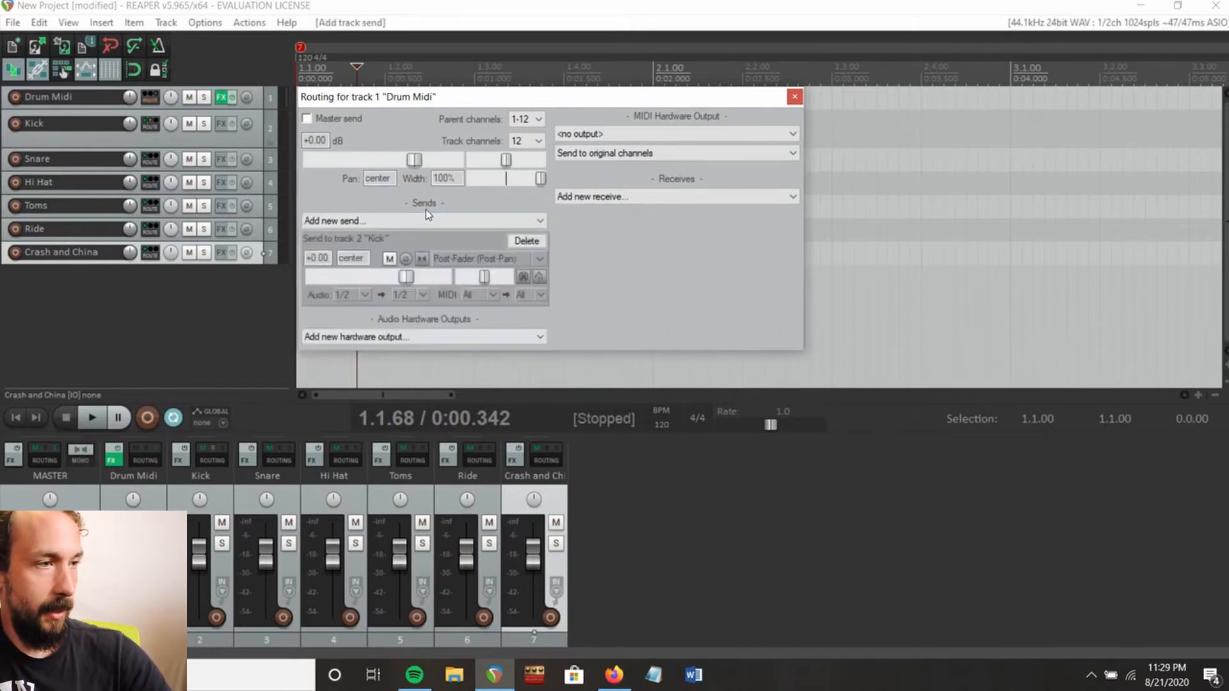
{"action": "left_click", "coordinate": [422, 221]}
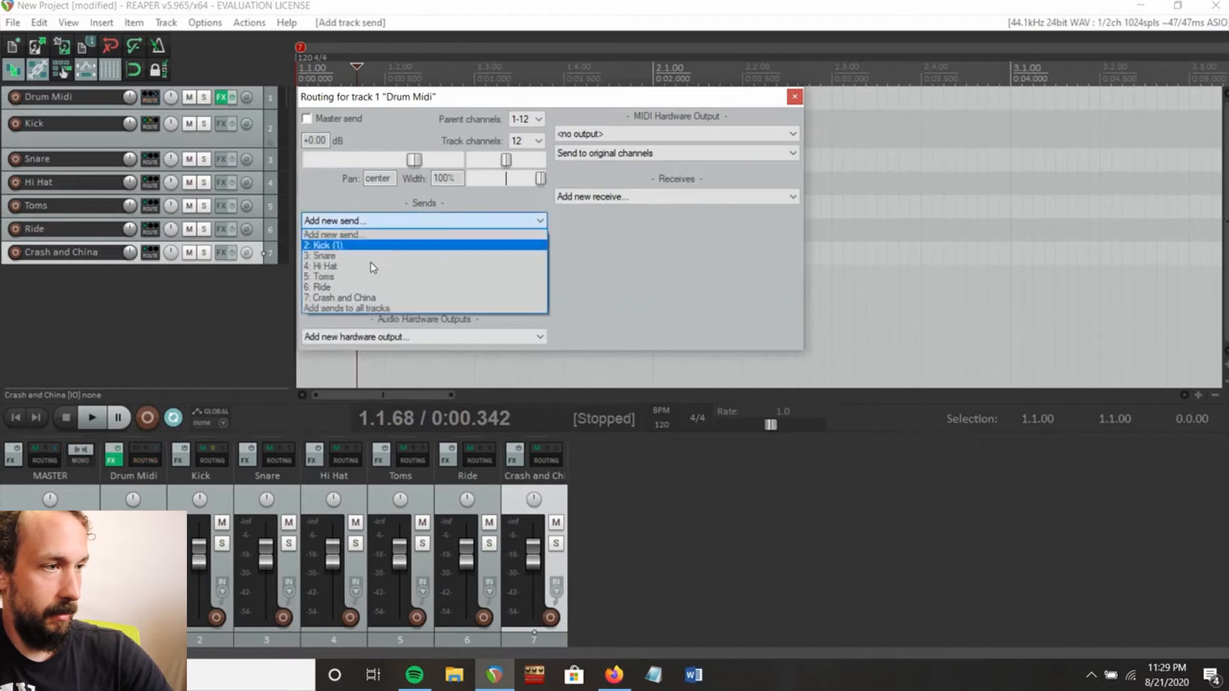
{"action": "left_click", "coordinate": [322, 256]}
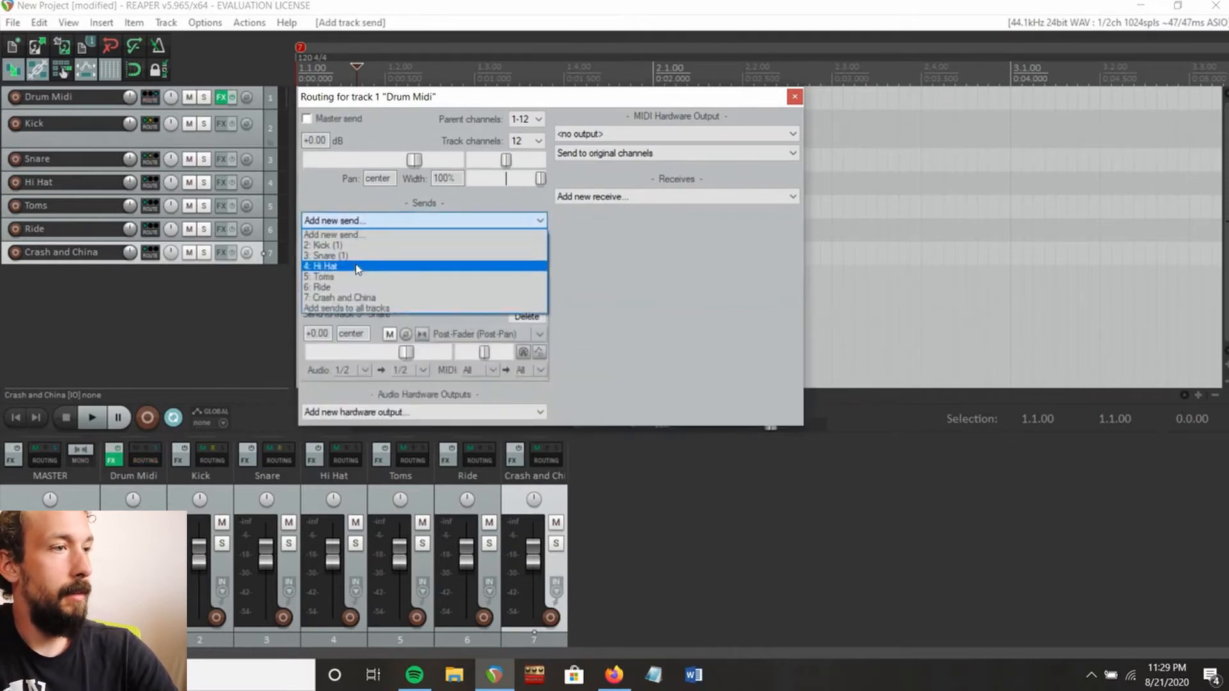
{"action": "left_click", "coordinate": [323, 265]}
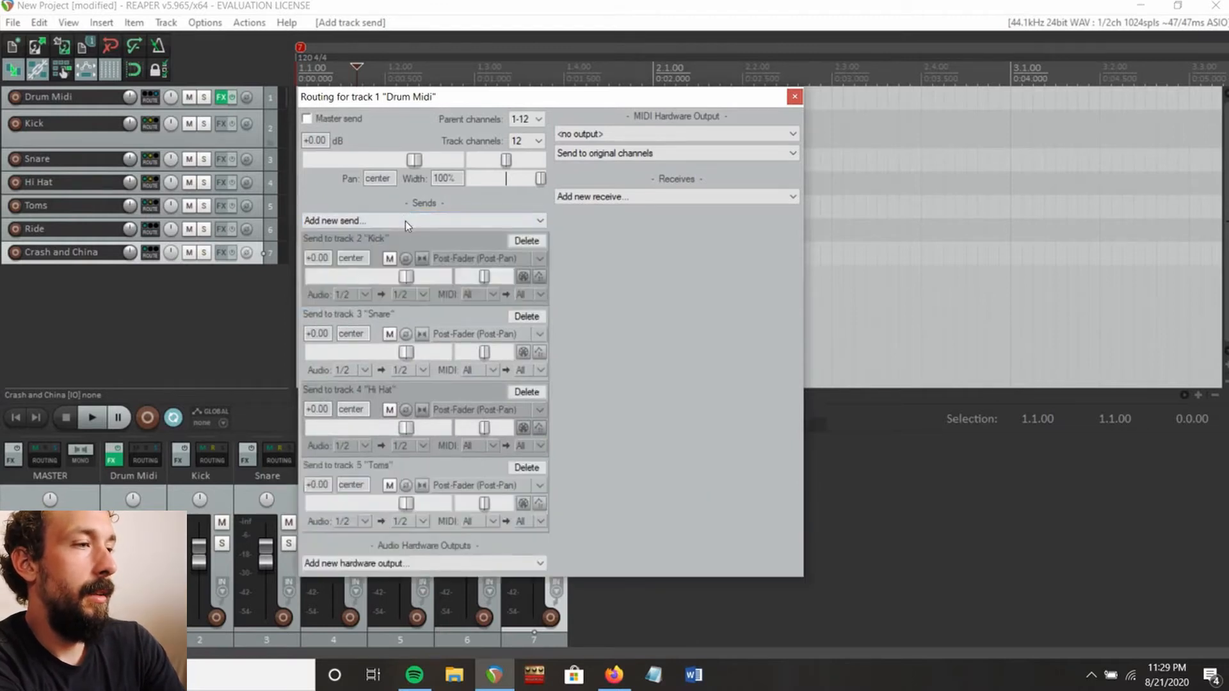
{"action": "left_click", "coordinate": [423, 220]}
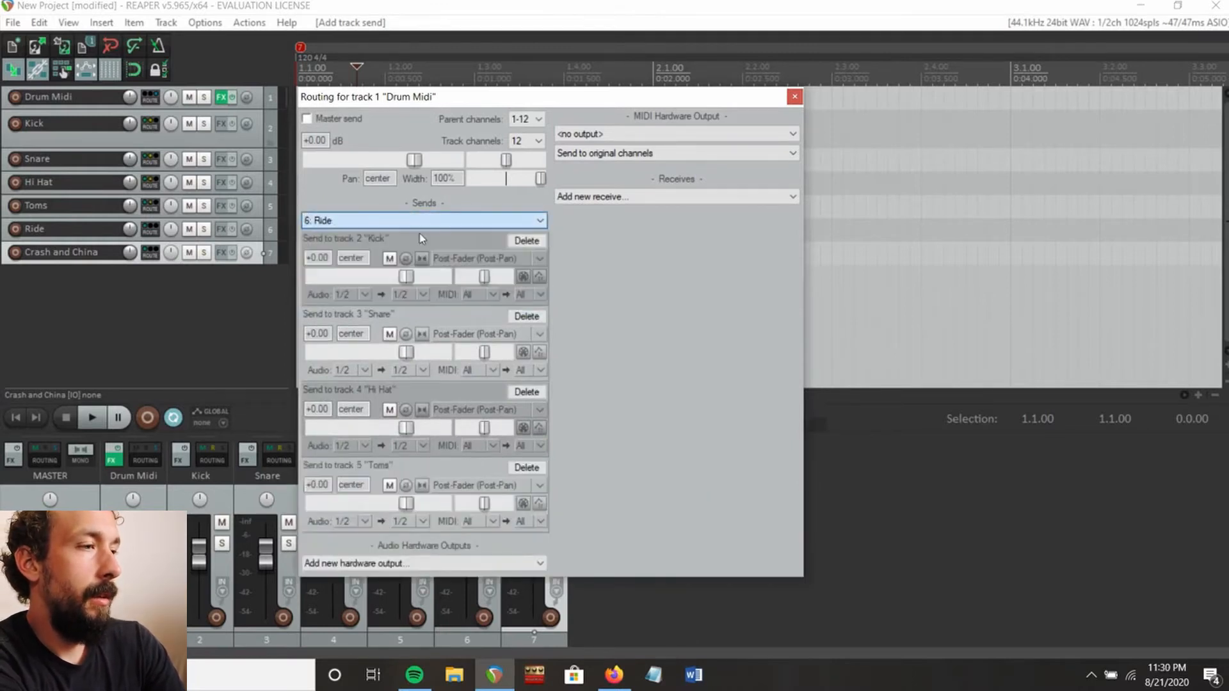
{"action": "left_click", "coordinate": [423, 220]}
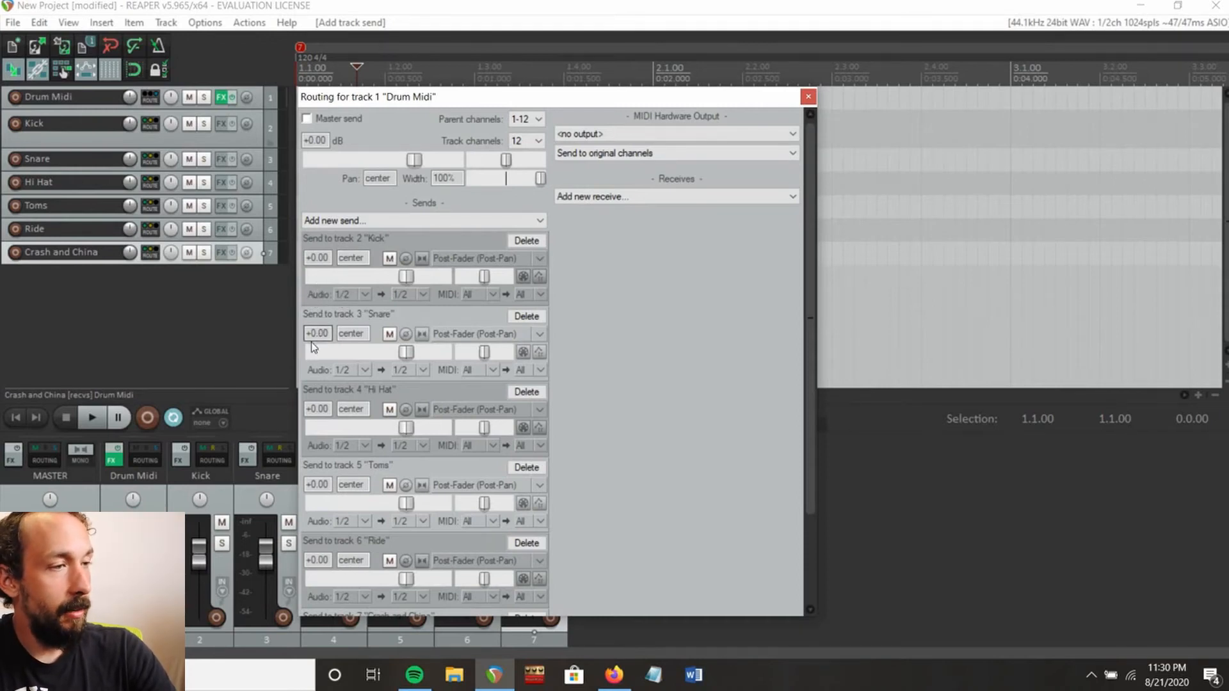
{"action": "mouse_move", "coordinate": [324, 374]}
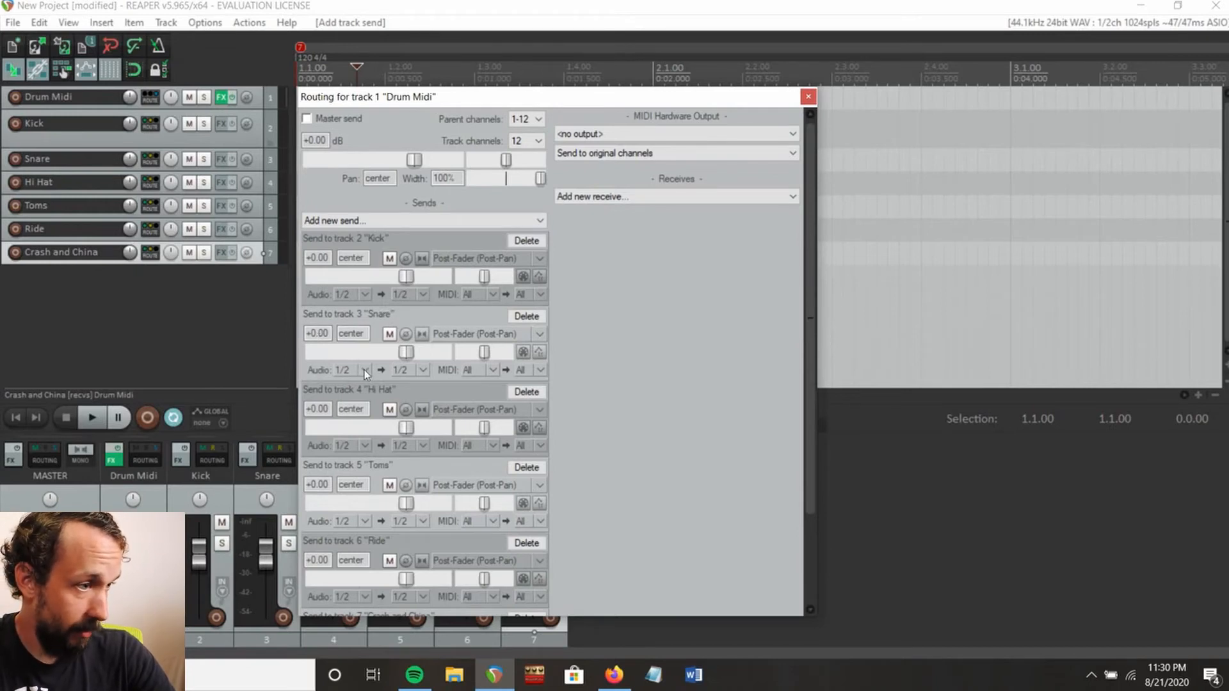
Feed the Snare, Hi Hat and Toms sends from channels 3/4, 5/6 and 7/8.
{"action": "left_click", "coordinate": [364, 370]}
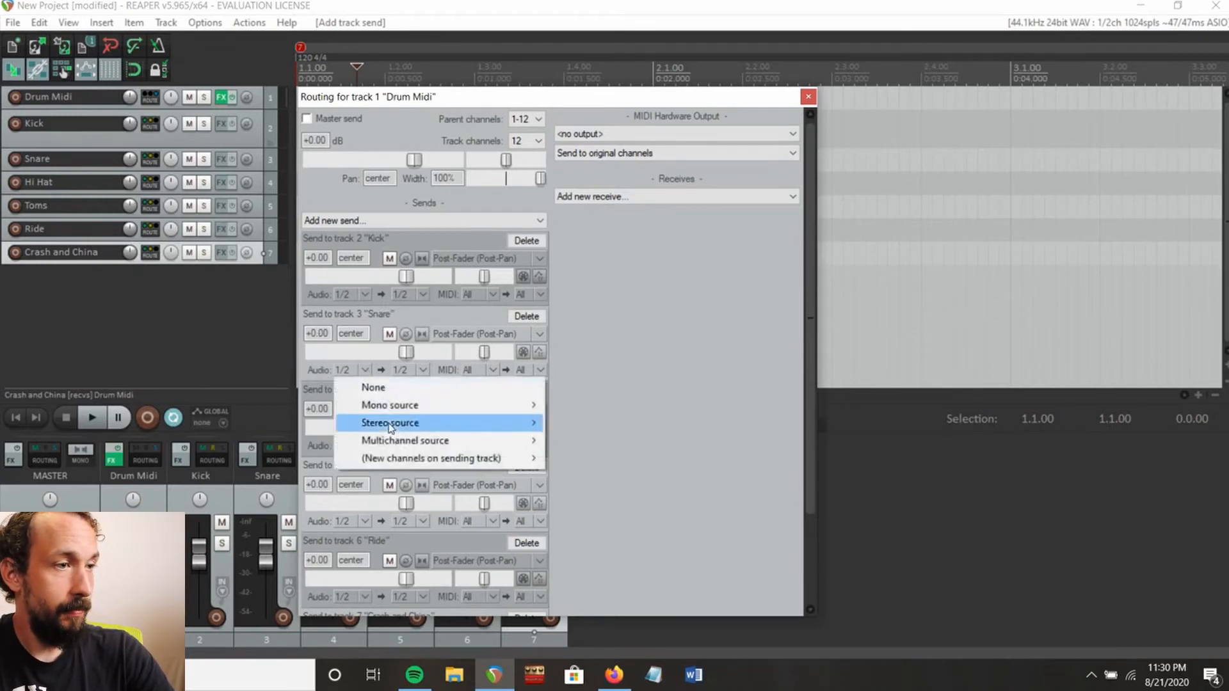
{"action": "mouse_move", "coordinate": [389, 422]}
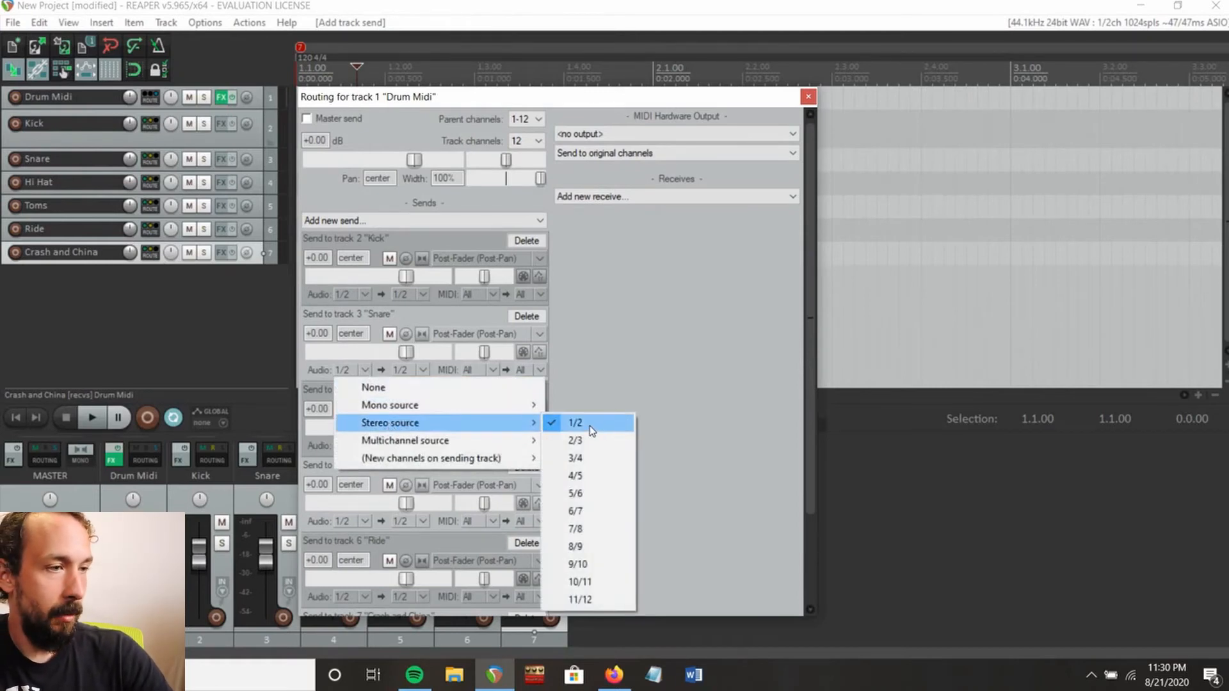
{"action": "mouse_move", "coordinate": [574, 458]}
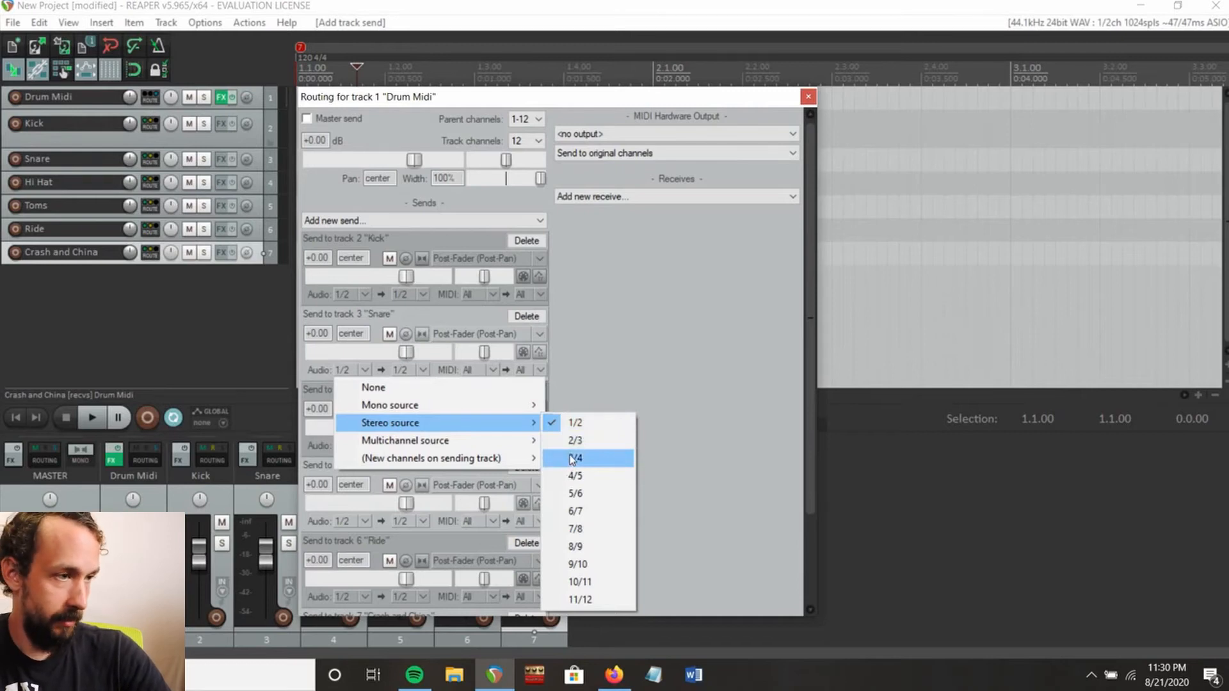
{"action": "left_click", "coordinate": [576, 459]}
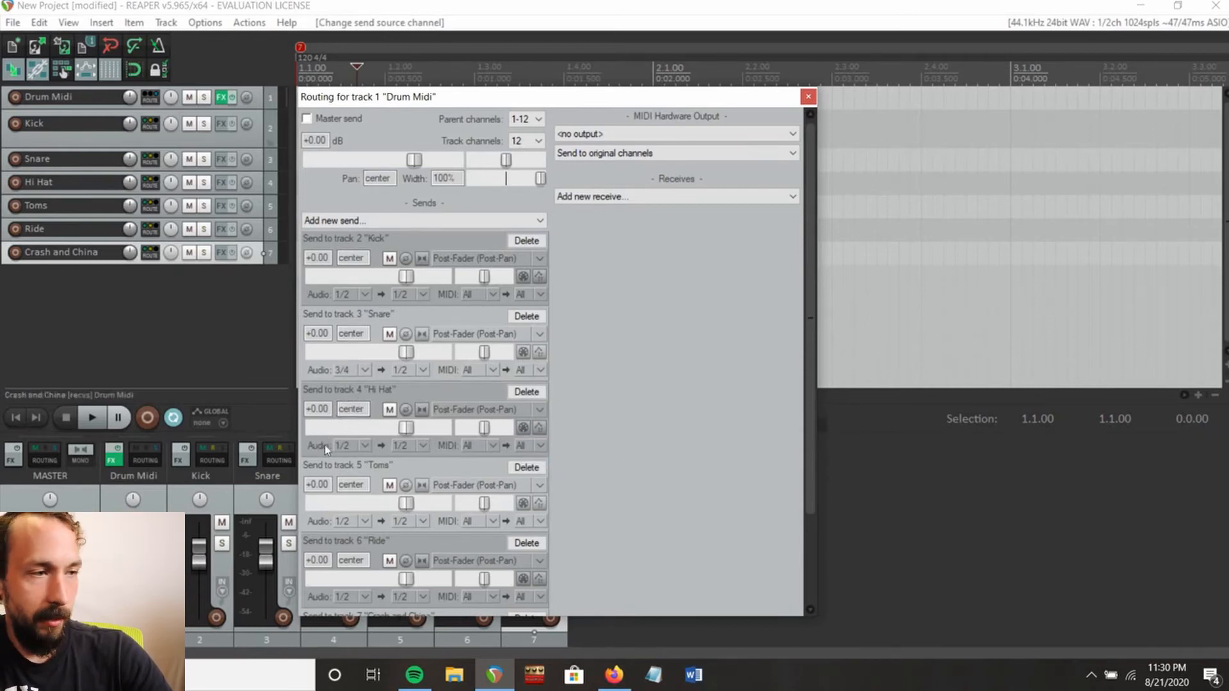
{"action": "left_click", "coordinate": [342, 445]}
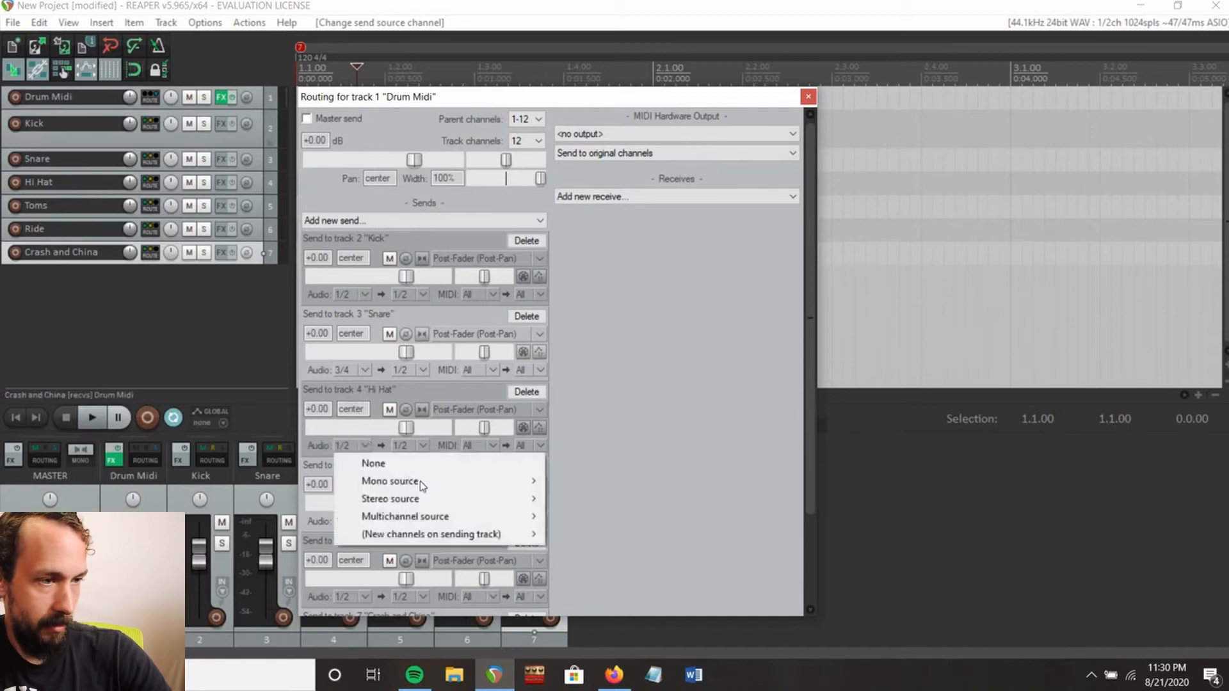
{"action": "mouse_move", "coordinate": [391, 499]}
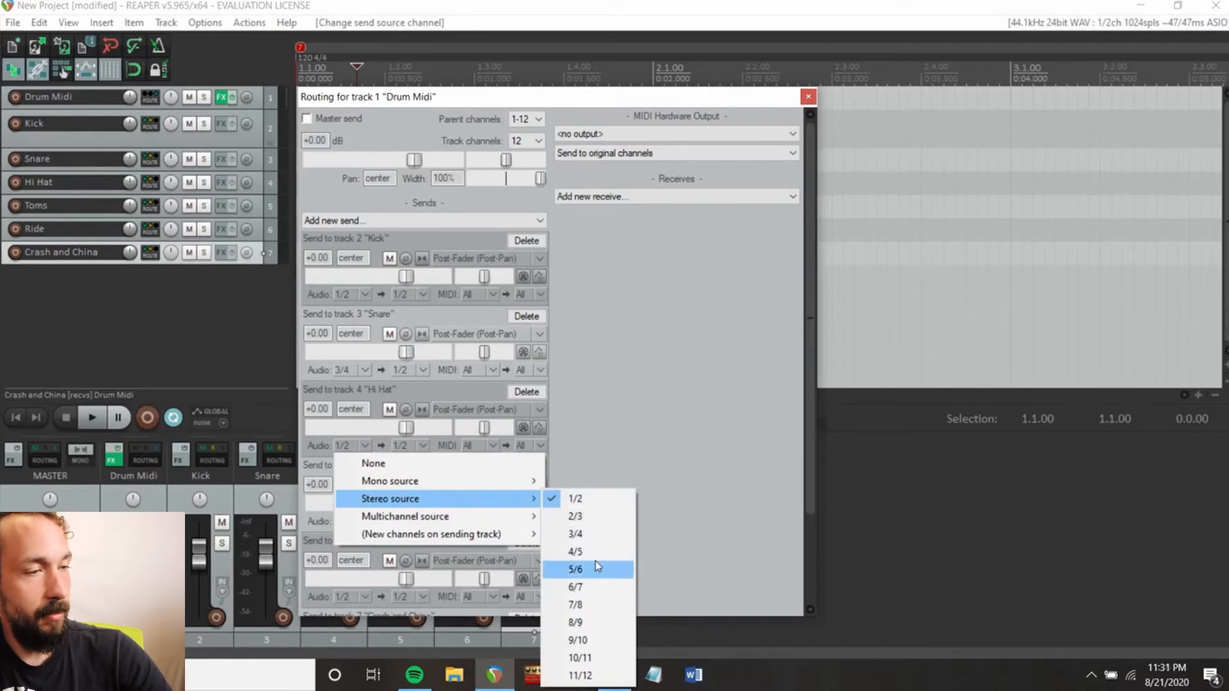
{"action": "left_click", "coordinate": [576, 568]}
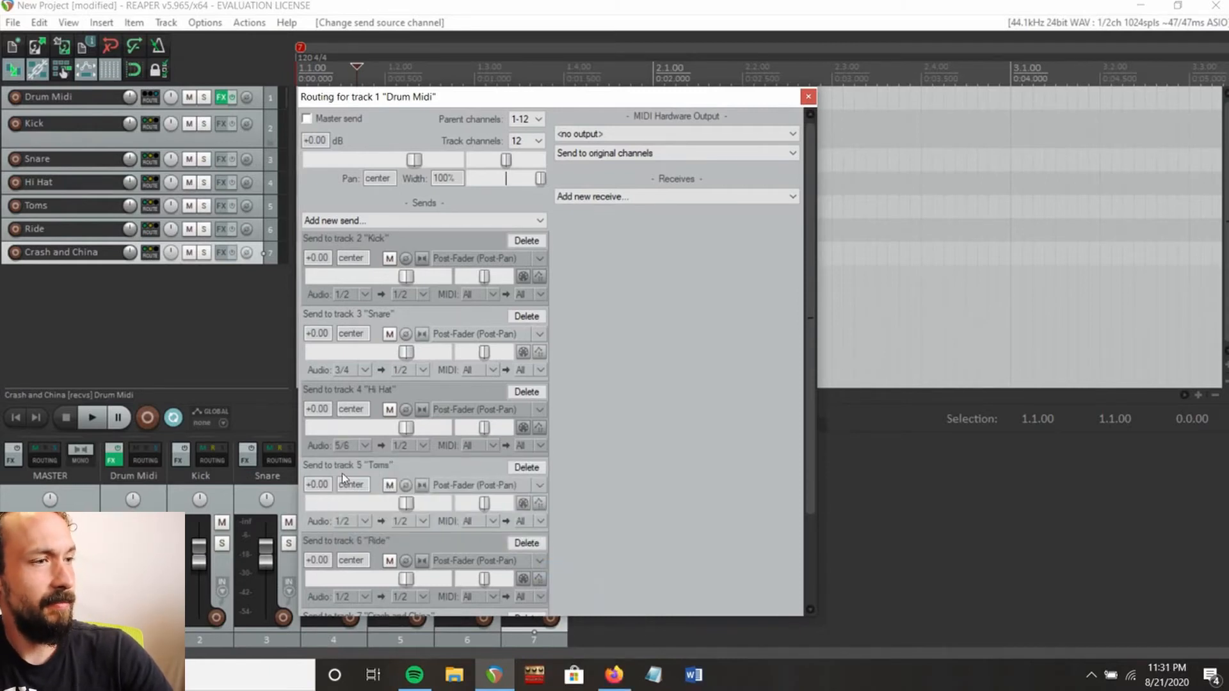
{"action": "scroll", "scroll_direction": "down", "scroll_amount": 3}
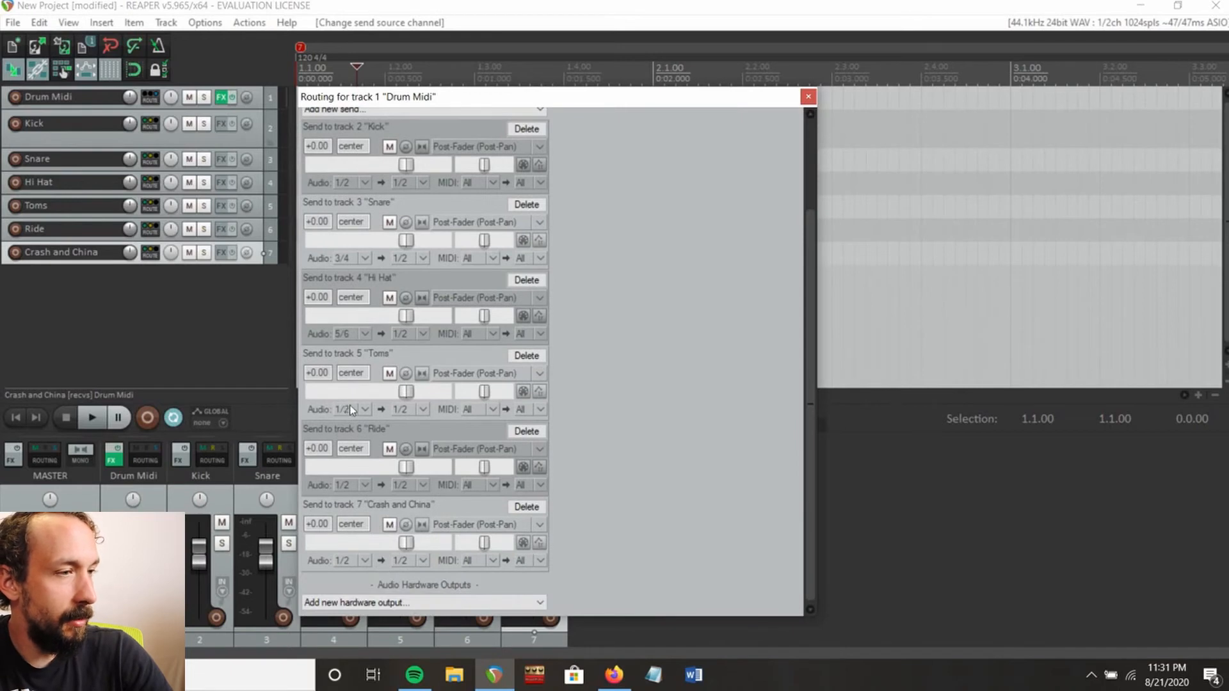
{"action": "mouse_move", "coordinate": [329, 414]}
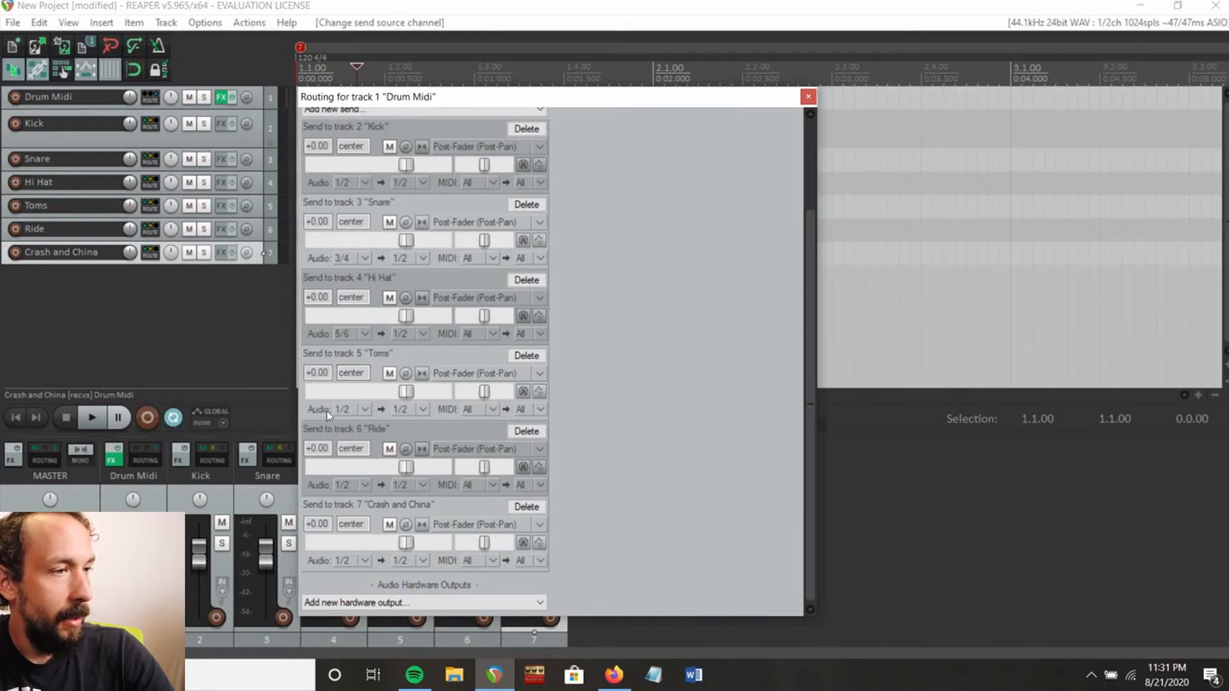
{"action": "mouse_move", "coordinate": [370, 411]}
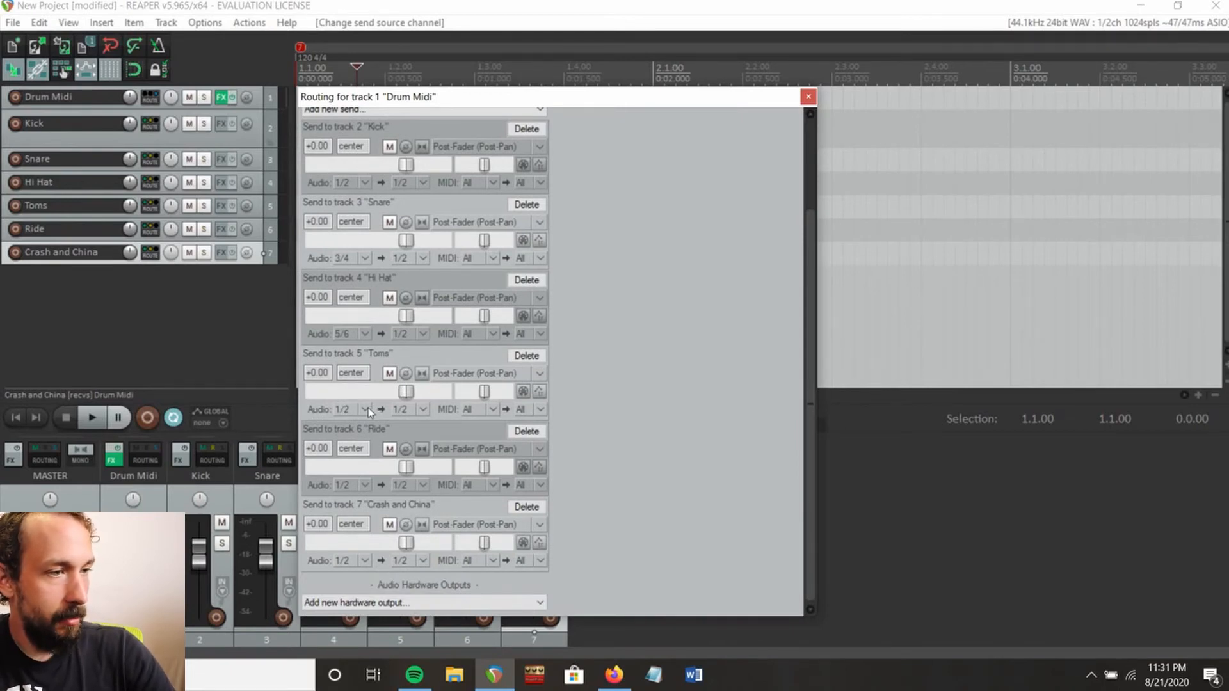
{"action": "left_click", "coordinate": [363, 409]}
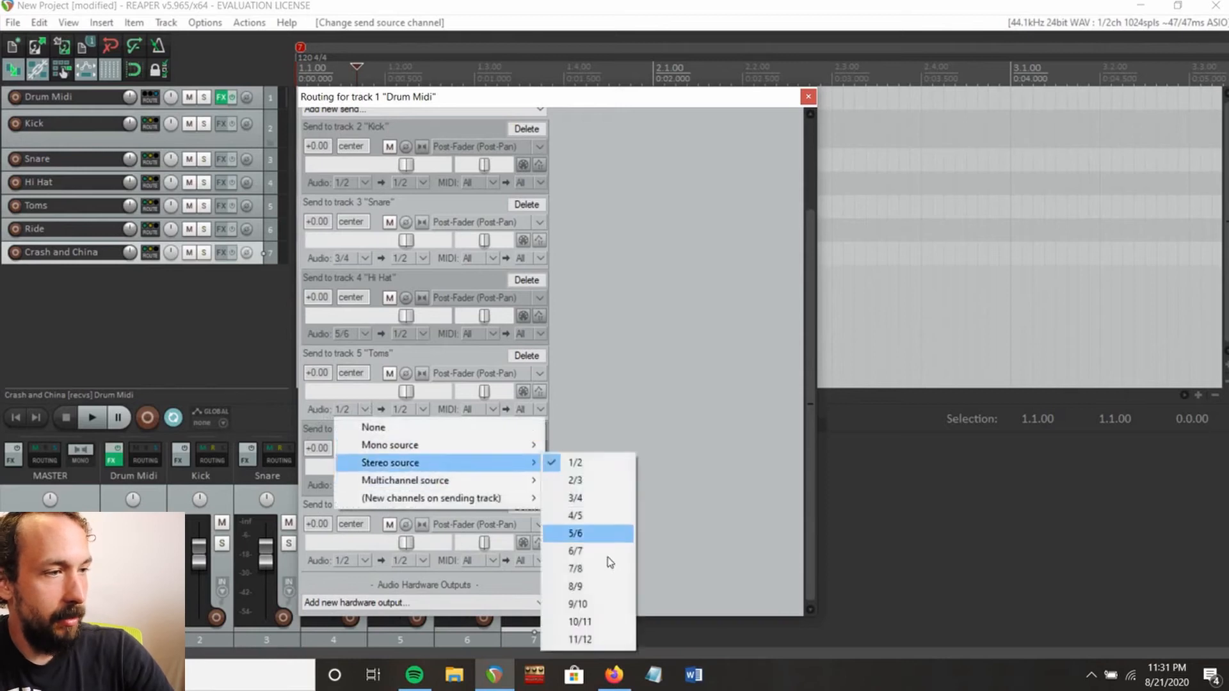
{"action": "left_click", "coordinate": [577, 568]}
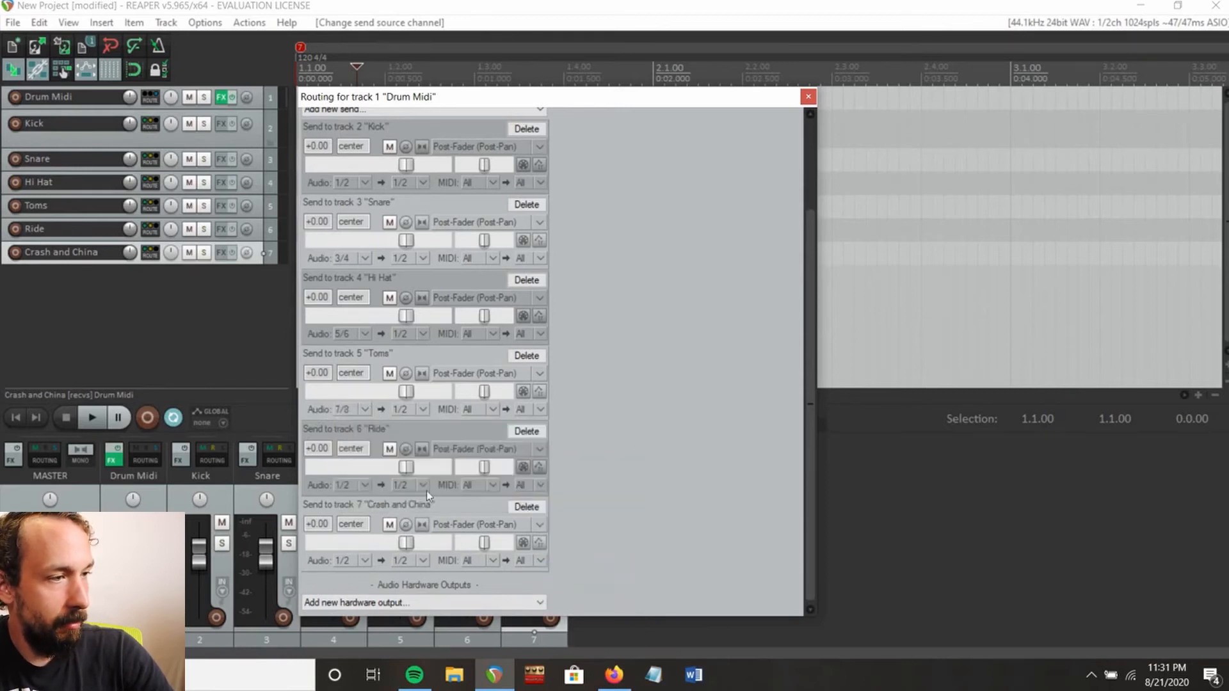
{"action": "mouse_move", "coordinate": [374, 486]}
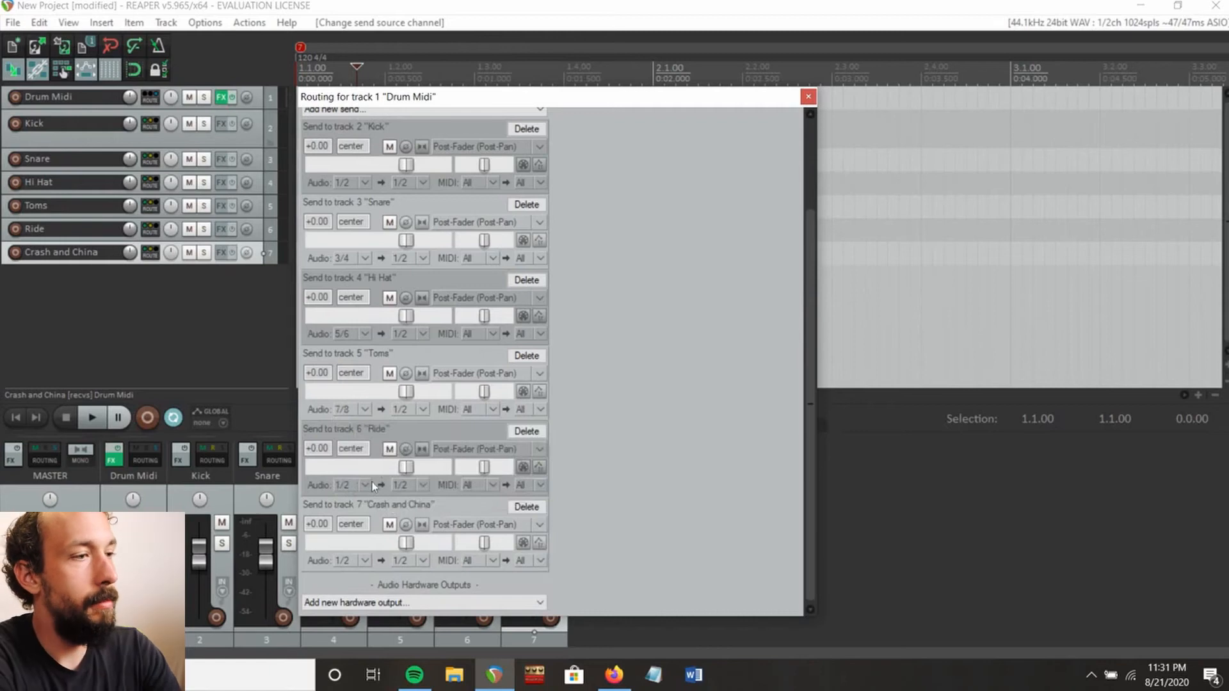
Feed Ride from 9/10 and Crash and China from 11/12, then close routing.
{"action": "left_click", "coordinate": [354, 485]}
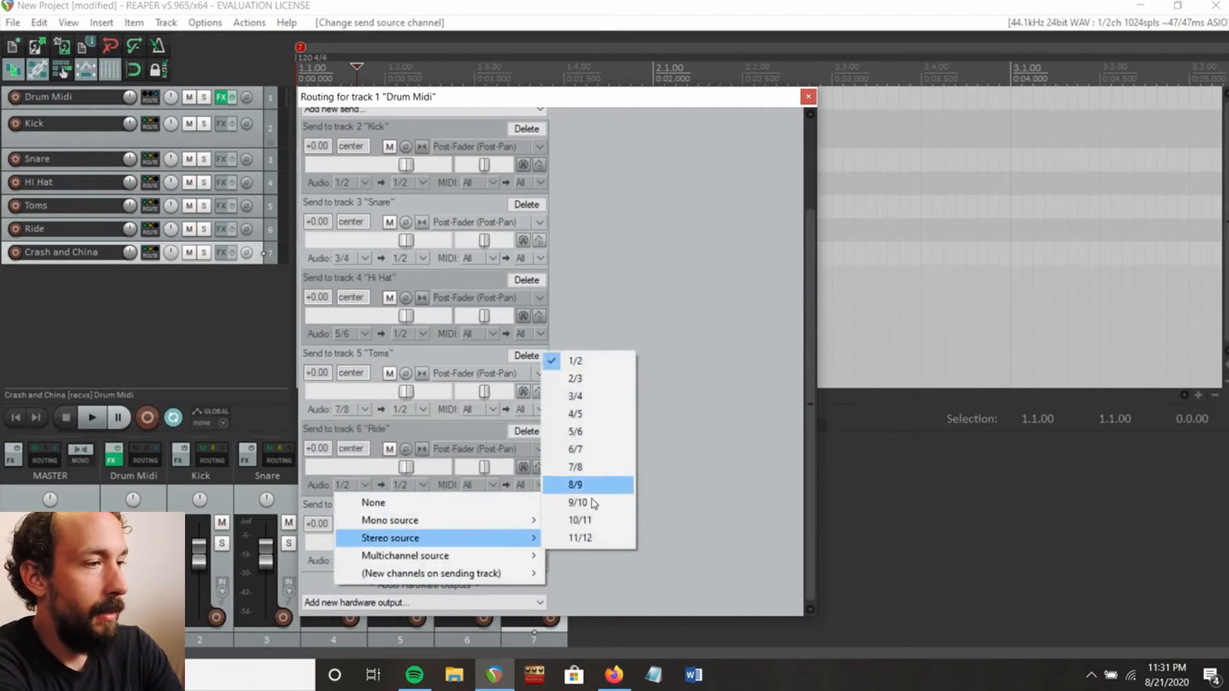
{"action": "left_click", "coordinate": [579, 503]}
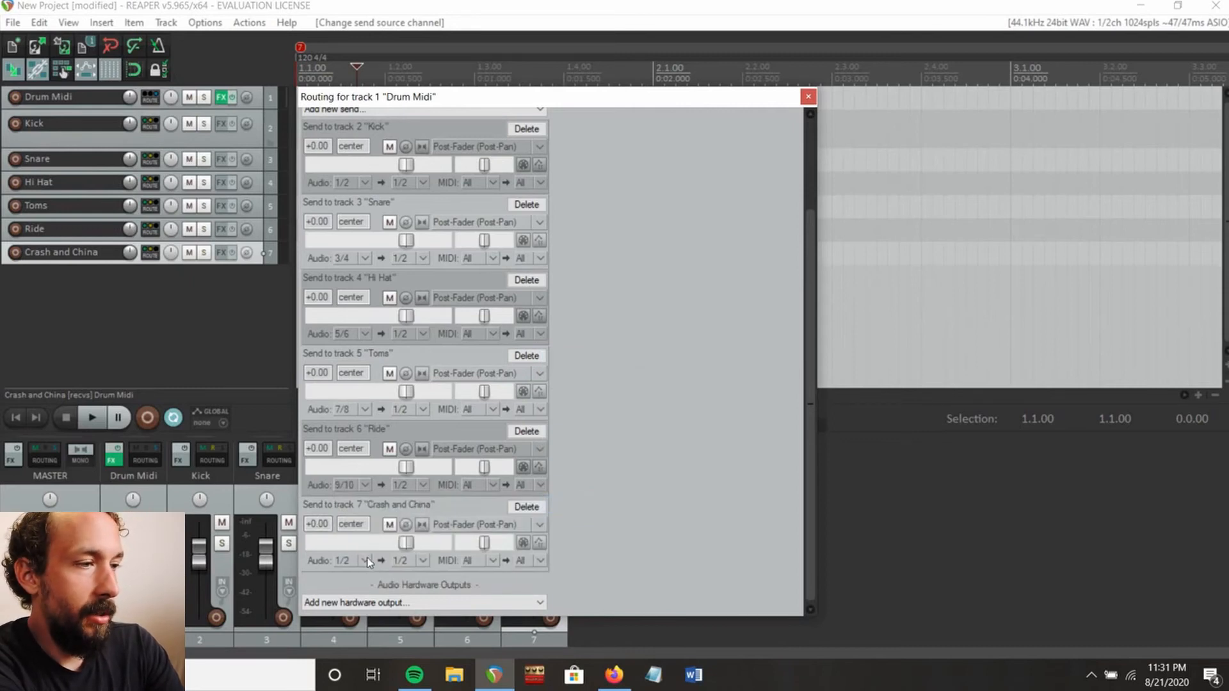
{"action": "left_click", "coordinate": [343, 561]}
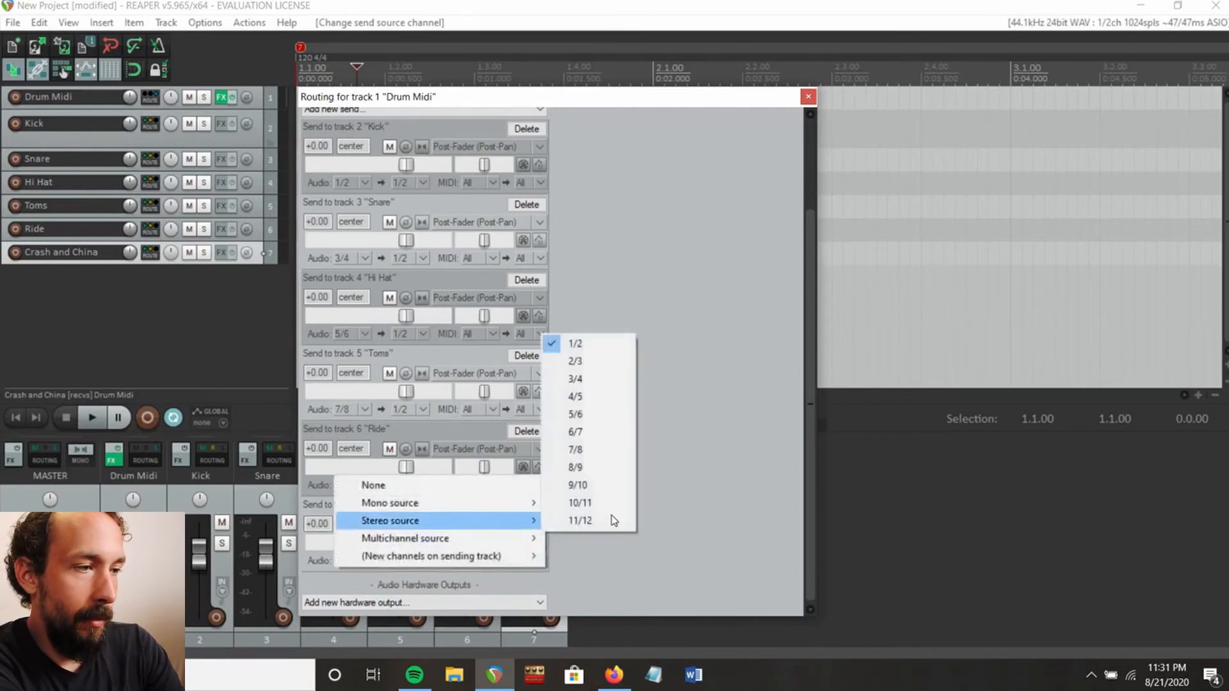
{"action": "left_click", "coordinate": [580, 520]}
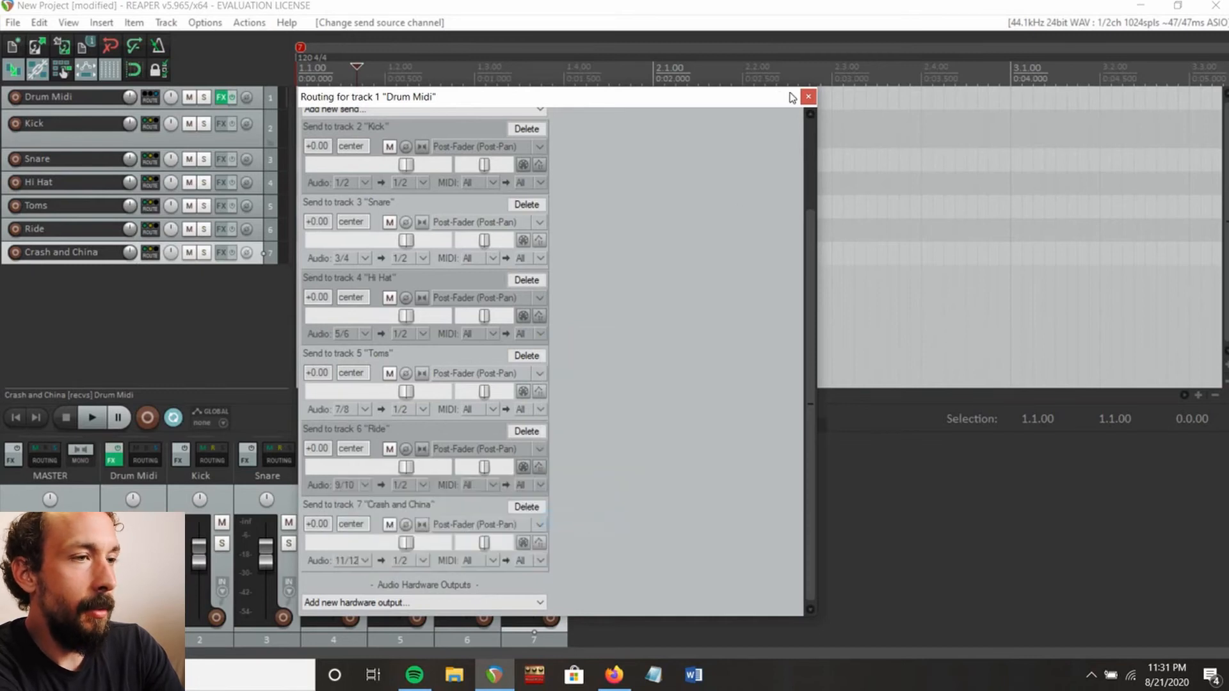
{"action": "left_click", "coordinate": [808, 97]}
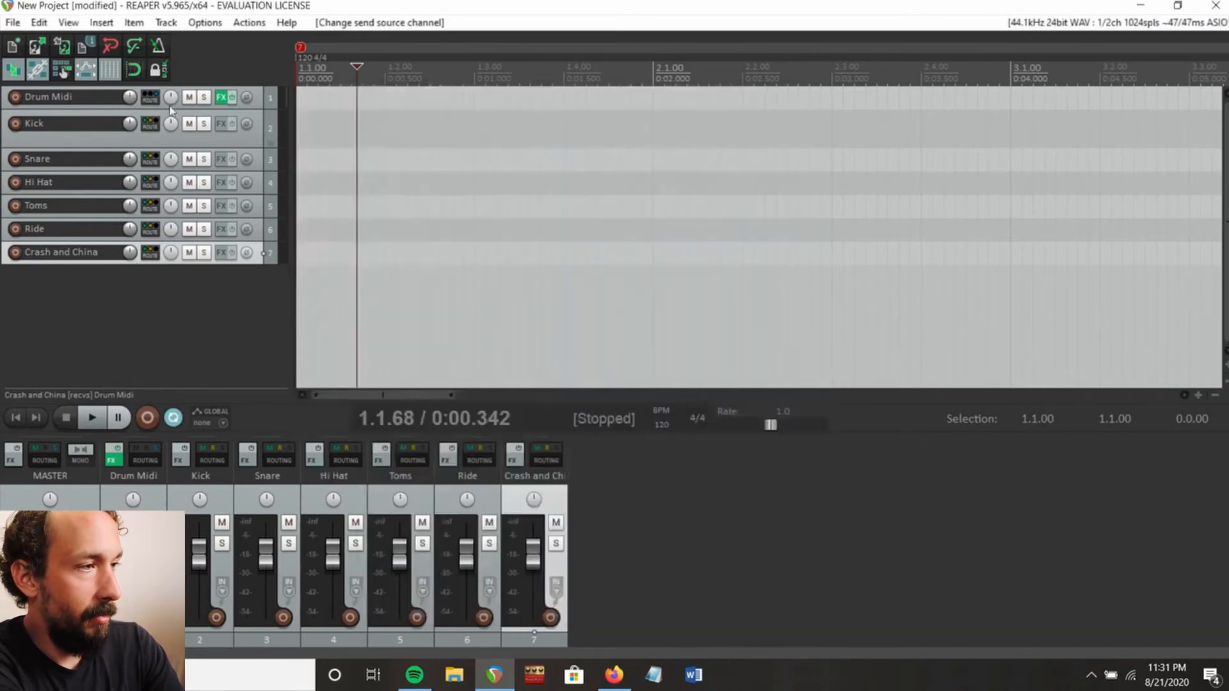
Drop an 8th Closed Hi-Hat groove fill from MT-PowerDrumKit at the start of Drum Midi.
{"action": "left_click", "coordinate": [222, 97]}
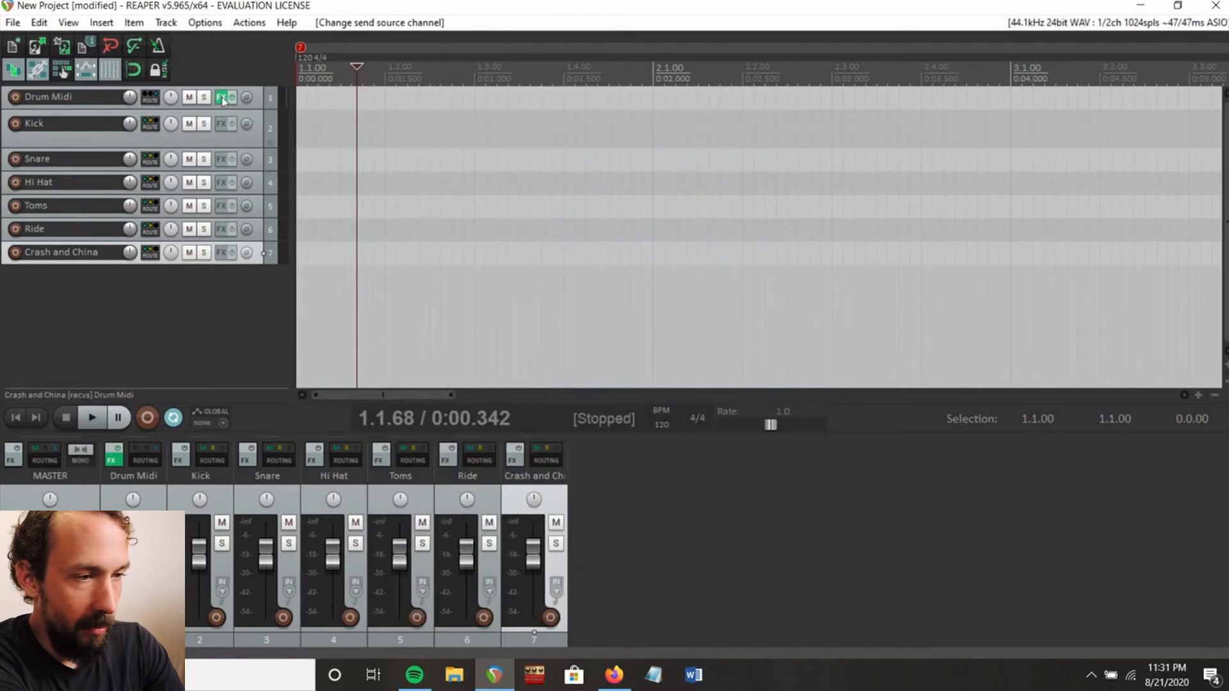
{"action": "left_click", "coordinate": [221, 97]}
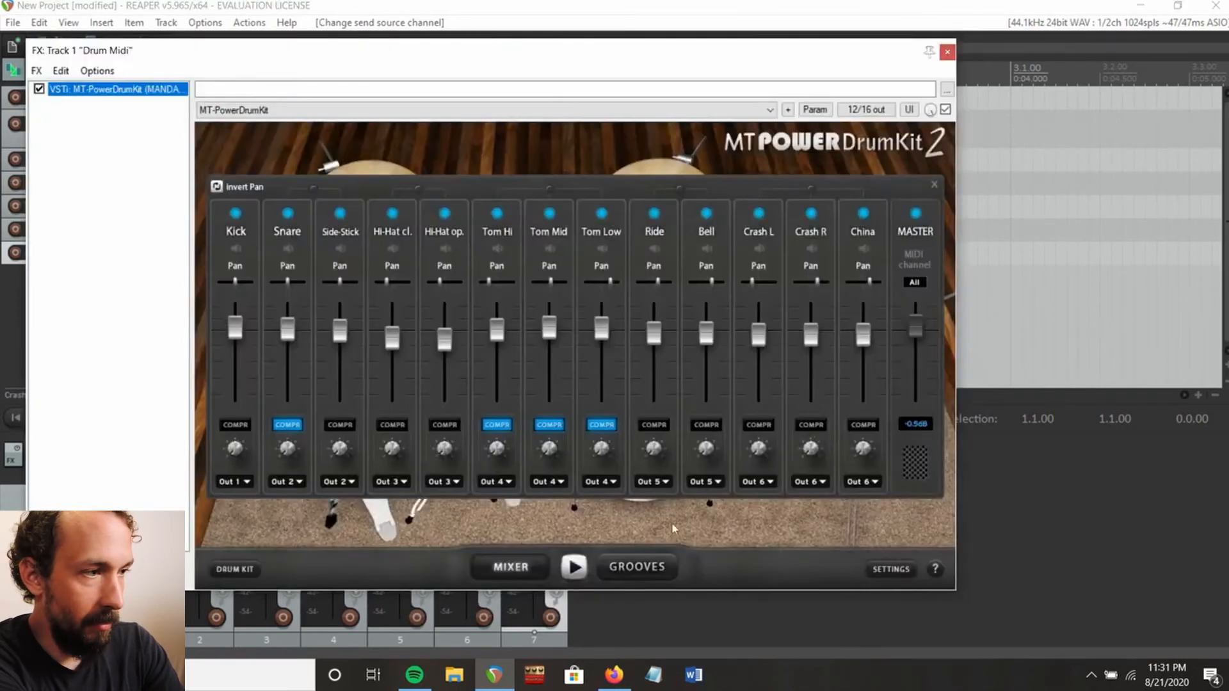
{"action": "left_click", "coordinate": [636, 566]}
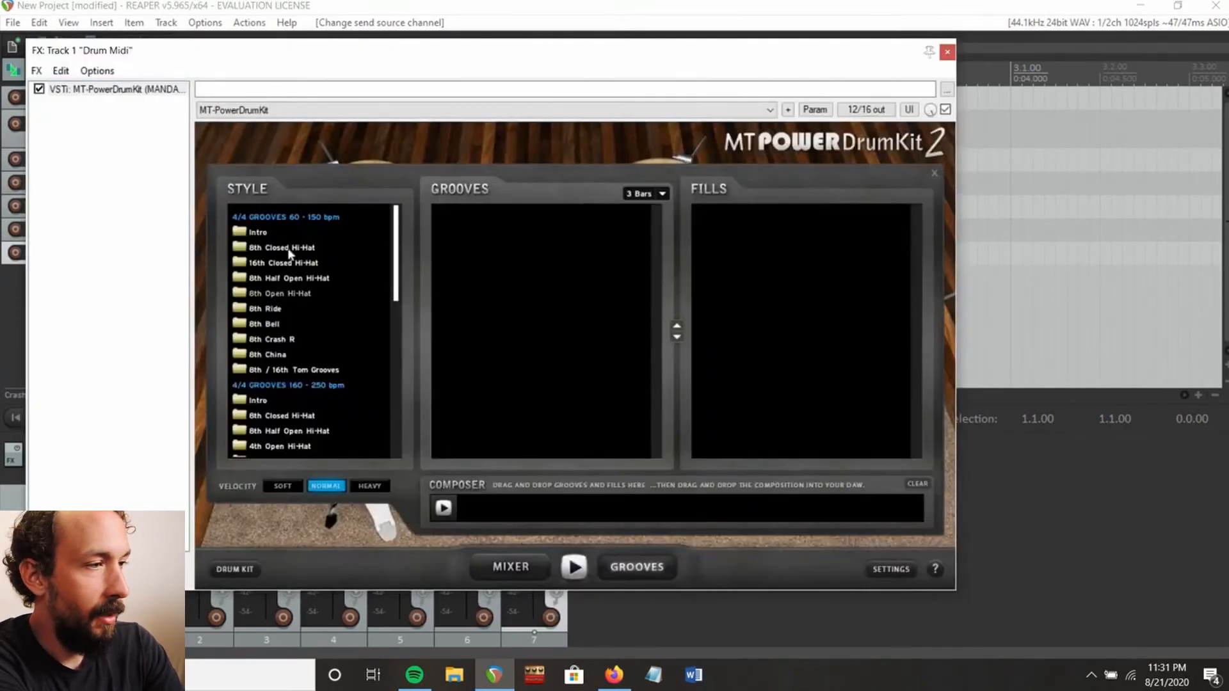
{"action": "left_click", "coordinate": [280, 247]}
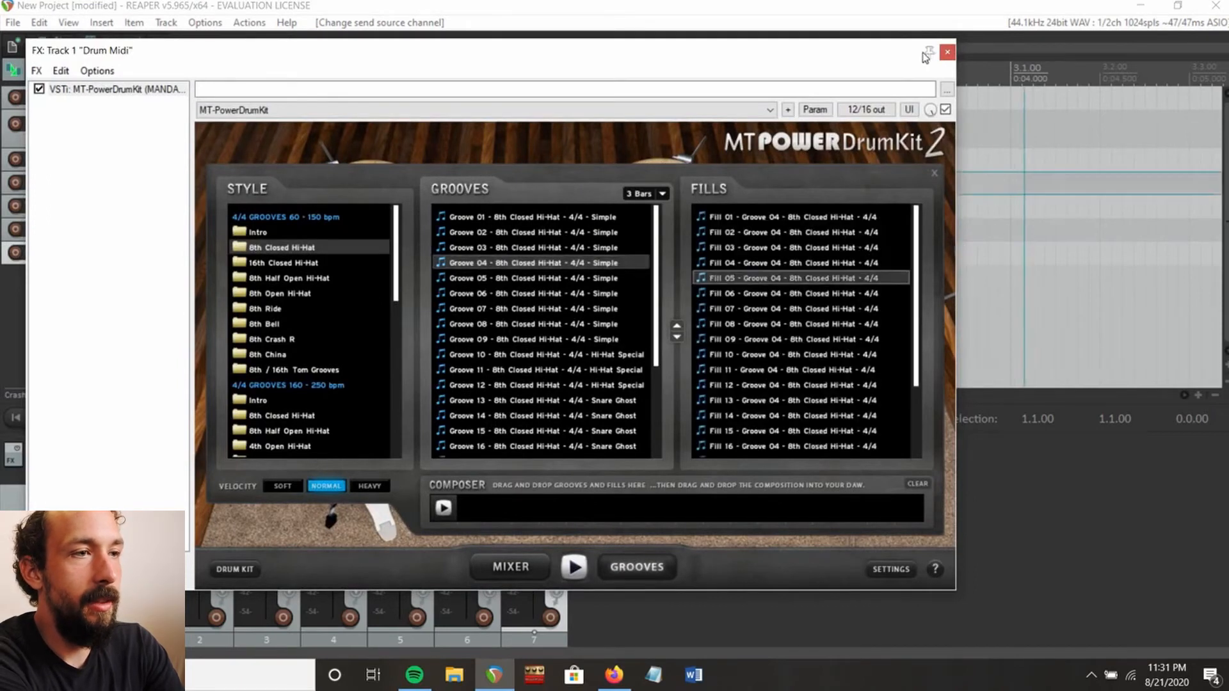
{"action": "left_click", "coordinate": [947, 52]}
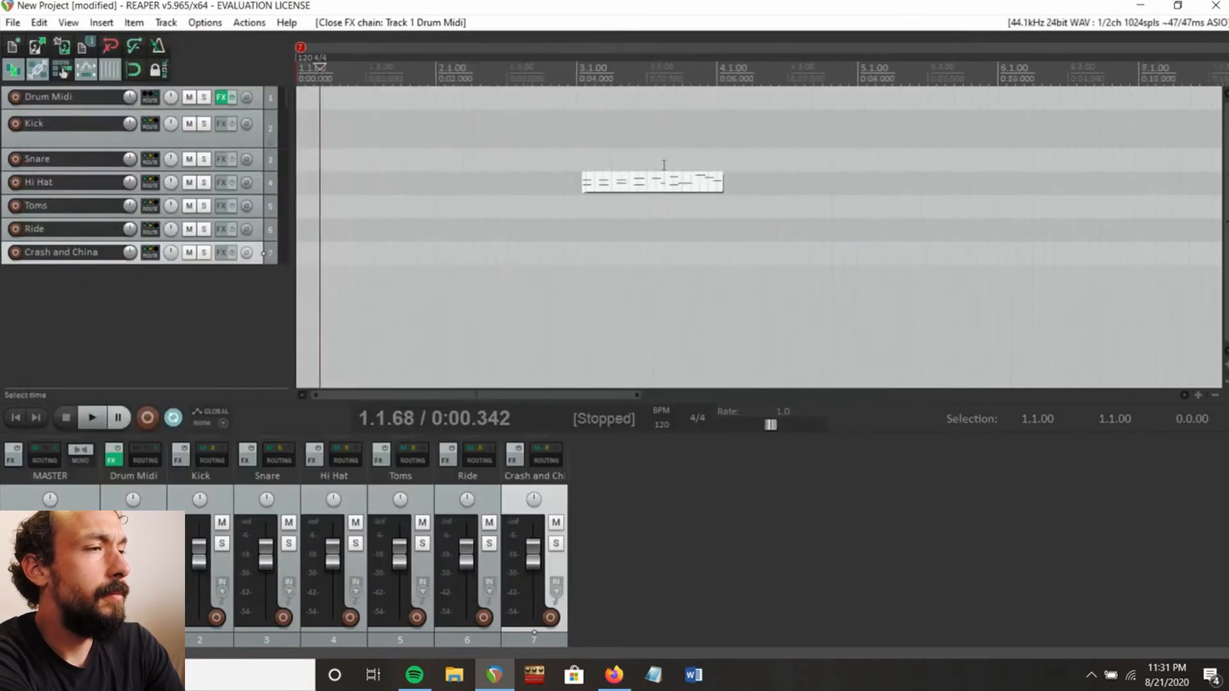
{"action": "double_click", "coordinate": [652, 182]}
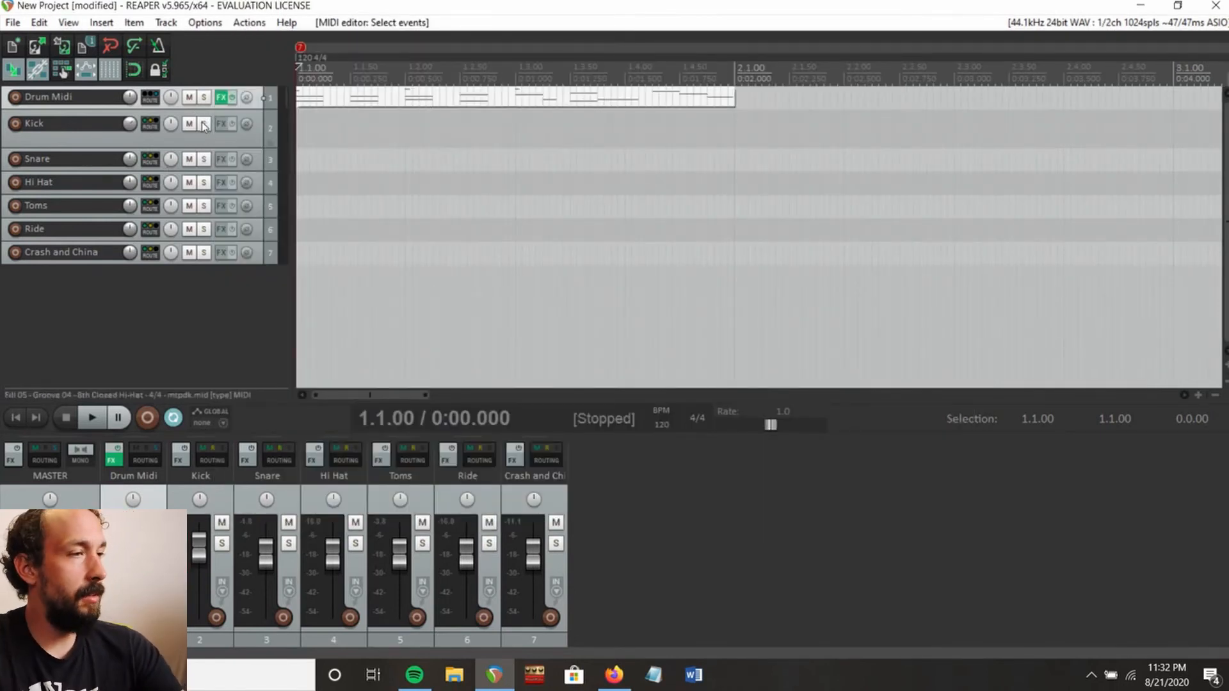
{"action": "left_click", "coordinate": [203, 123]}
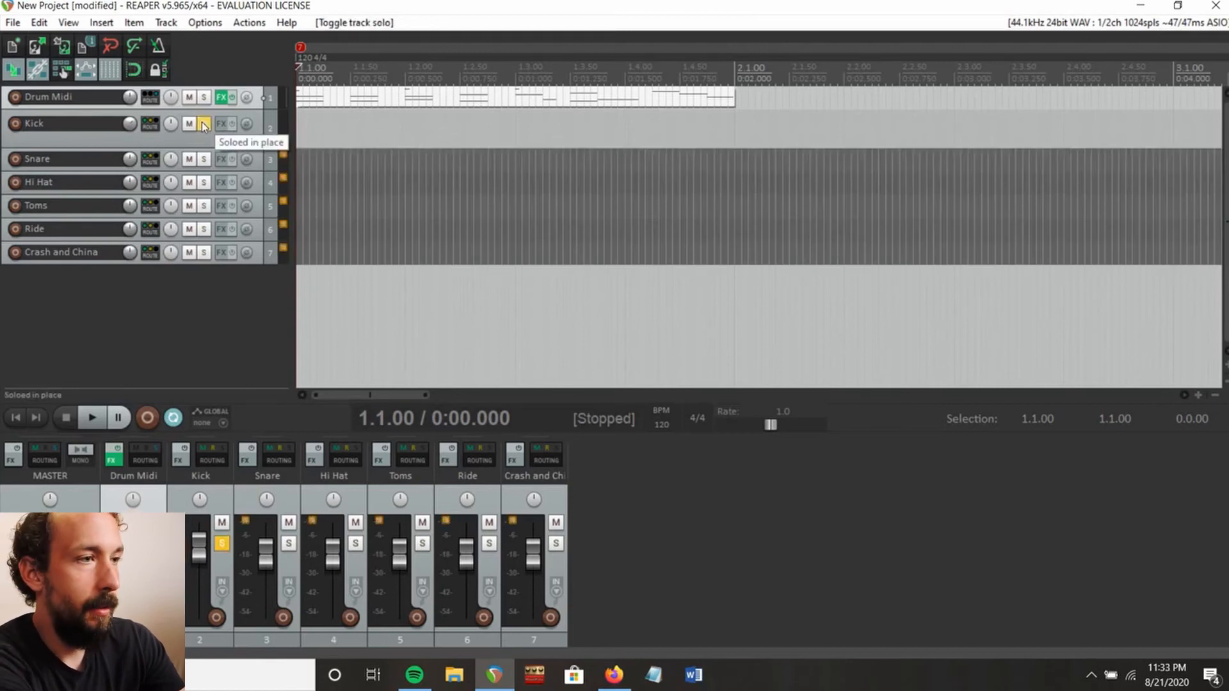
{"action": "left_click", "coordinate": [204, 124]}
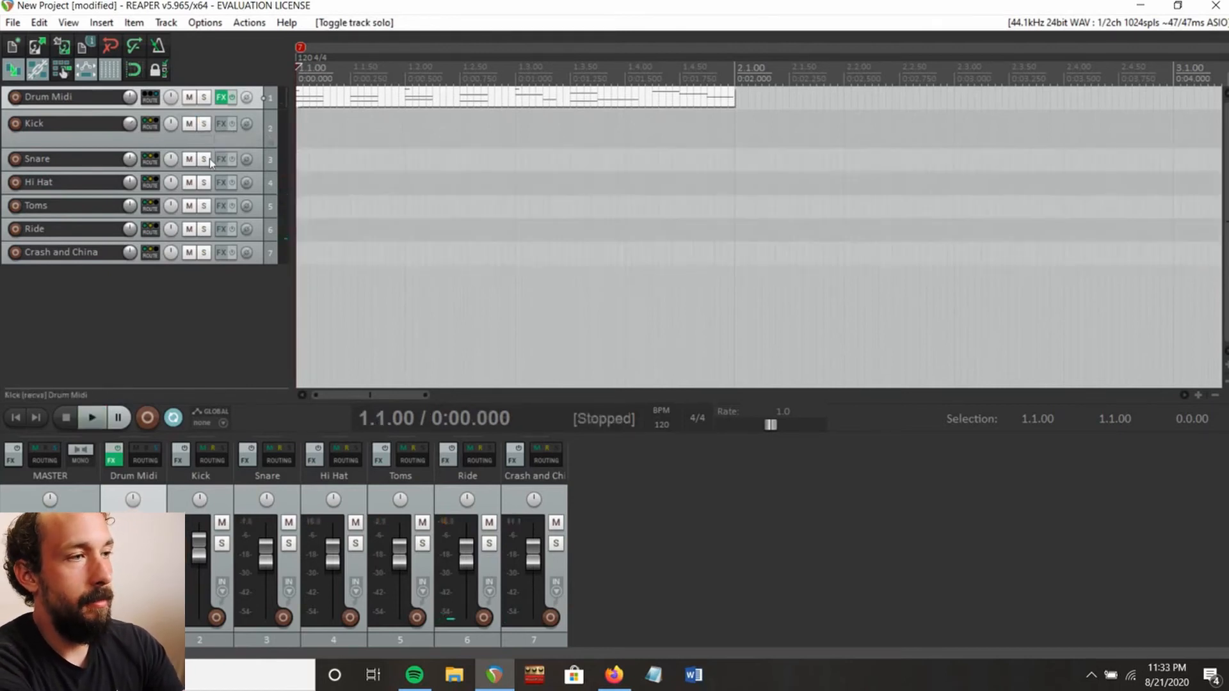
{"action": "left_click", "coordinate": [203, 160]}
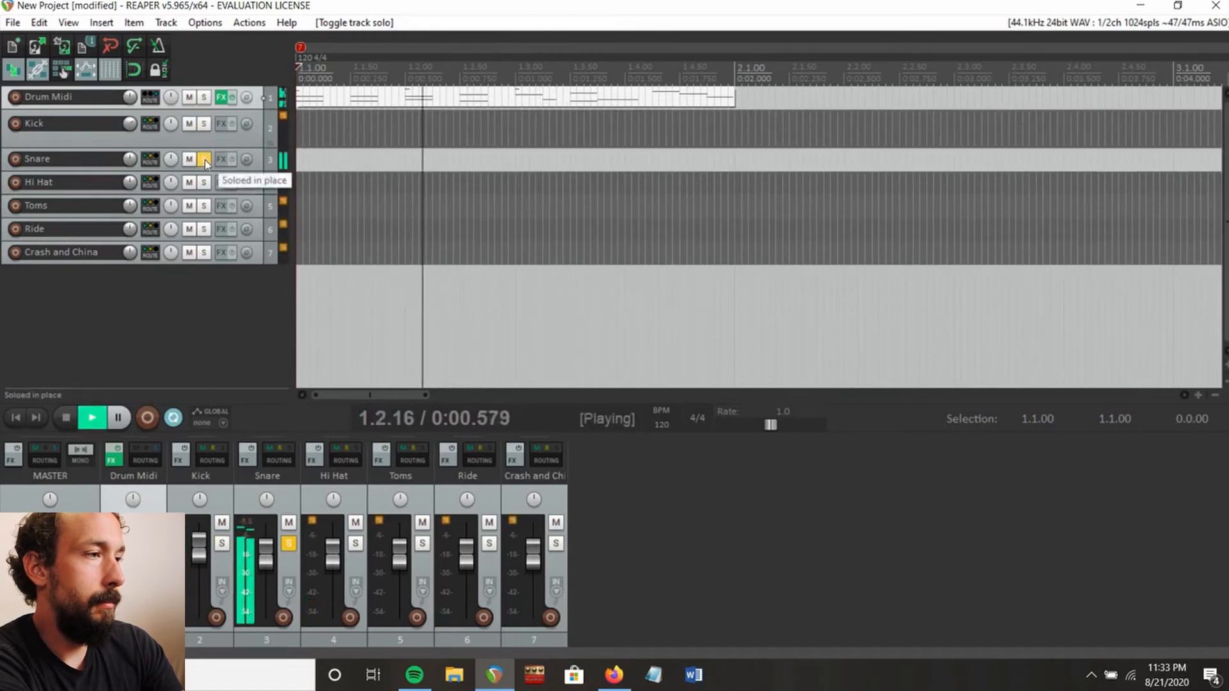
{"action": "left_click", "coordinate": [203, 159]}
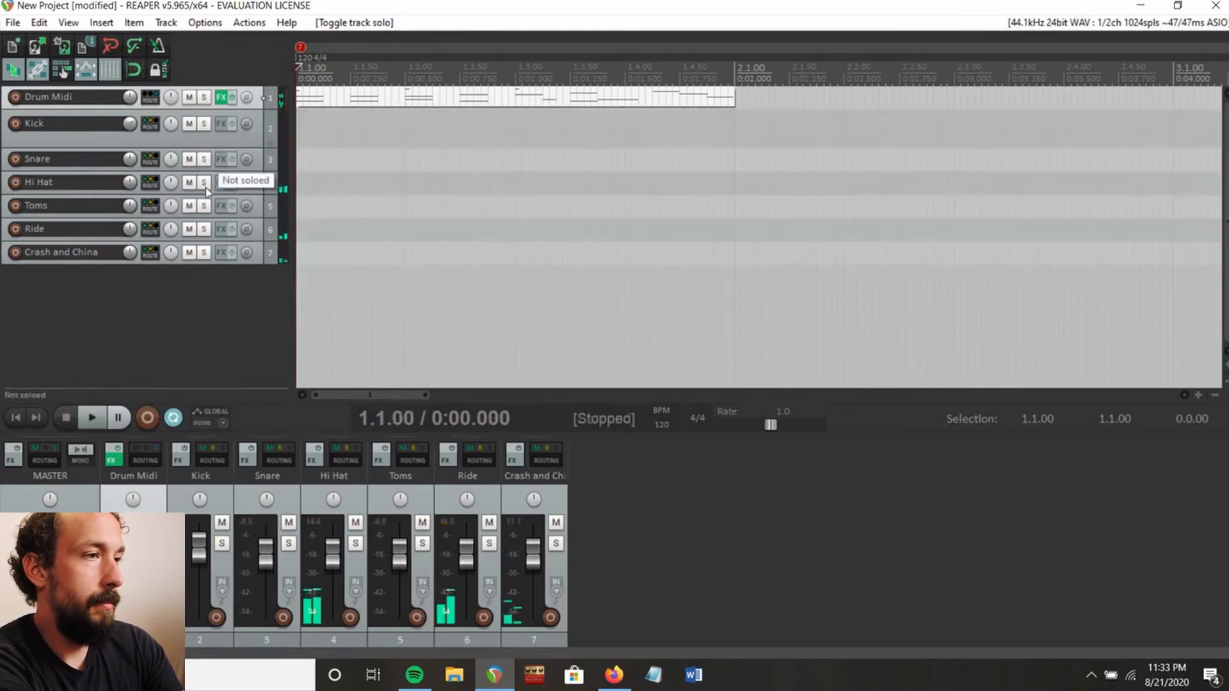
{"action": "left_click", "coordinate": [204, 183]}
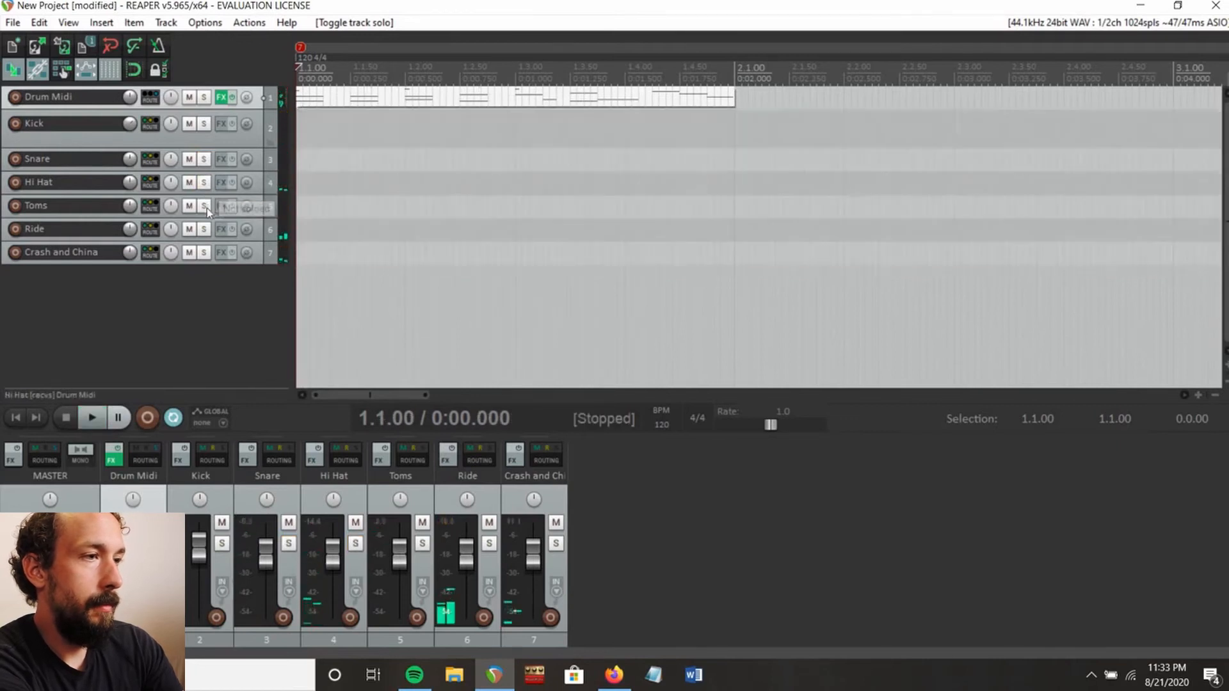
{"action": "left_click", "coordinate": [203, 205]}
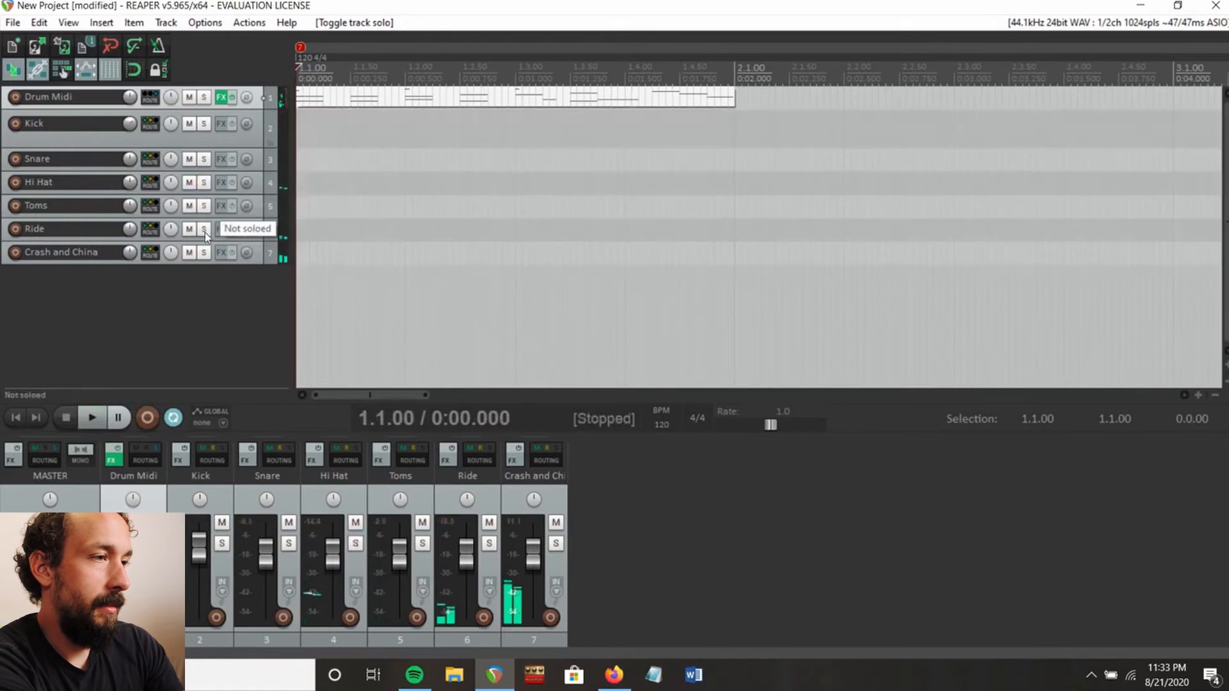
{"action": "left_click", "coordinate": [202, 228]}
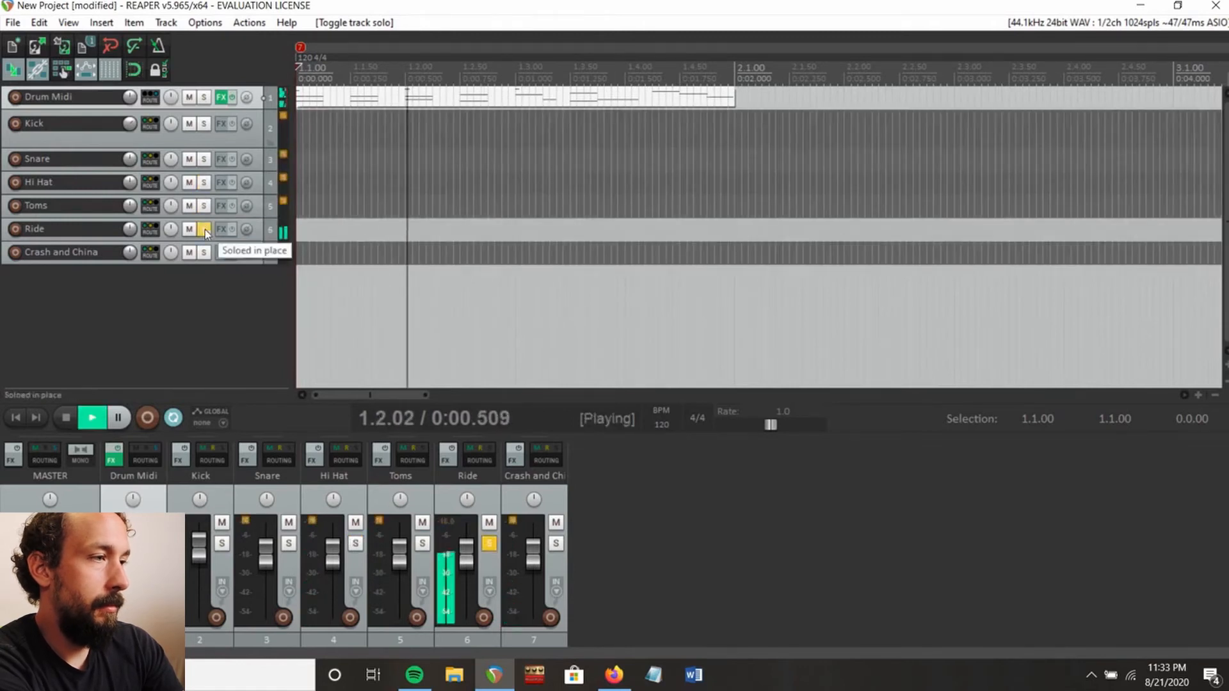
{"action": "left_click", "coordinate": [203, 228]}
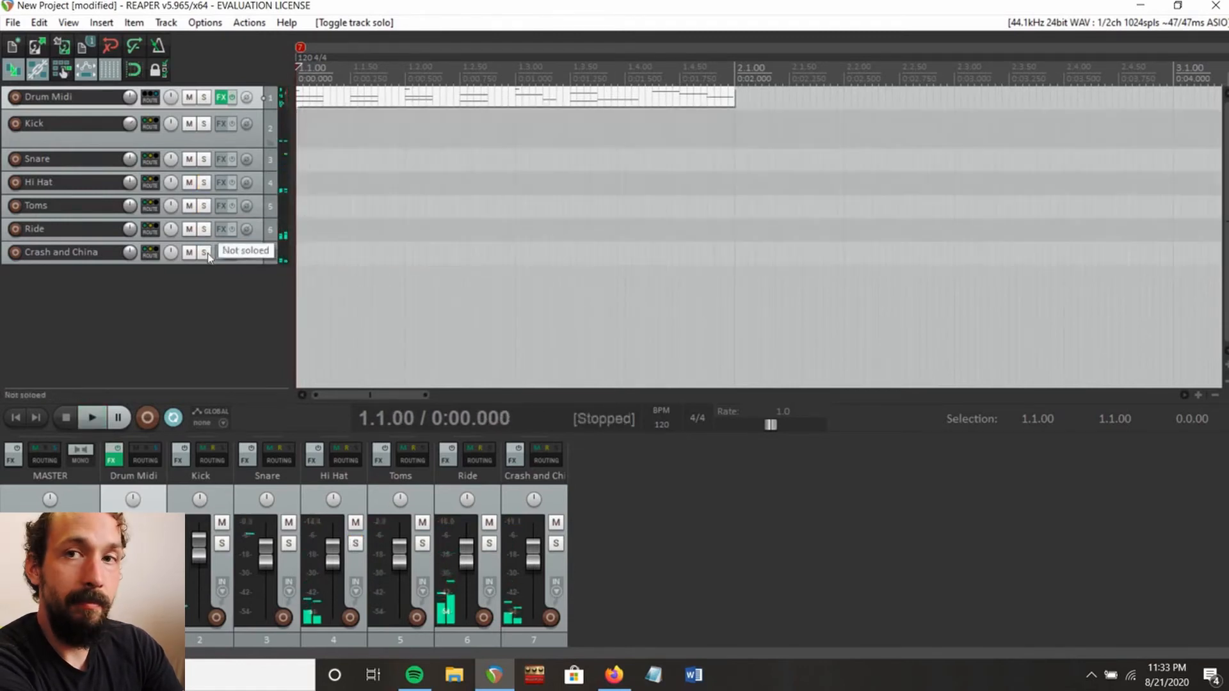
{"action": "left_click", "coordinate": [203, 252]}
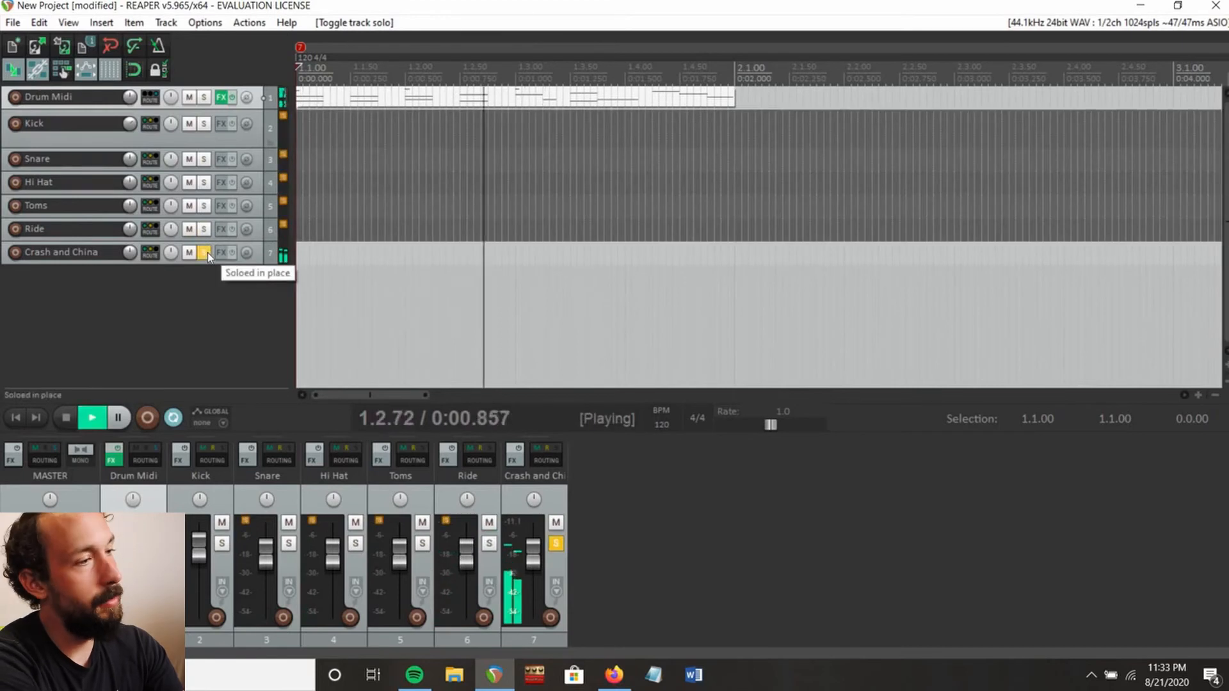
{"action": "left_click", "coordinate": [65, 418]}
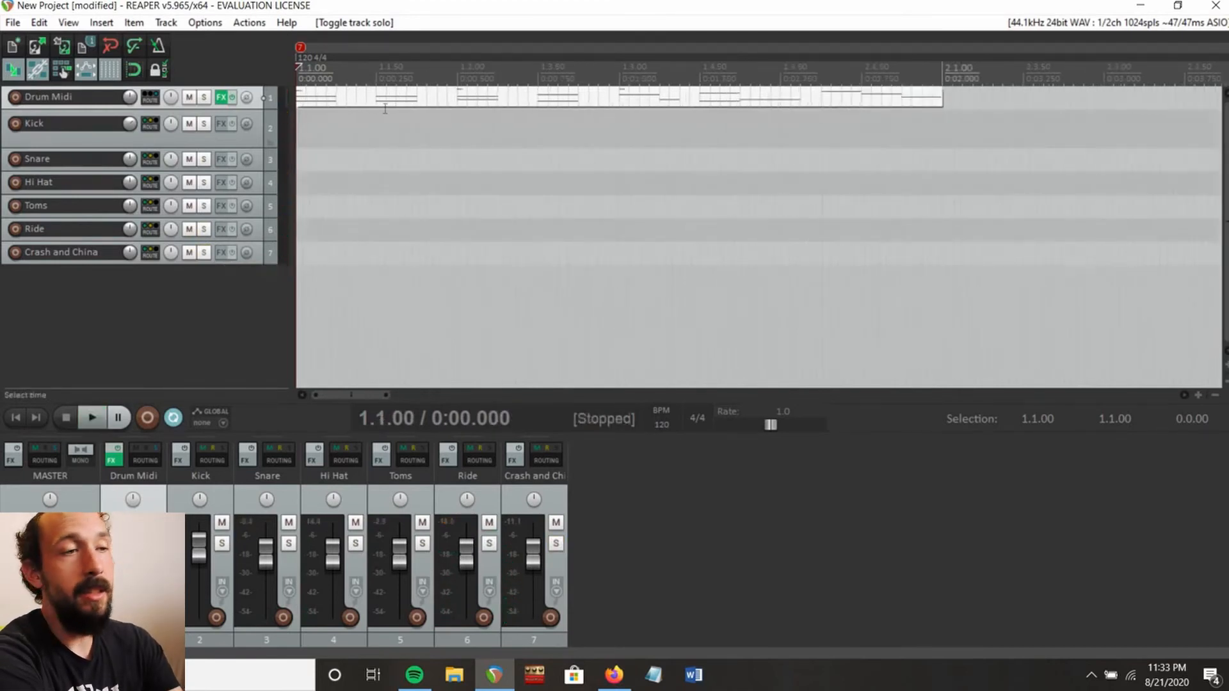
{"action": "mouse_move", "coordinate": [223, 97]}
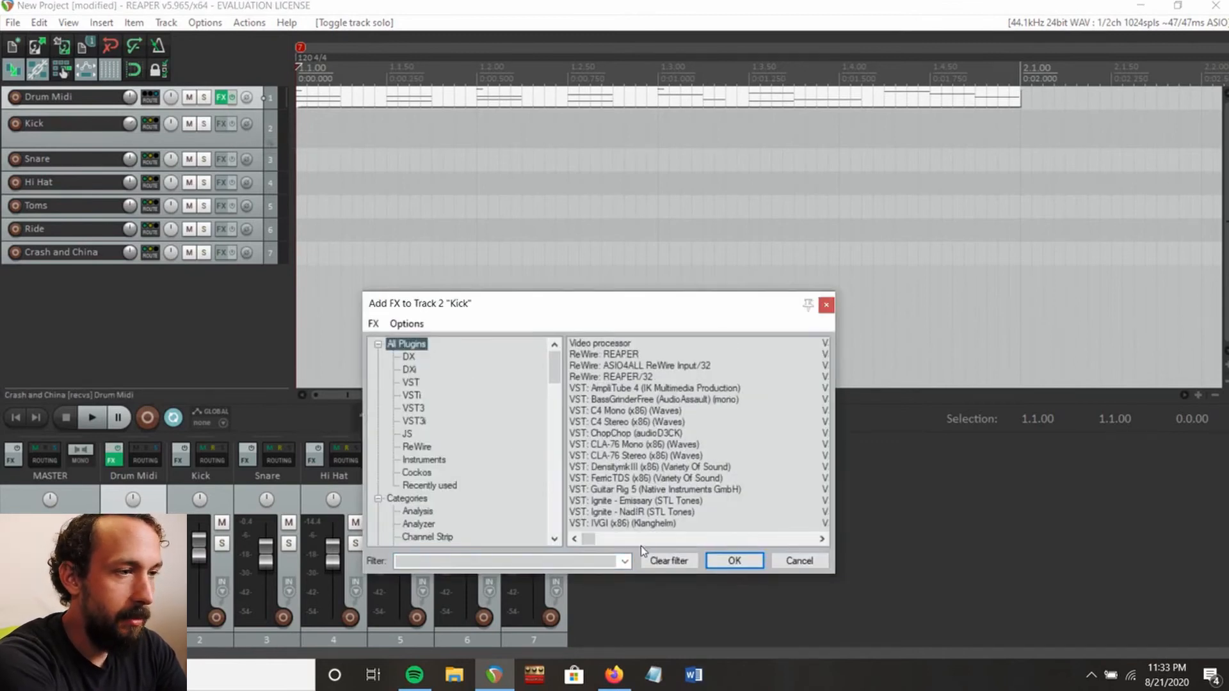
Add ReaEQ (Cockos) to the Kick track and close its window.
{"action": "scroll", "scroll_direction": "down", "scroll_amount": 3}
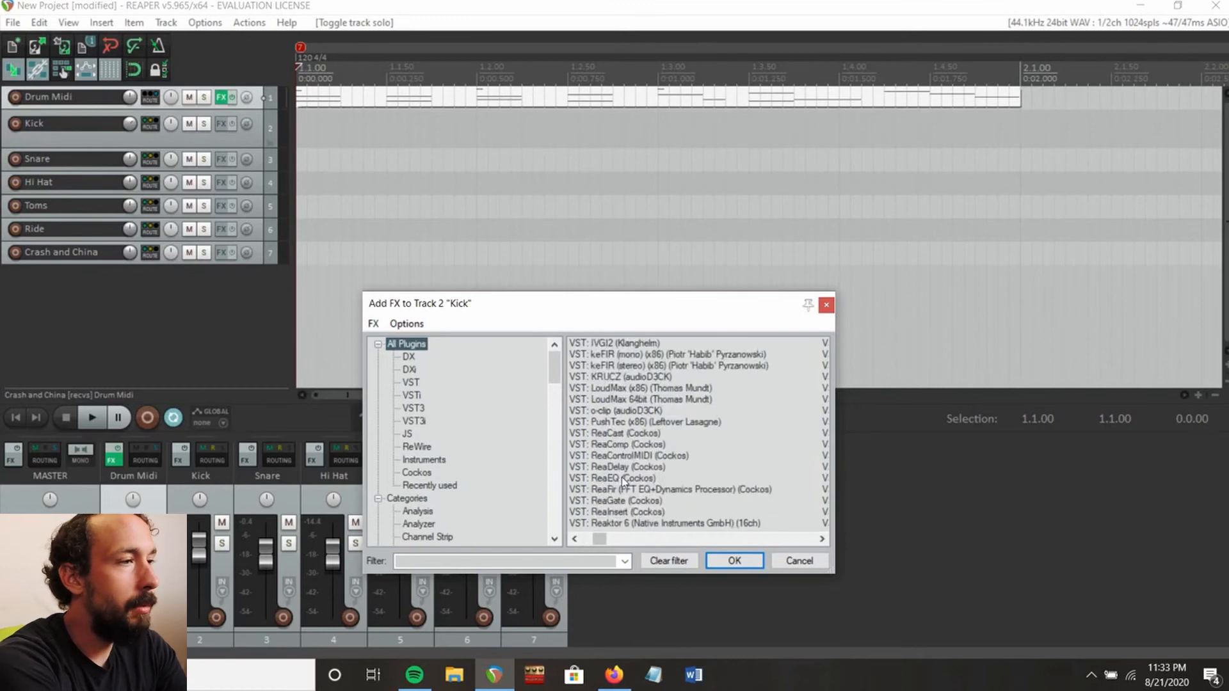
{"action": "left_click", "coordinate": [733, 561]}
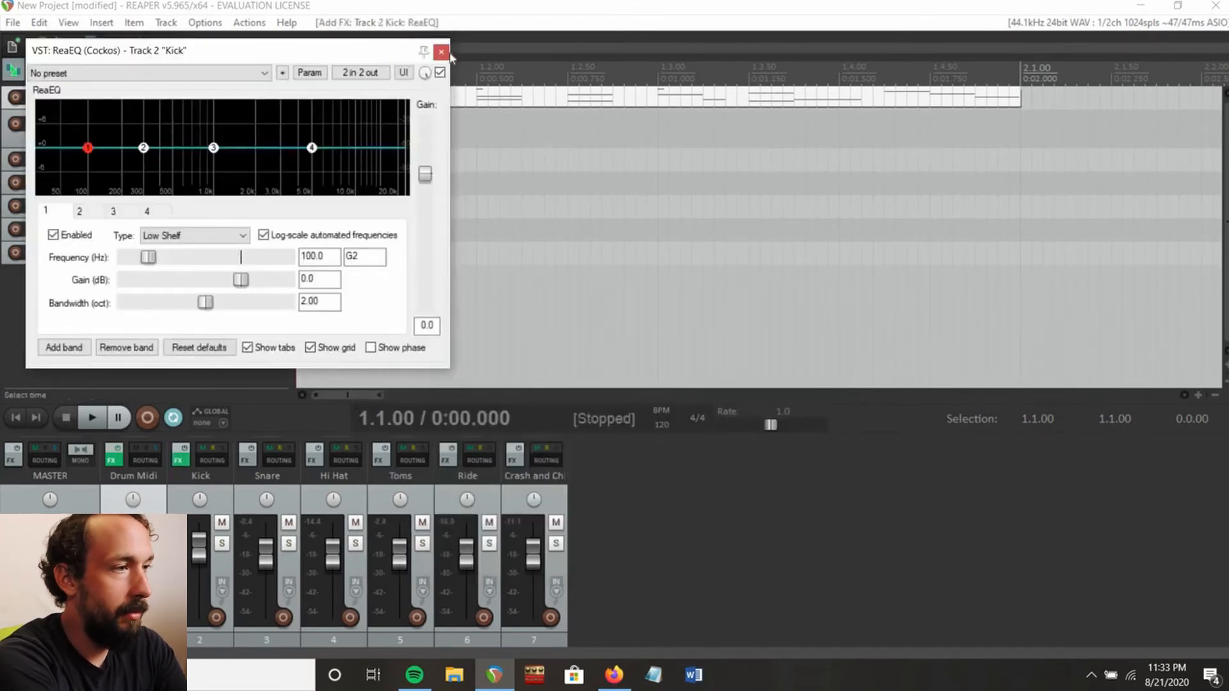
{"action": "left_click", "coordinate": [441, 52]}
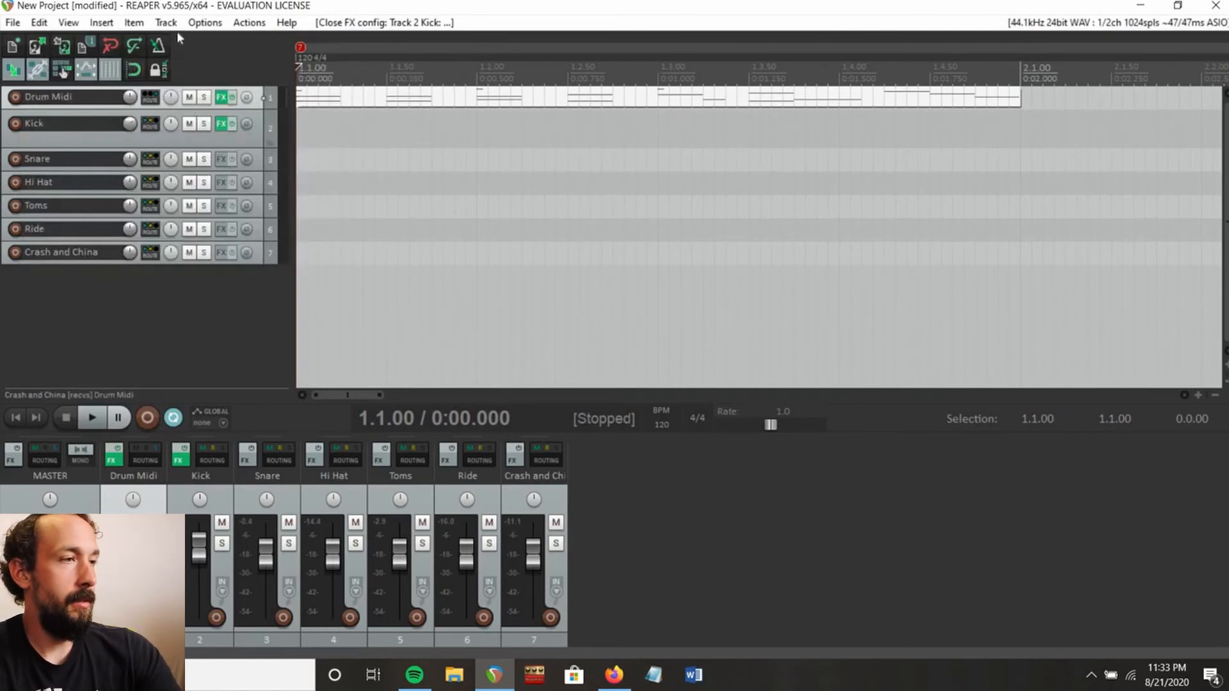
{"action": "mouse_move", "coordinate": [168, 28]}
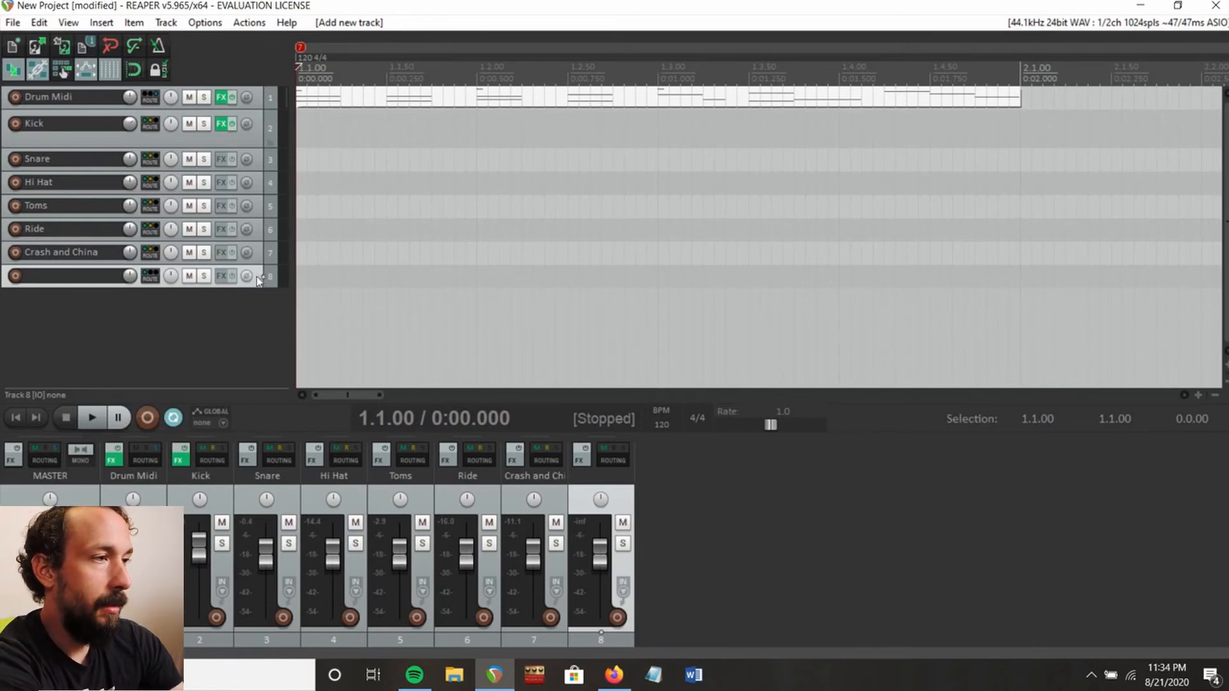
Insert a track named Drums and place it at the top above Drum Midi.
{"action": "left_click", "coordinate": [71, 97]}
{"action": "type", "text": "Drums"}
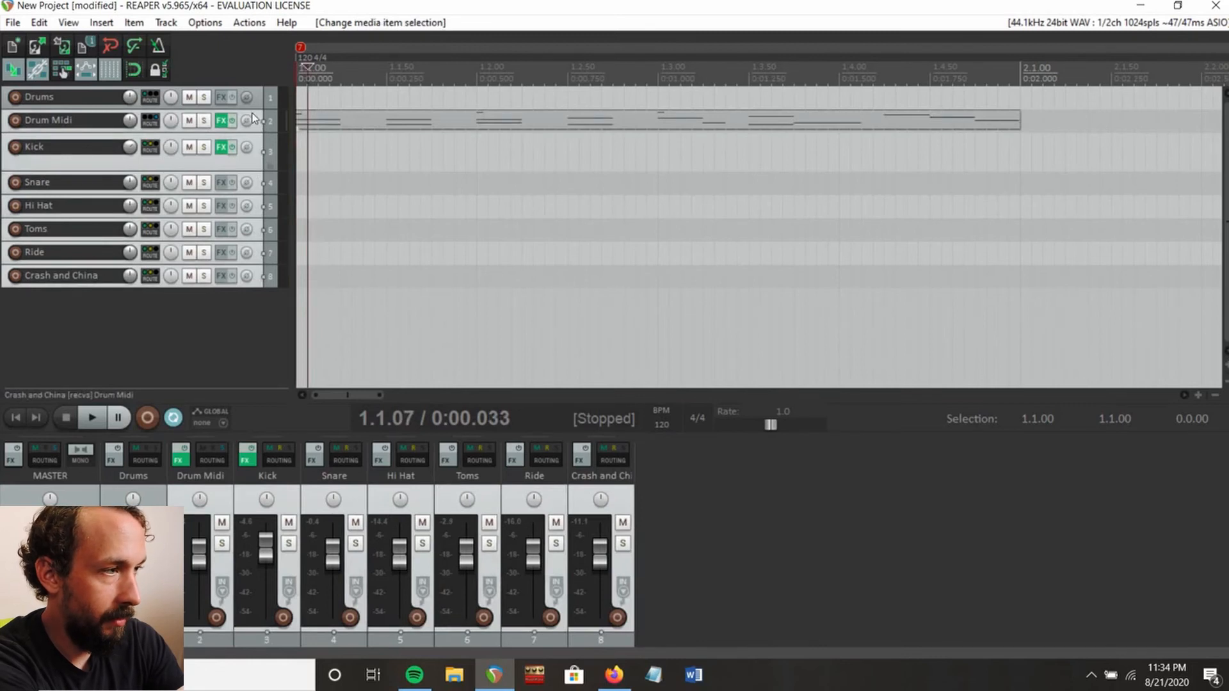
{"action": "left_click", "coordinate": [47, 96]}
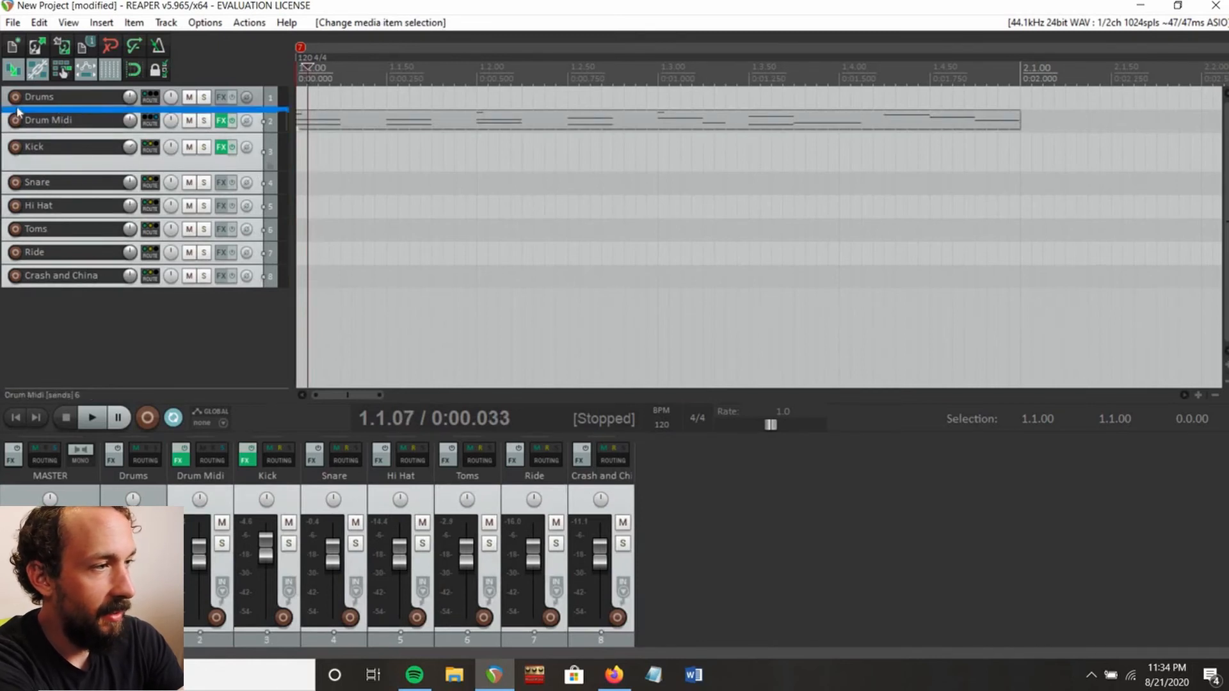